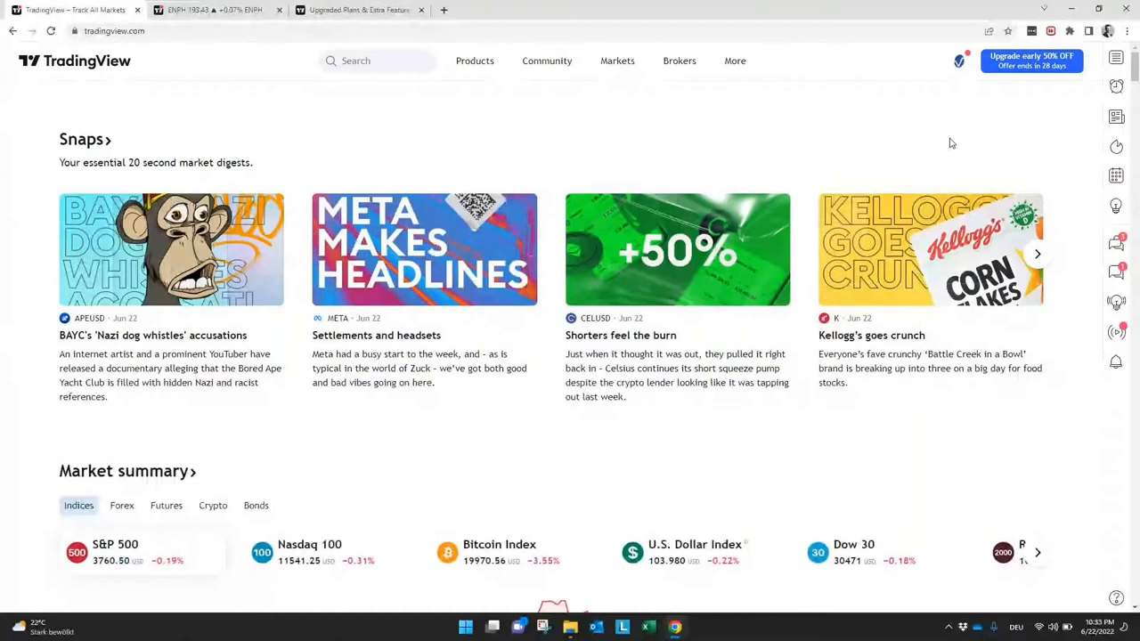
mouse_move(900, 125)
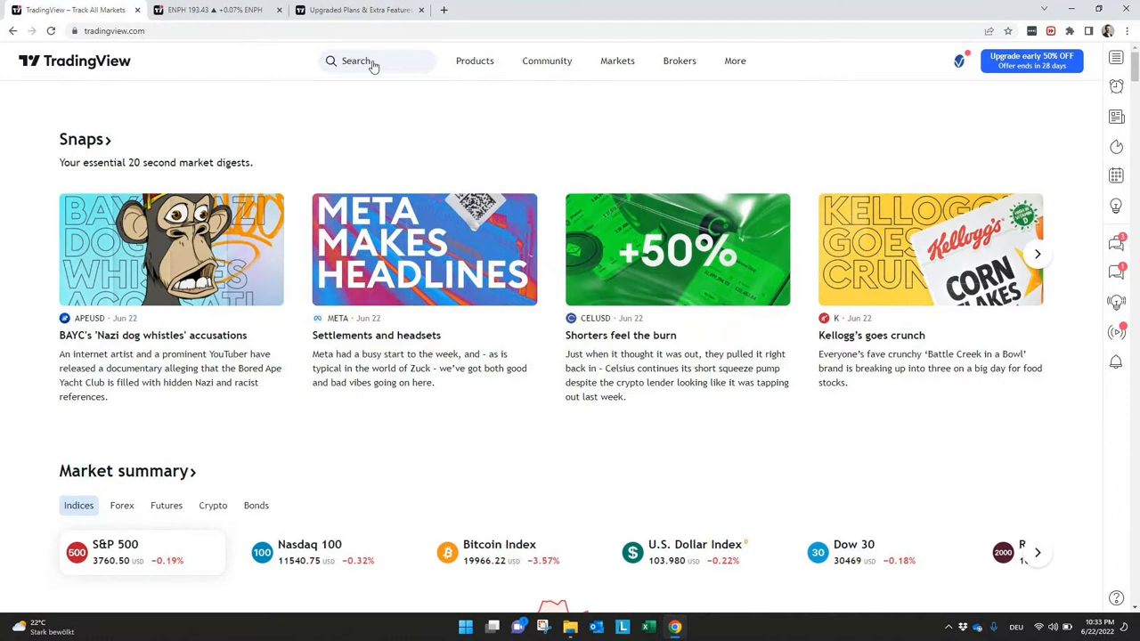
Search FB, browse its Ideas, Scripts and People results, then view META's ideas page
left_click(354, 61)
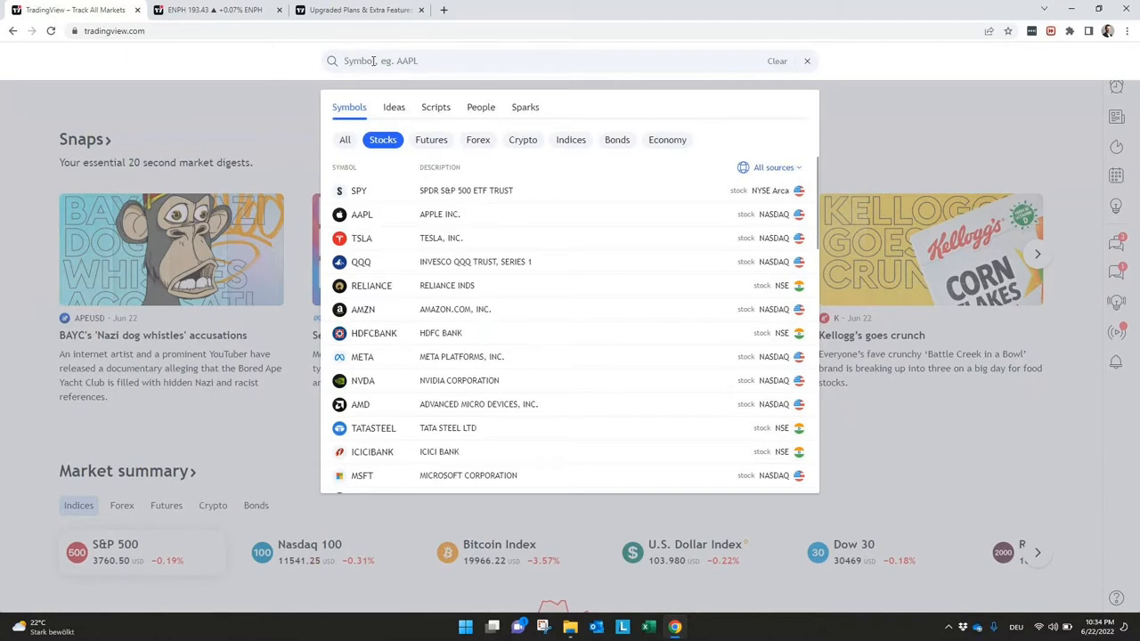
type("FB")
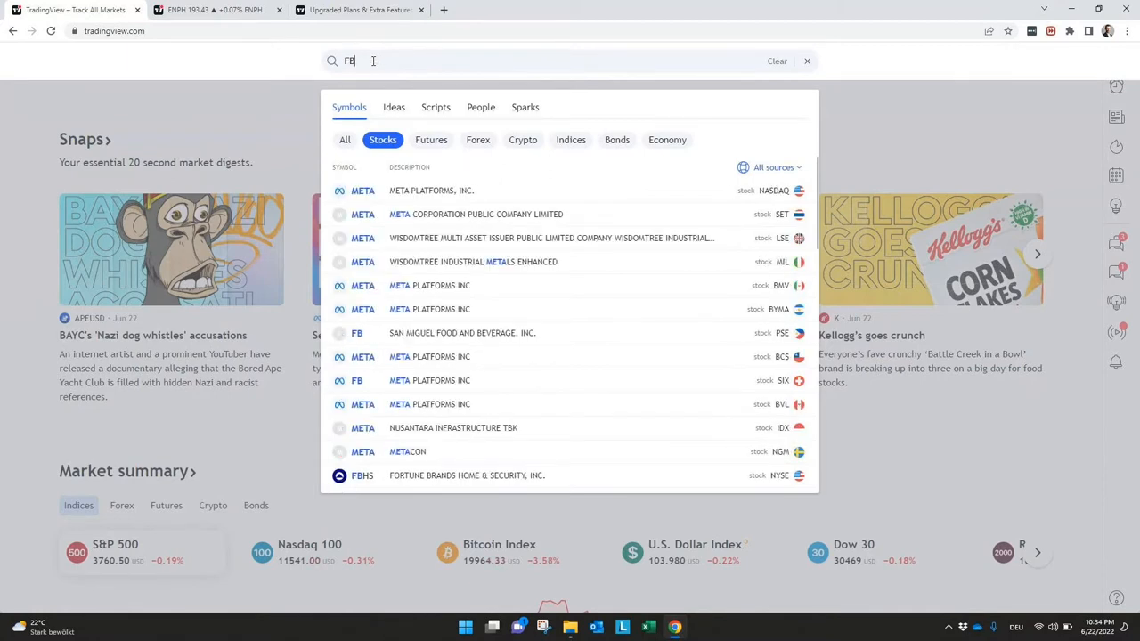
mouse_move(417, 190)
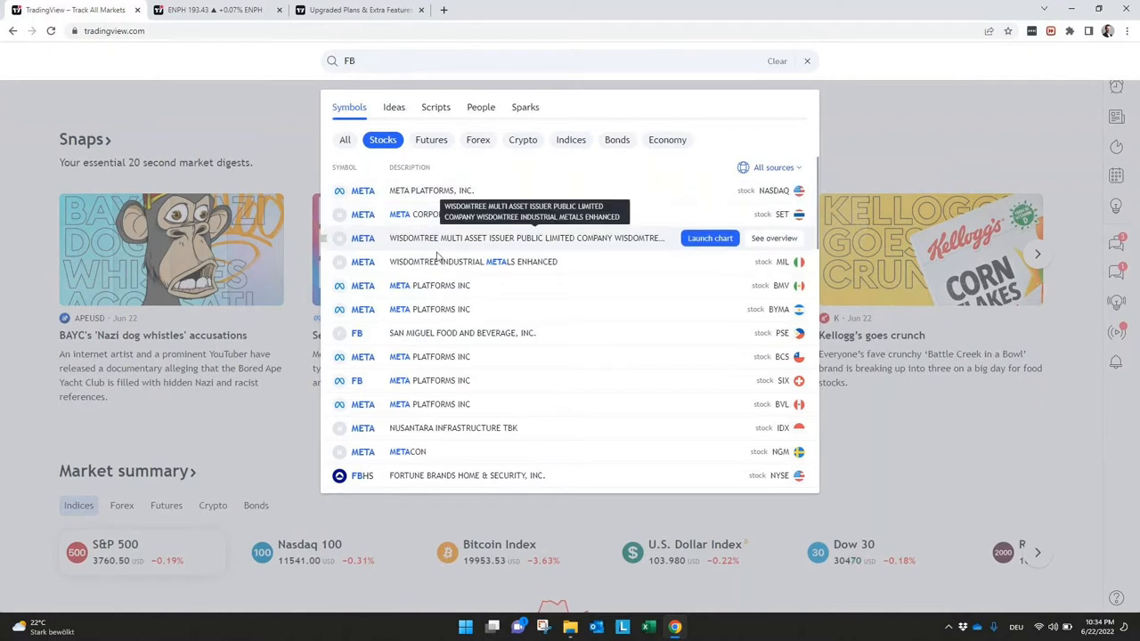
mouse_move(450, 262)
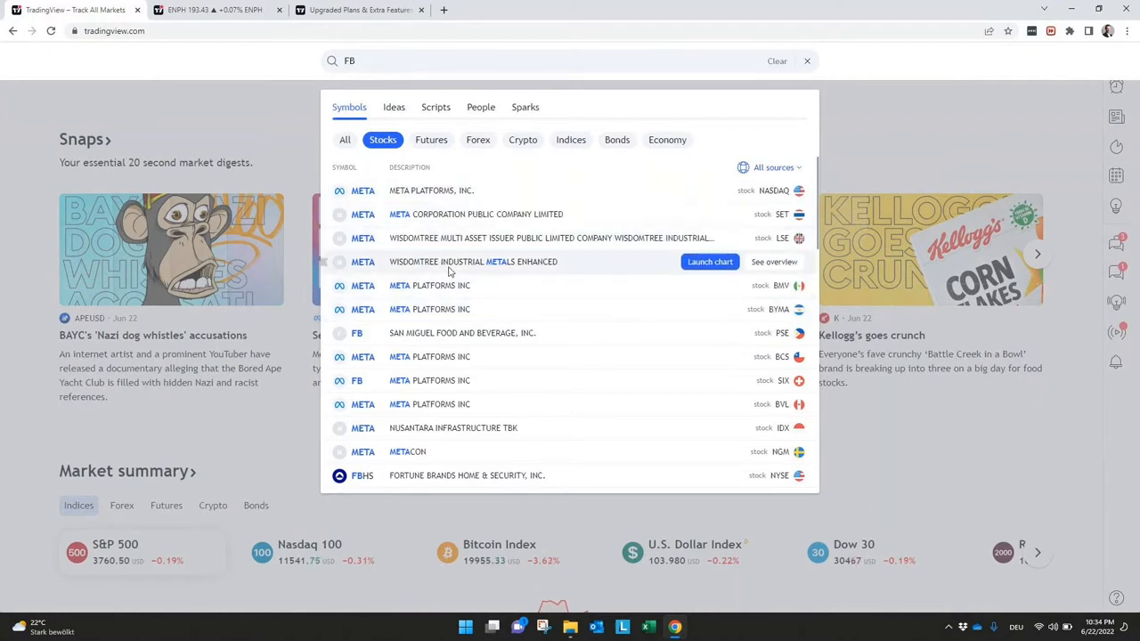
mouse_move(478, 452)
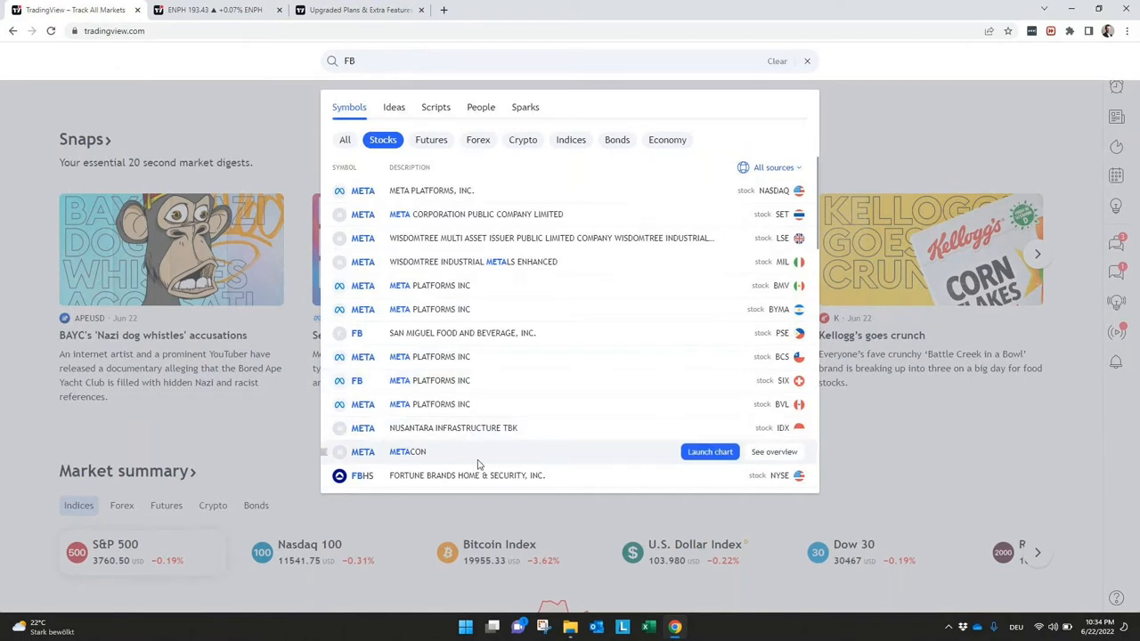
mouse_move(468, 261)
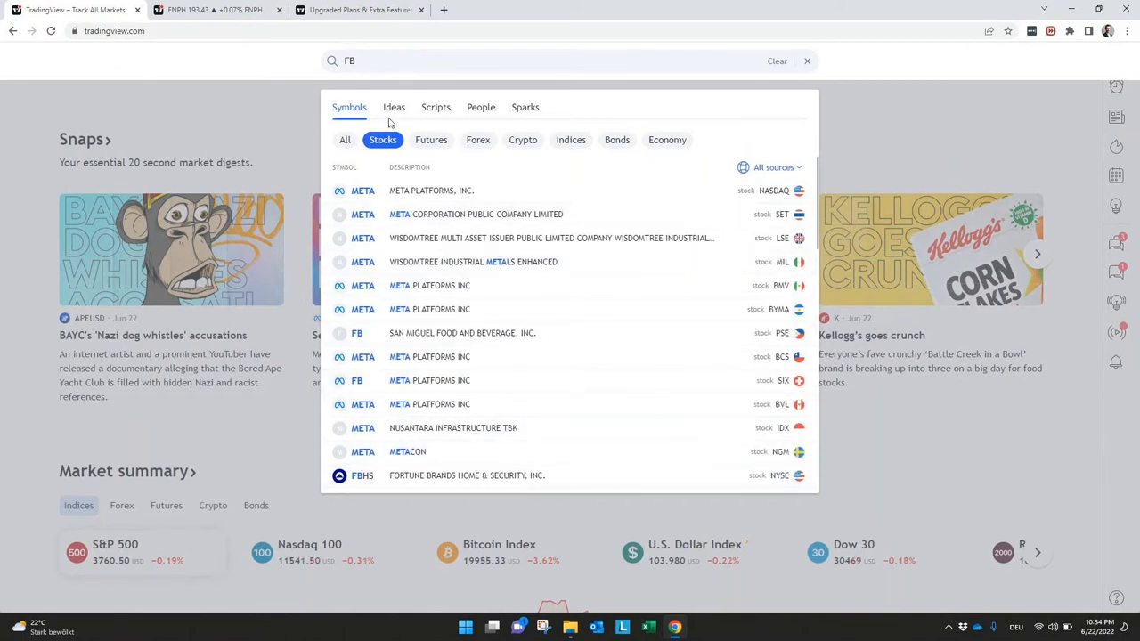
left_click(394, 107)
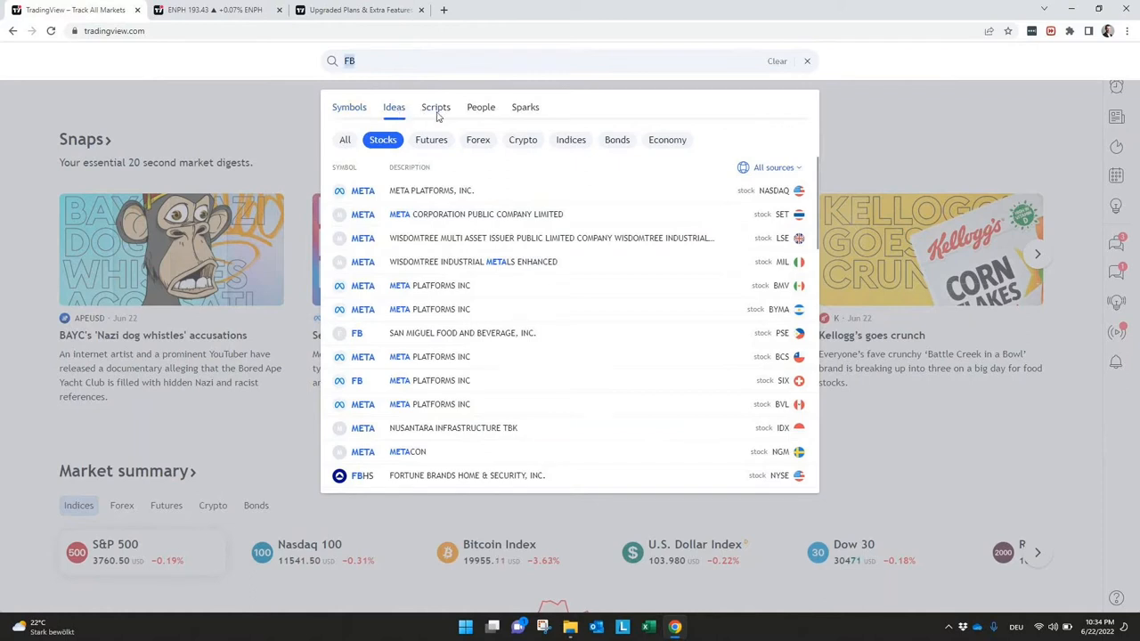
left_click(436, 107)
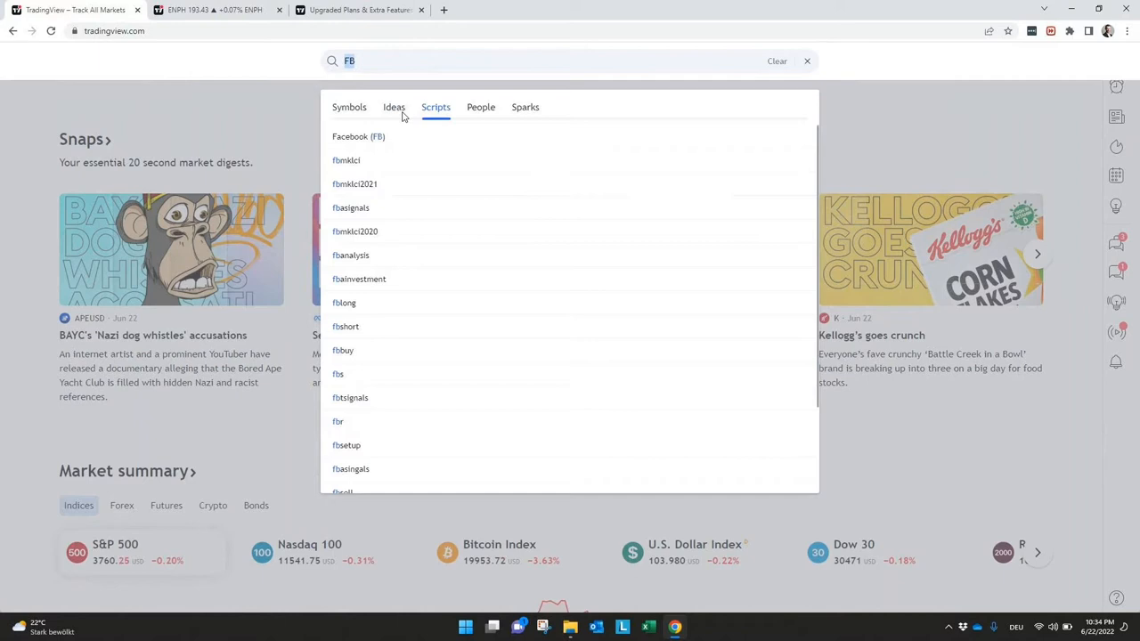
left_click(480, 107)
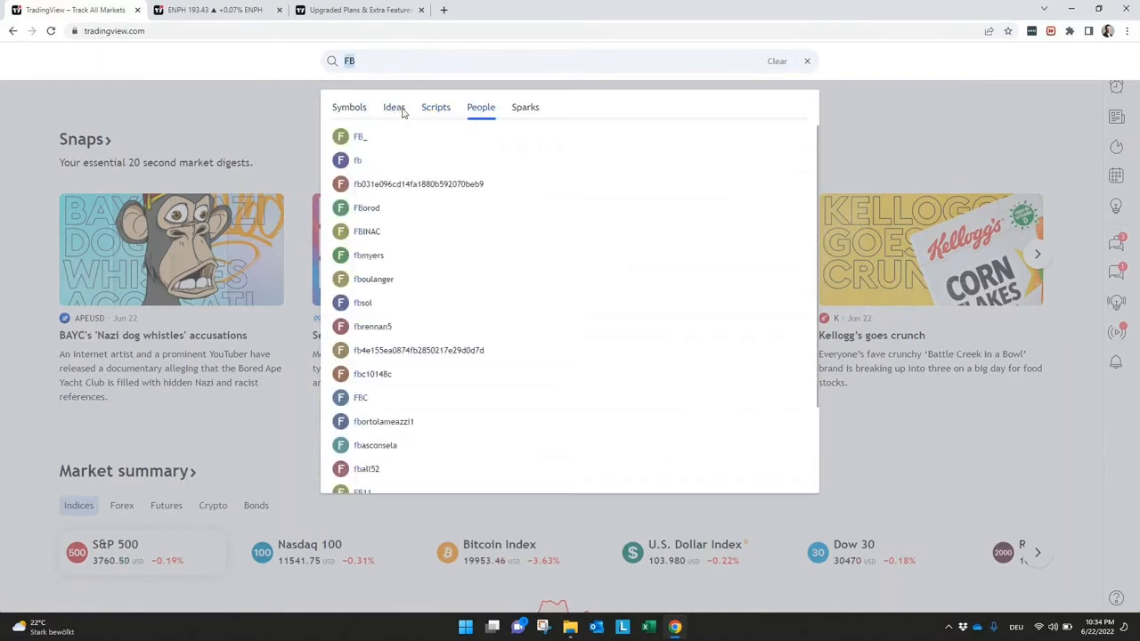
left_click(394, 107)
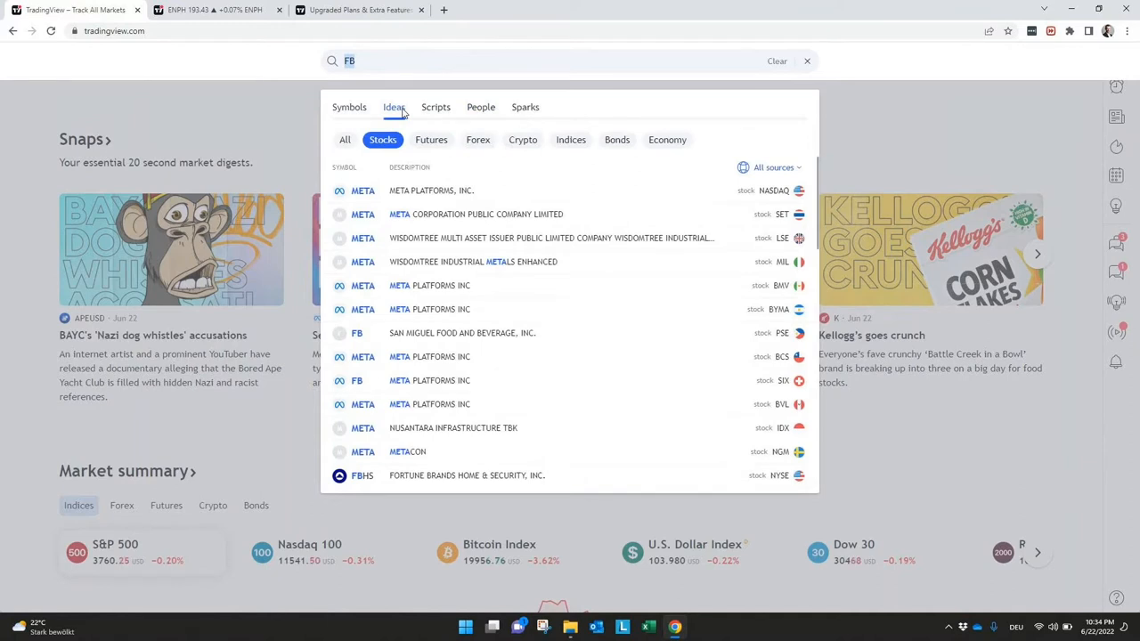
mouse_move(392, 117)
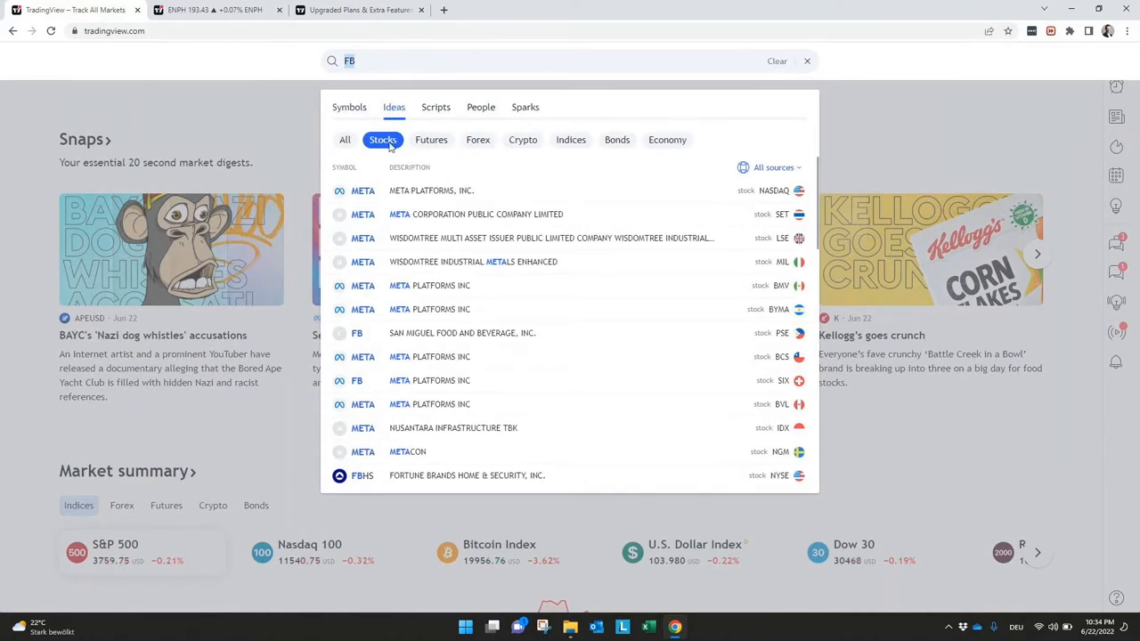
left_click(432, 189)
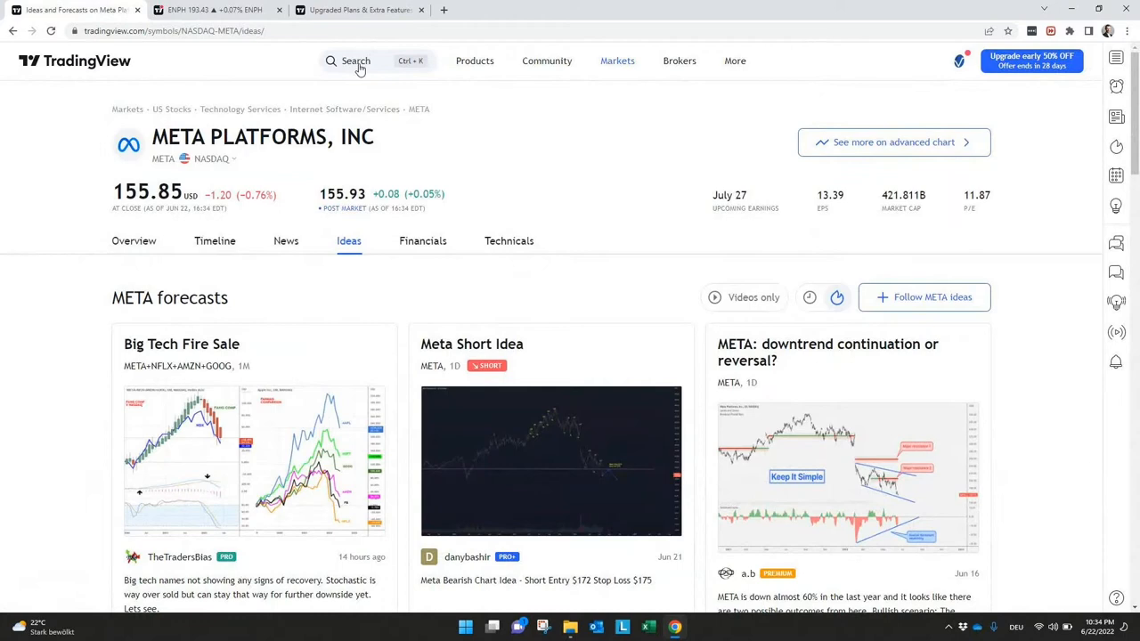
Search FB again and launch the META Platforms, Inc. chart from Symbols results
type("FB")
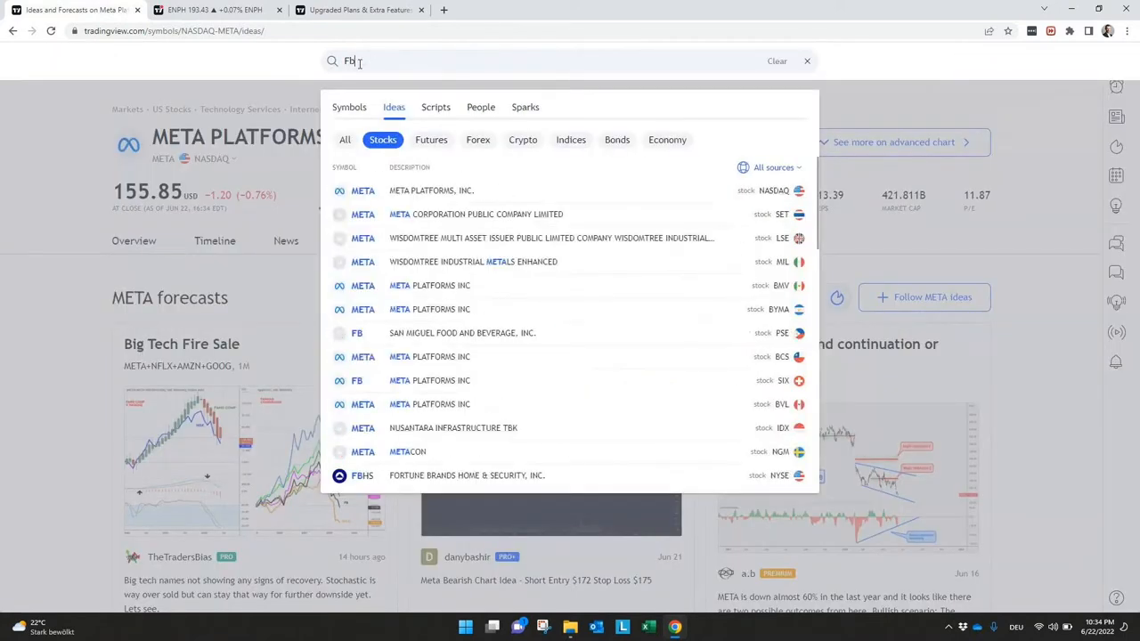
left_click(349, 107)
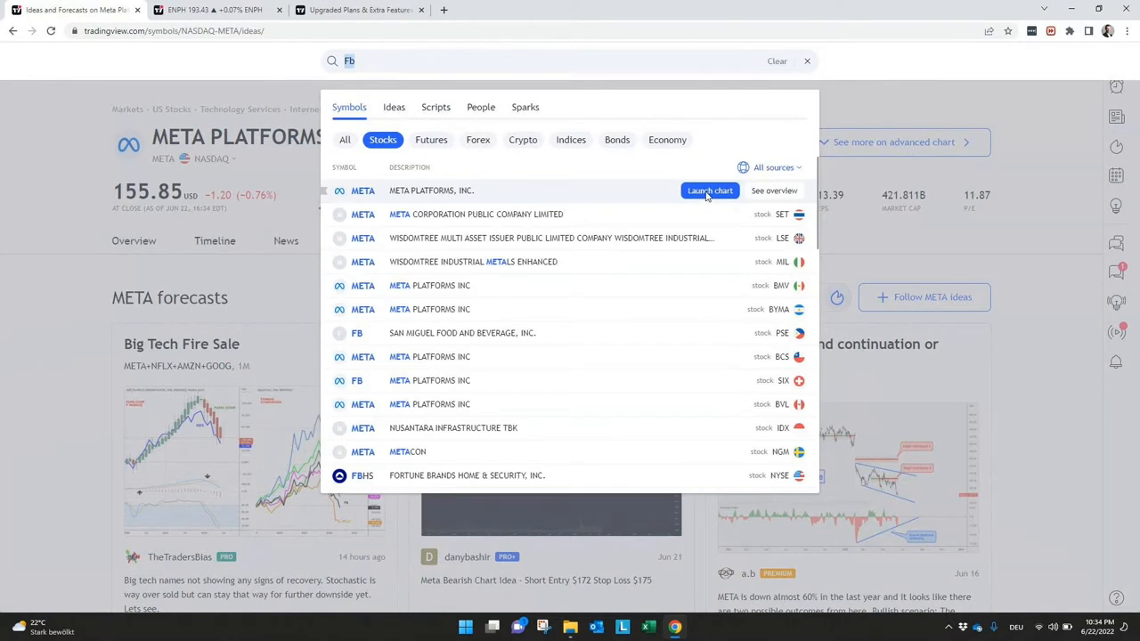
left_click(709, 191)
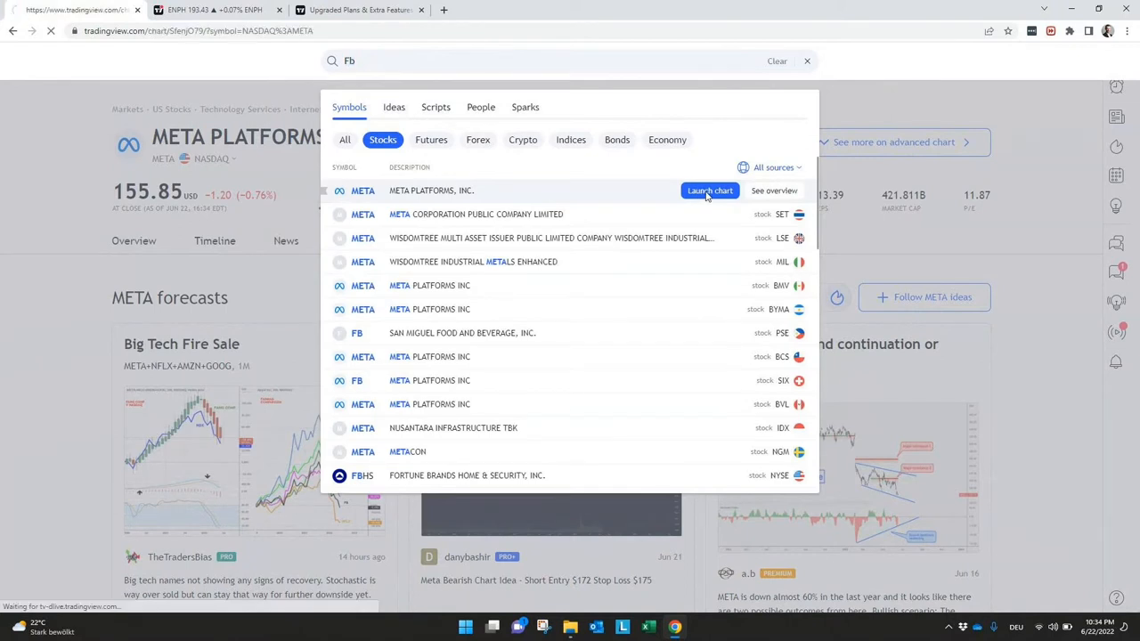
left_click(710, 190)
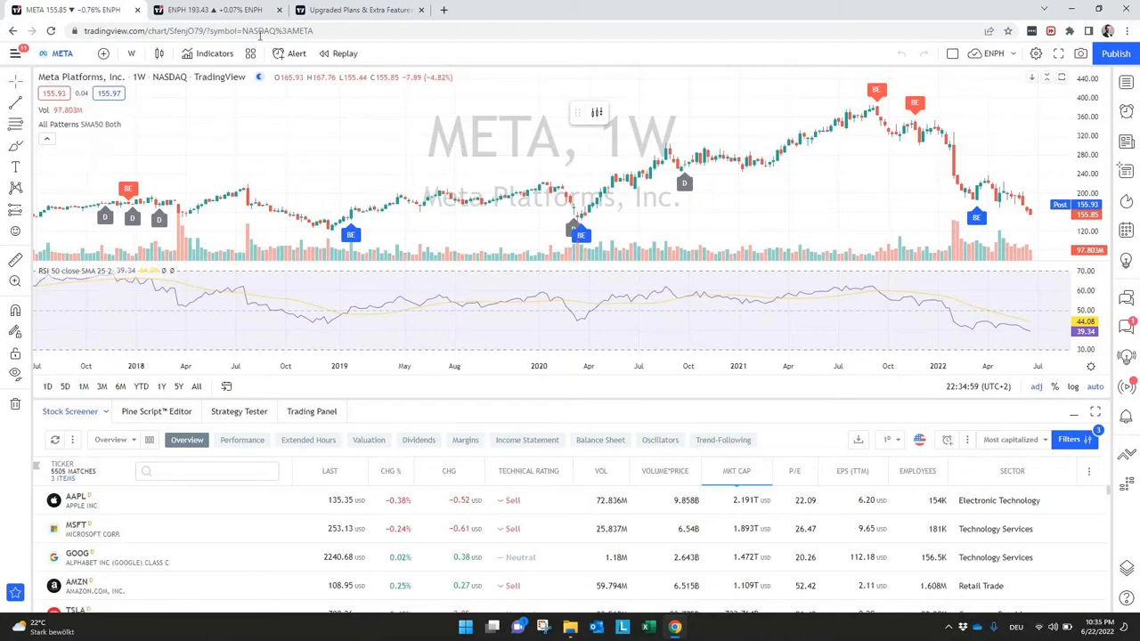
Switch to the ENPH browser tab showing Enphase Energy's 1W chart
left_click(214, 10)
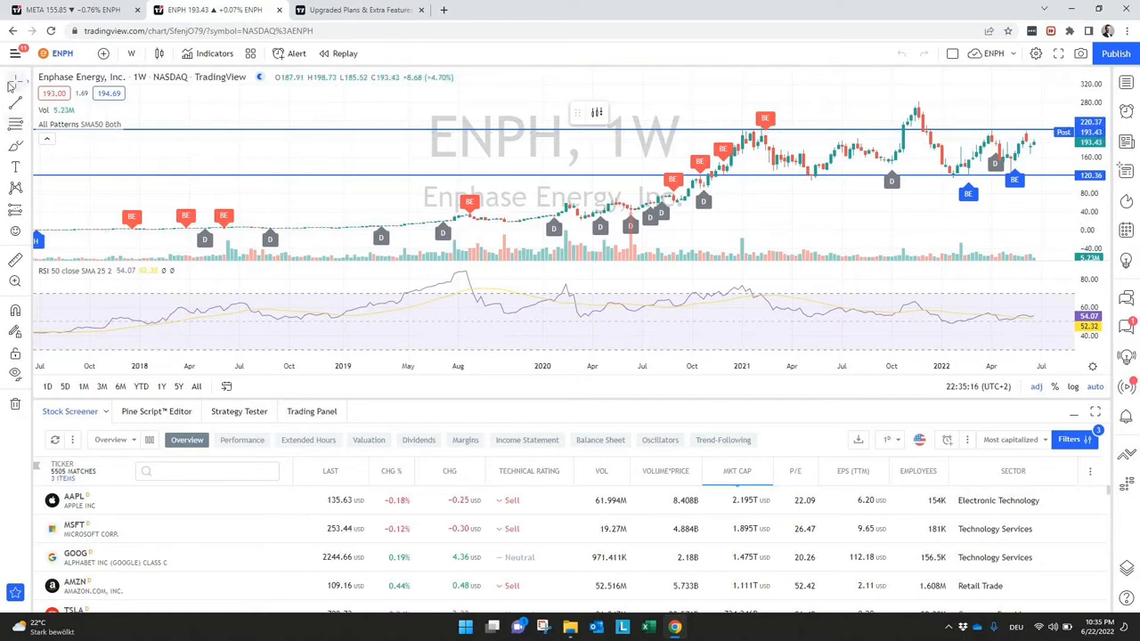
mouse_move(719, 36)
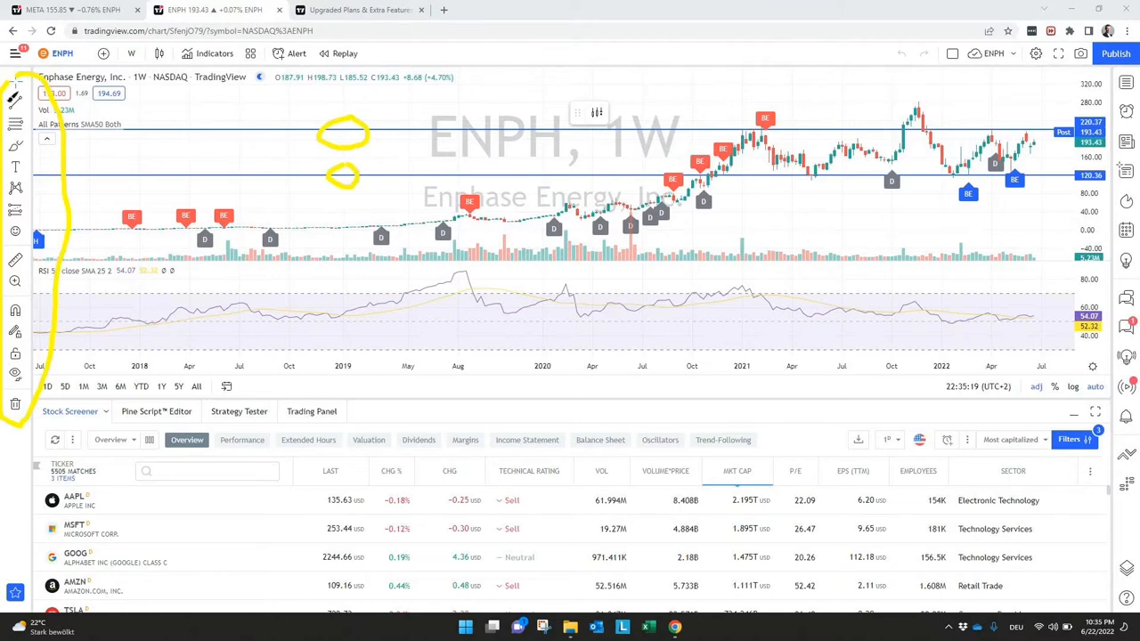
mouse_move(760, 33)
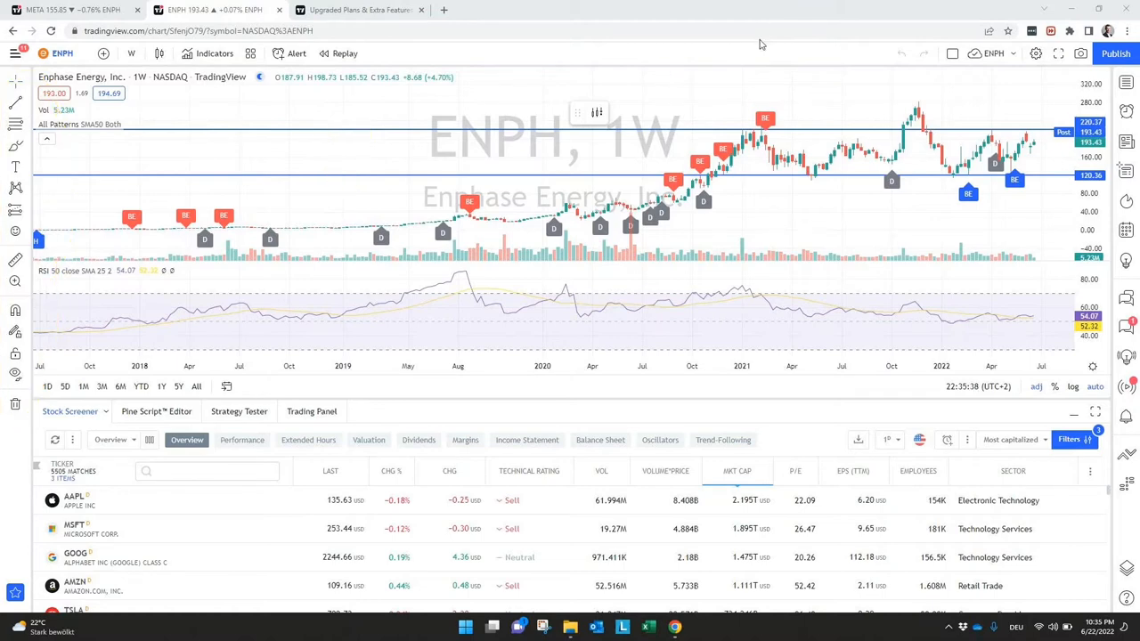
mouse_move(136, 112)
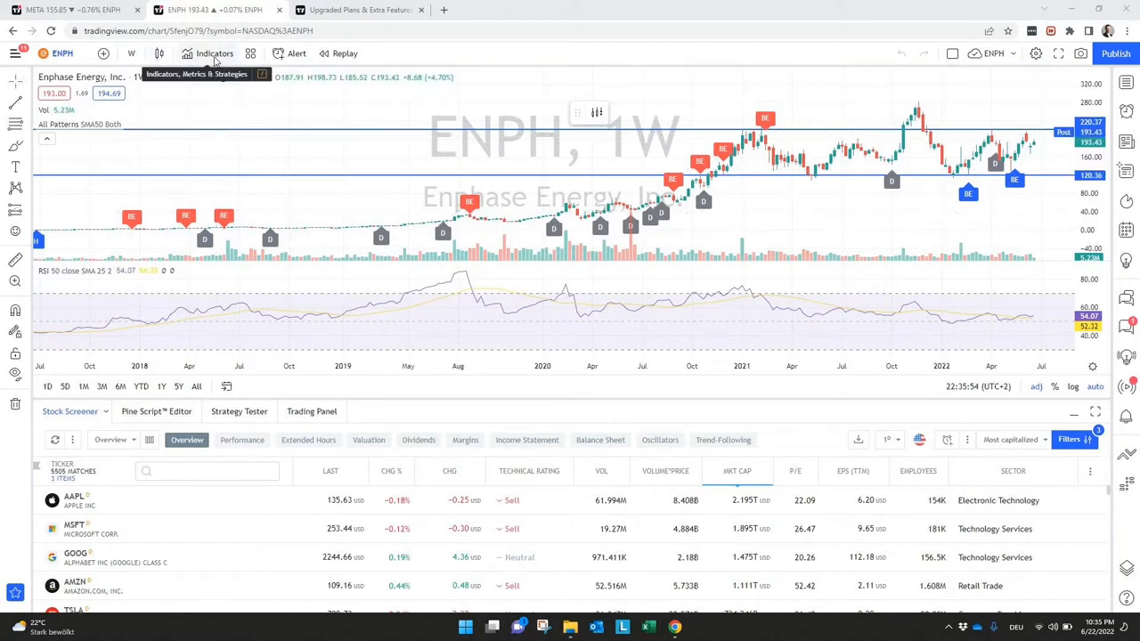
Browse the Indicators catalogue's Strategies, Volume profile and Candlestick patterns scripts without adding any
left_click(214, 53)
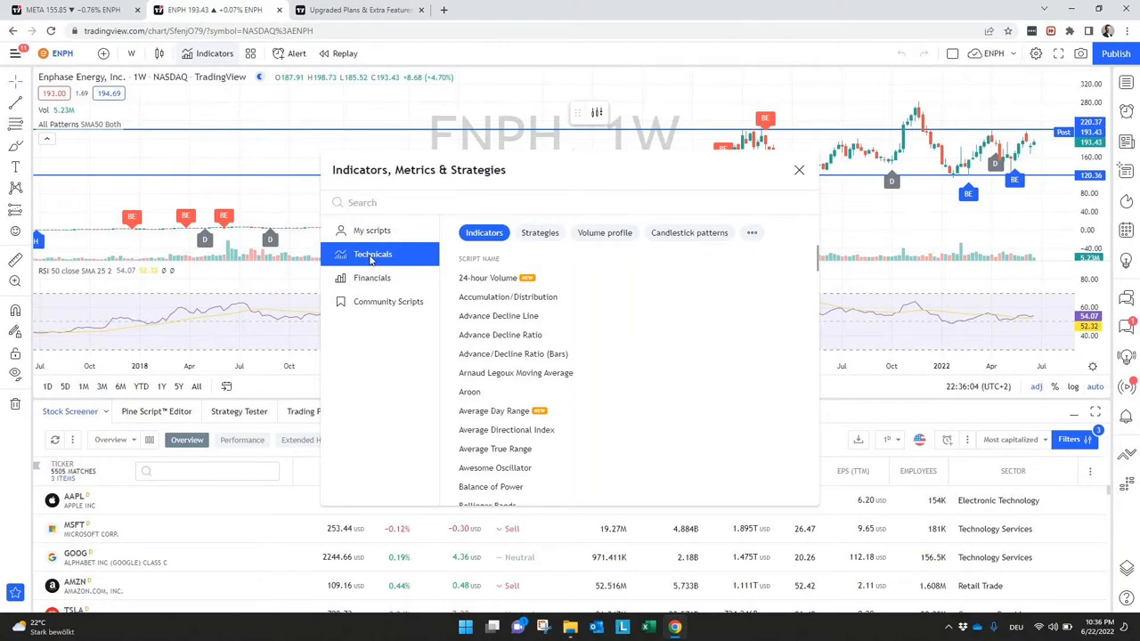
mouse_move(375, 325)
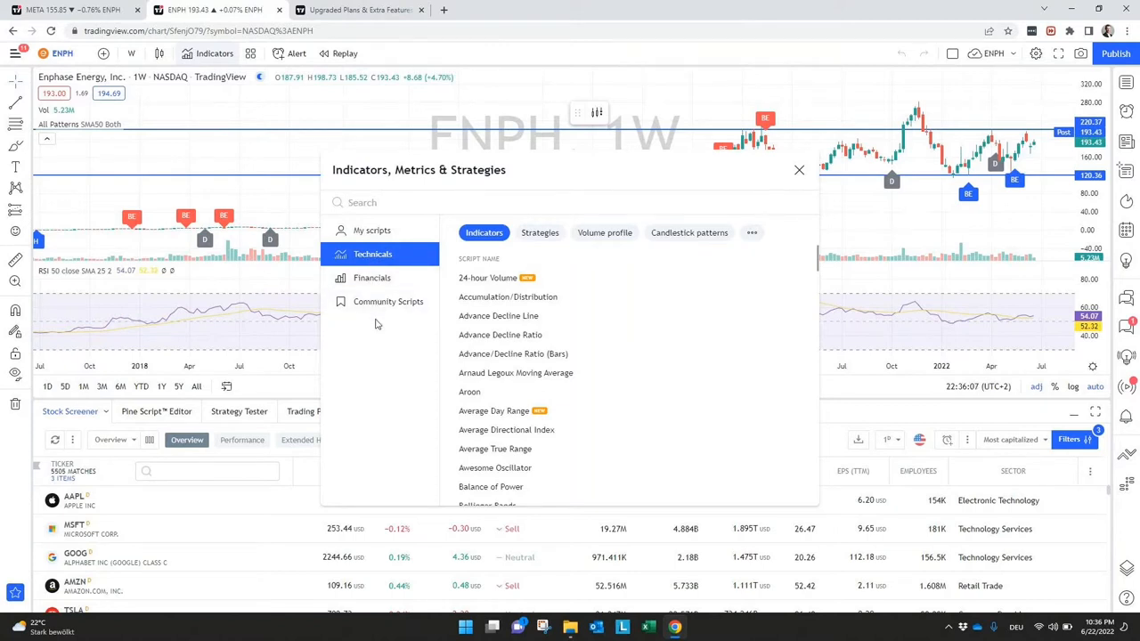
mouse_move(540, 232)
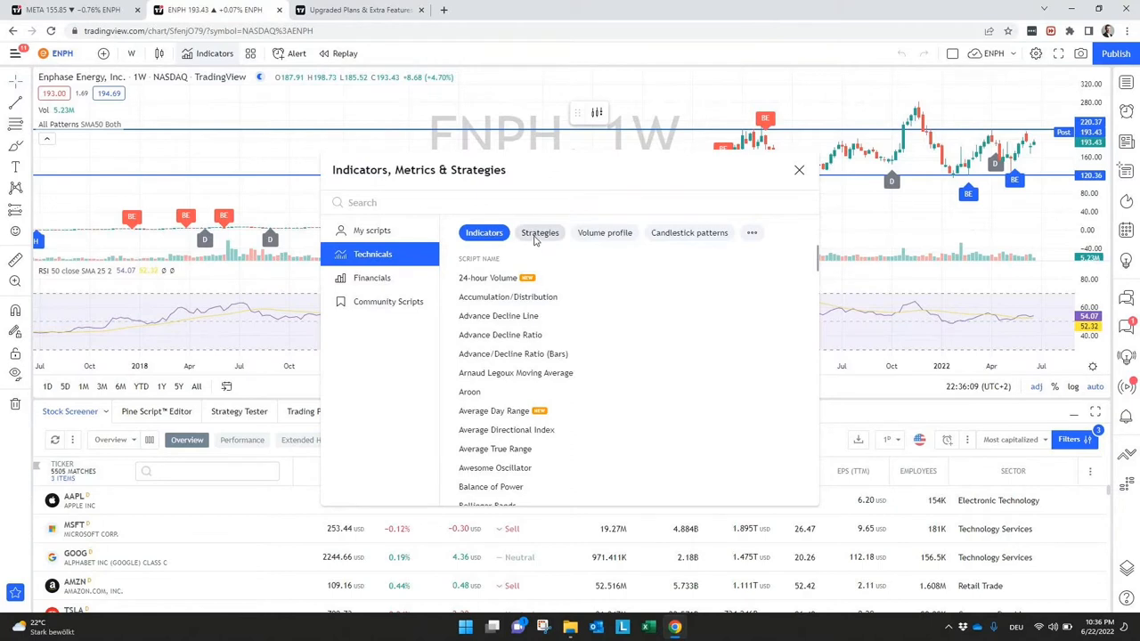
left_click(540, 232)
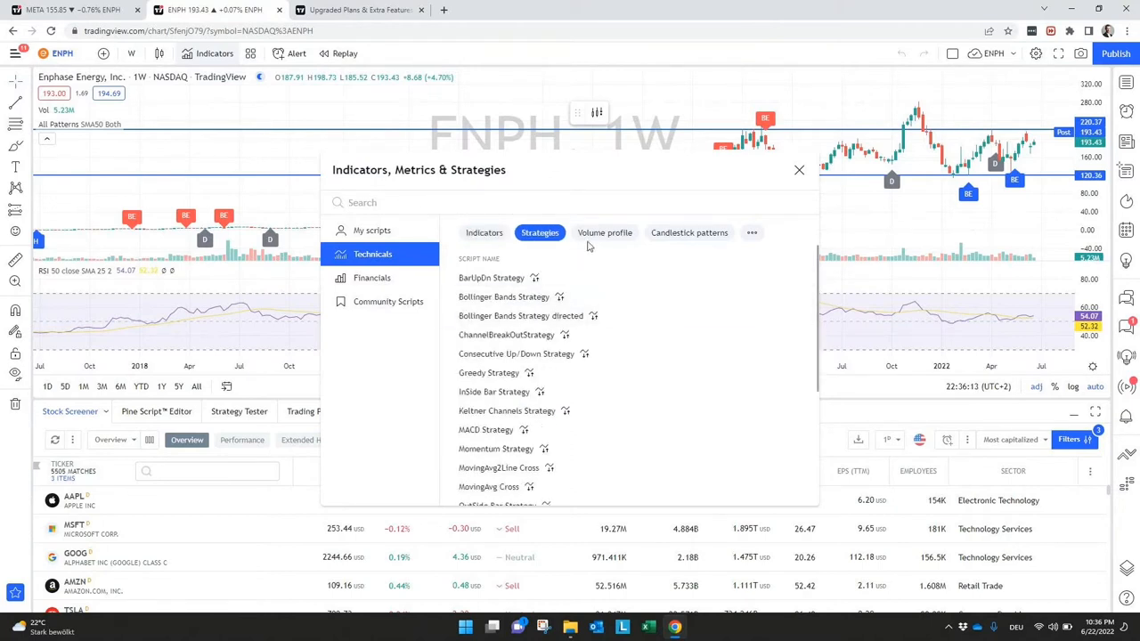
left_click(605, 232)
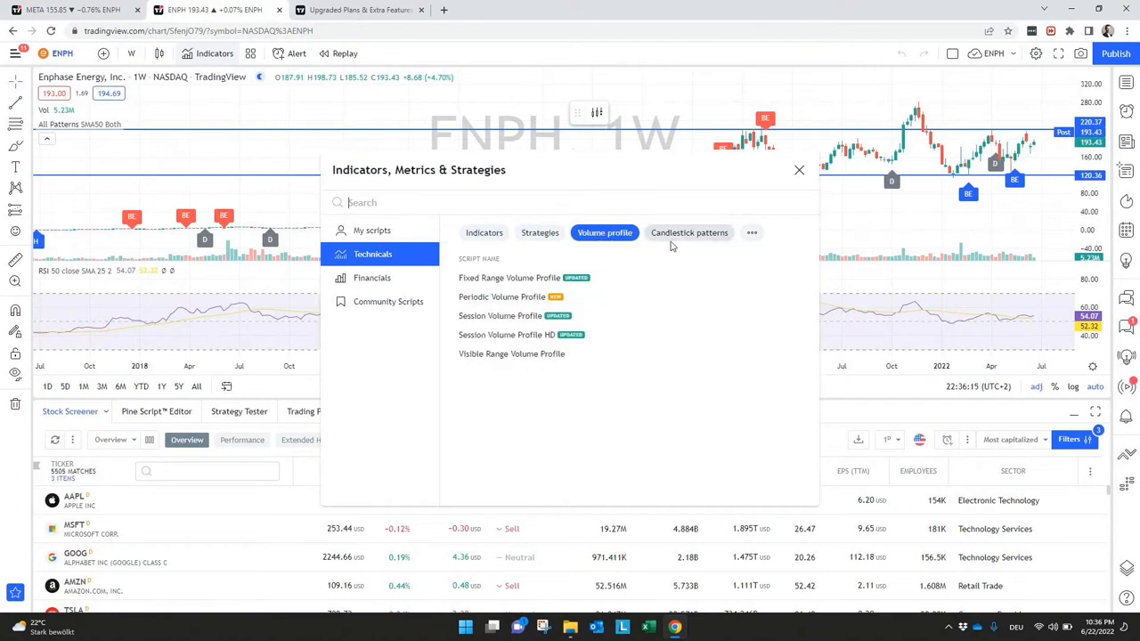
mouse_move(681, 240)
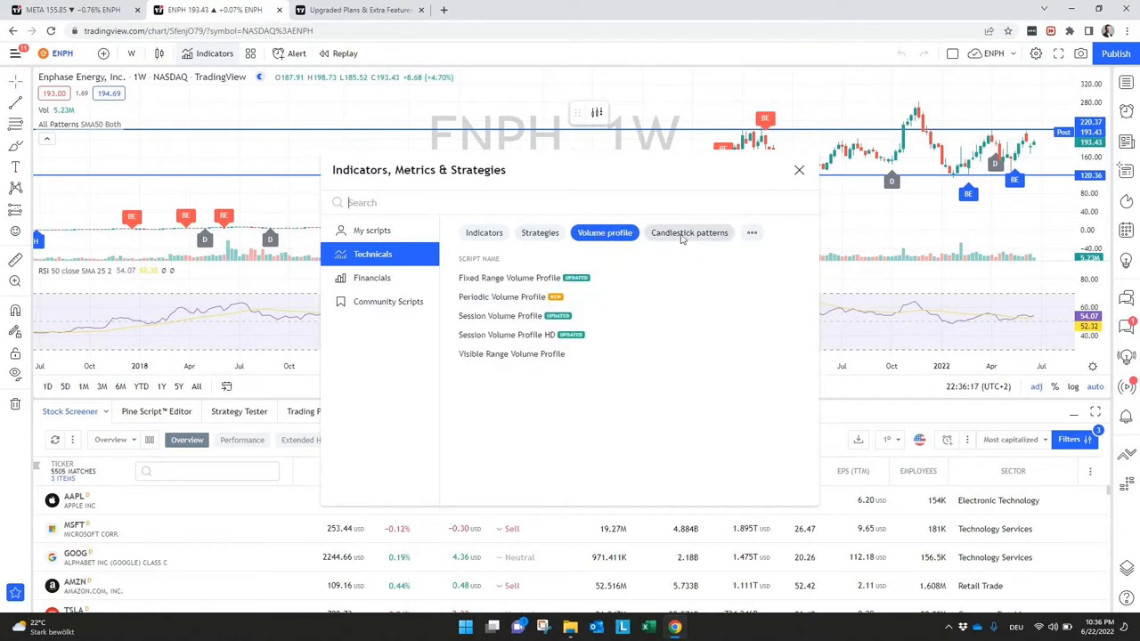
left_click(689, 232)
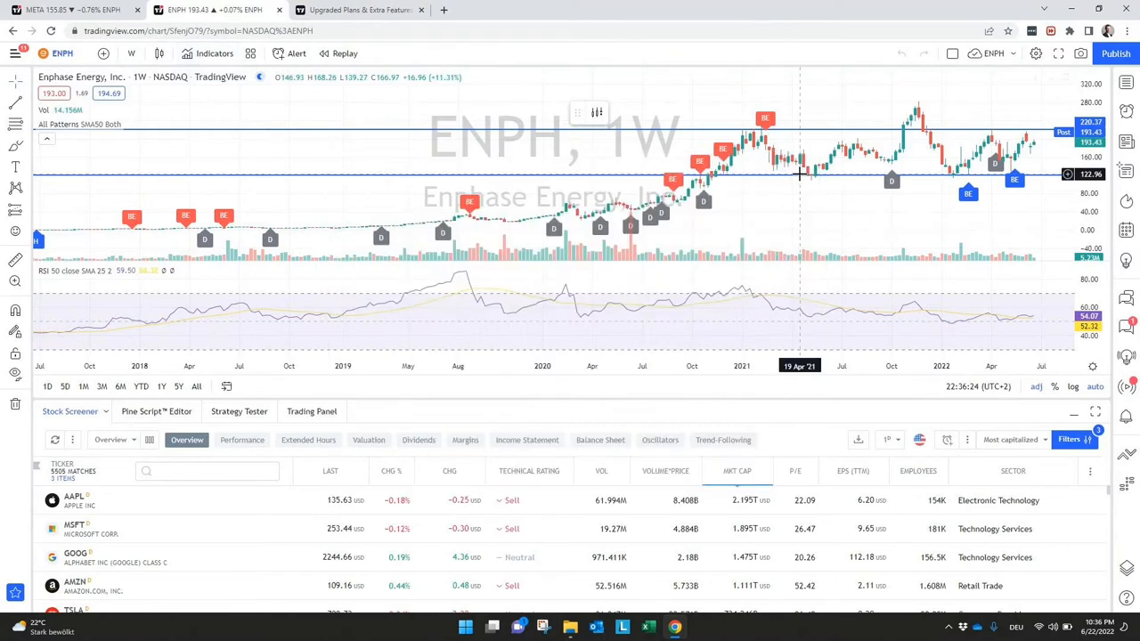
mouse_move(451, 211)
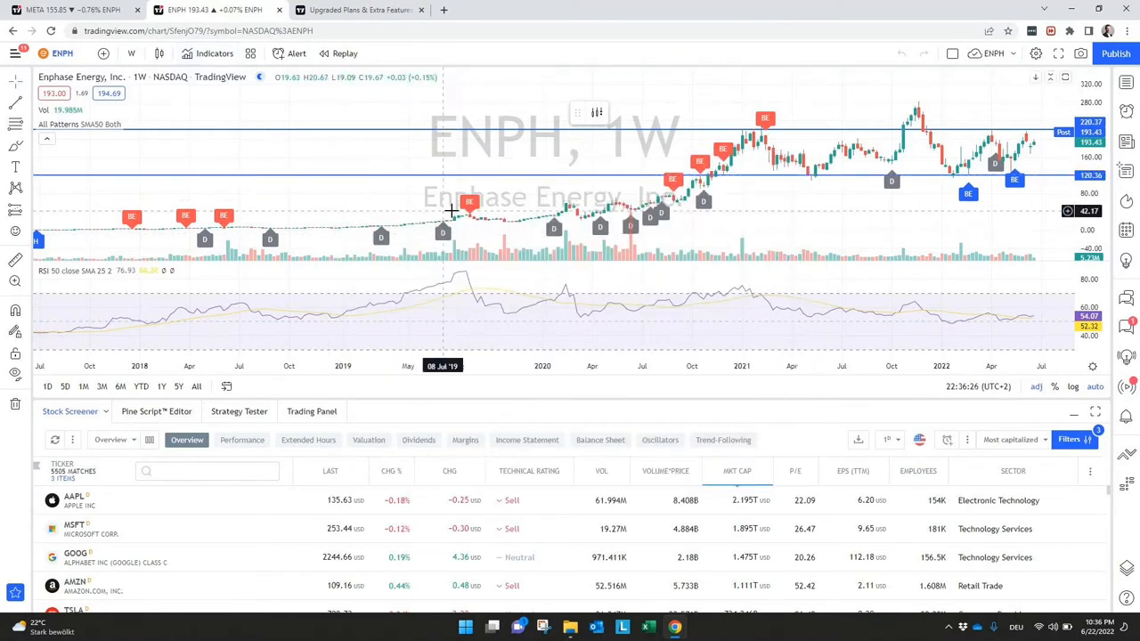
mouse_move(470, 203)
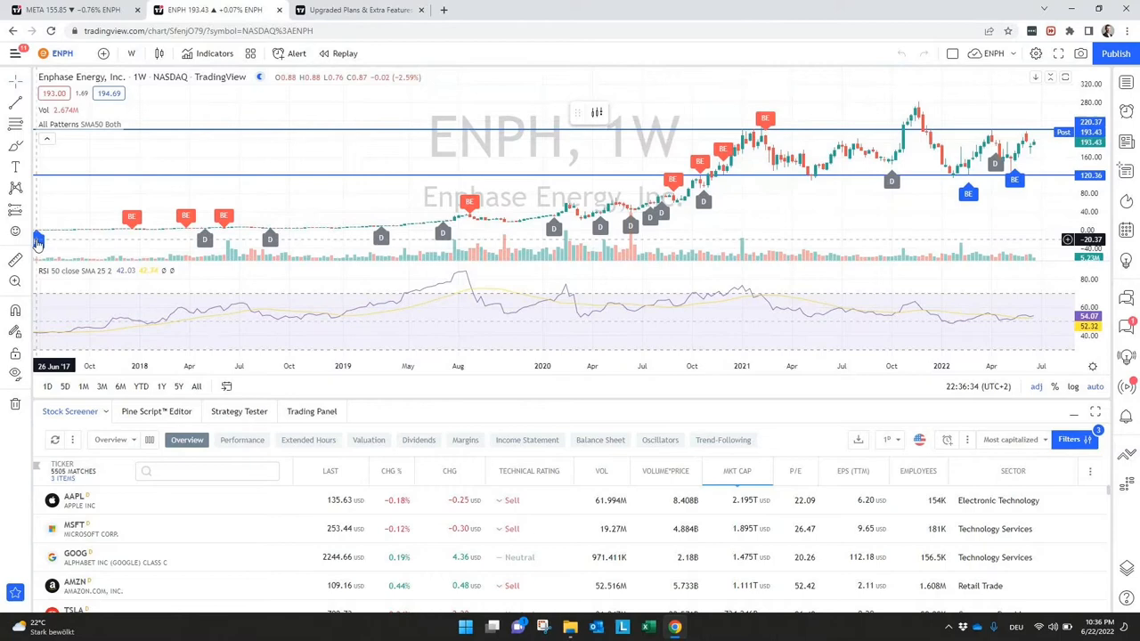
mouse_move(38, 242)
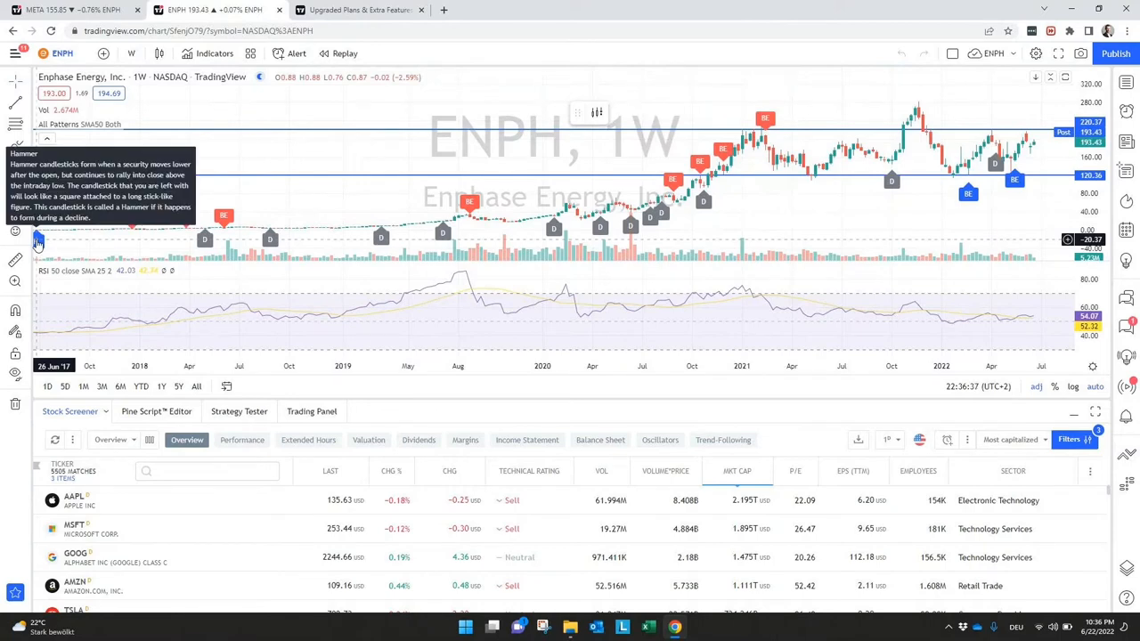
mouse_move(811, 240)
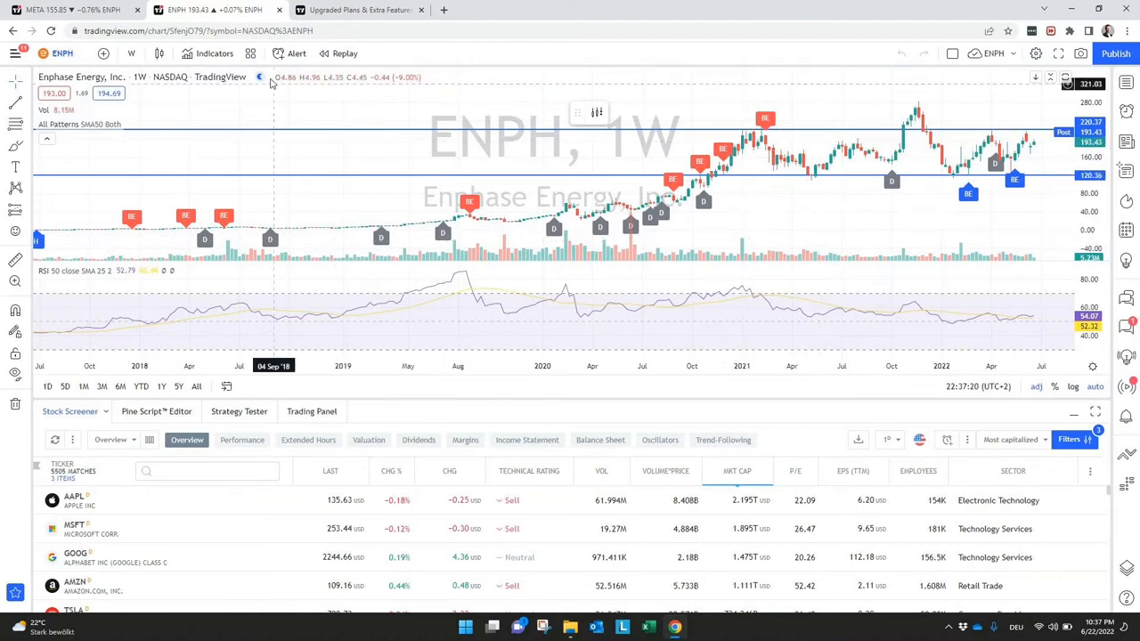
mouse_move(252, 53)
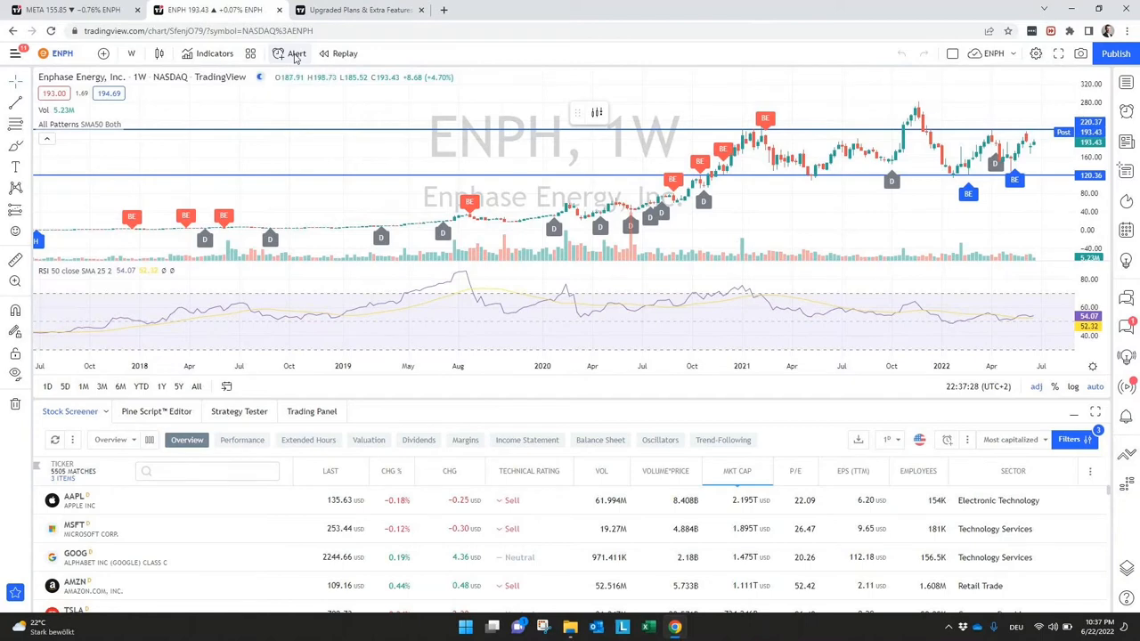
Bring up the Create Alert form for ENPH from the top toolbar
left_click(297, 54)
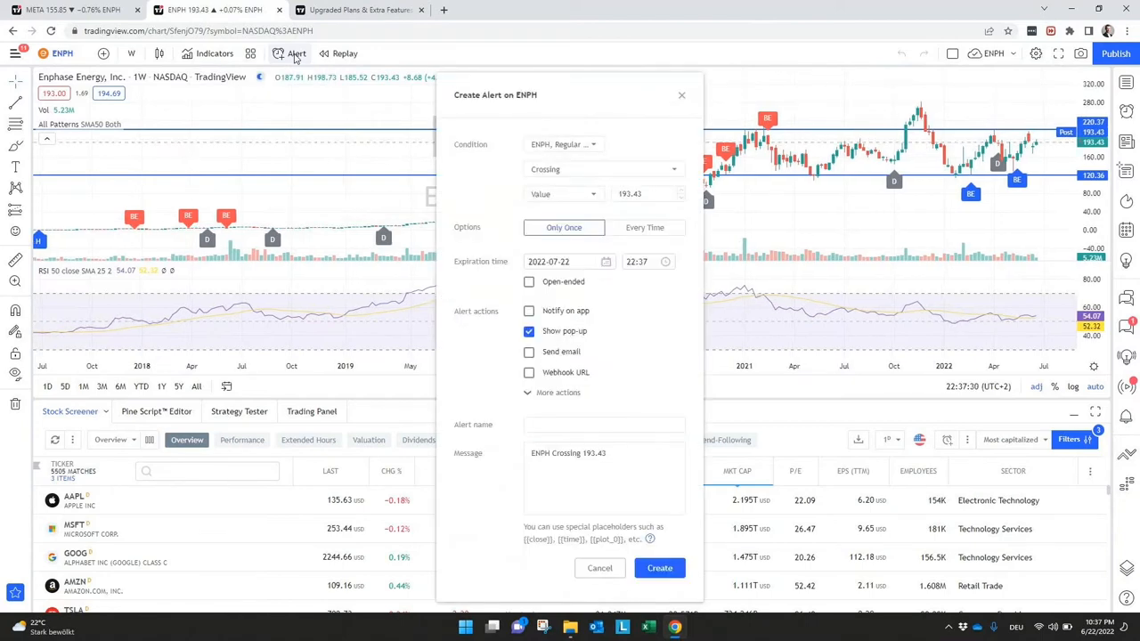
mouse_move(860, 160)
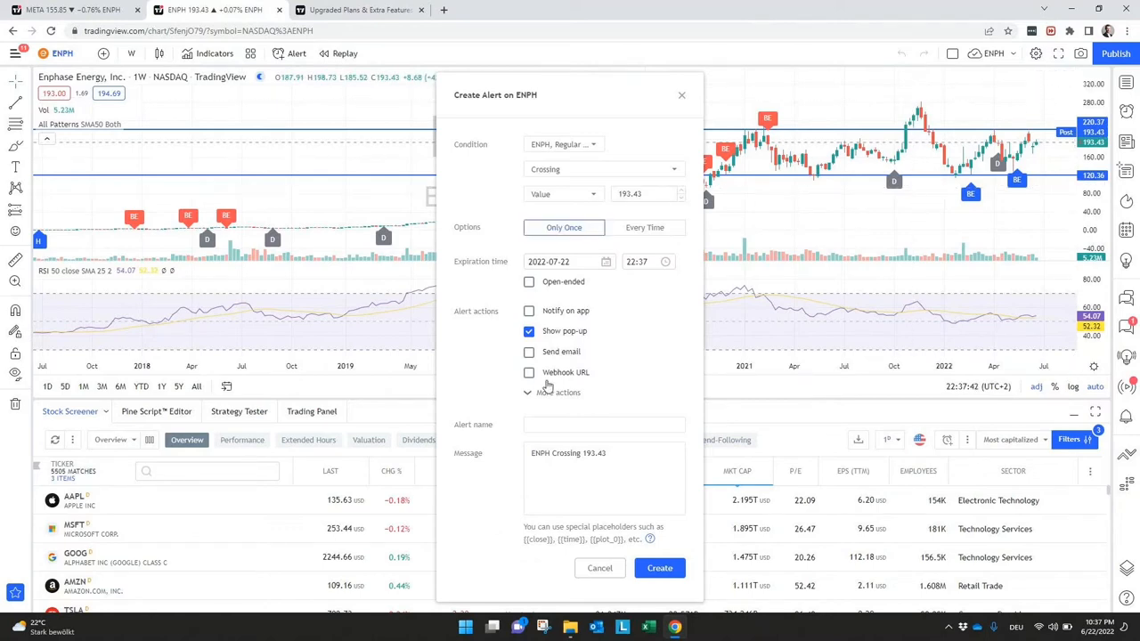
Tick Send email on the ENPH alert, then dismiss the form uncreated
left_click(529, 352)
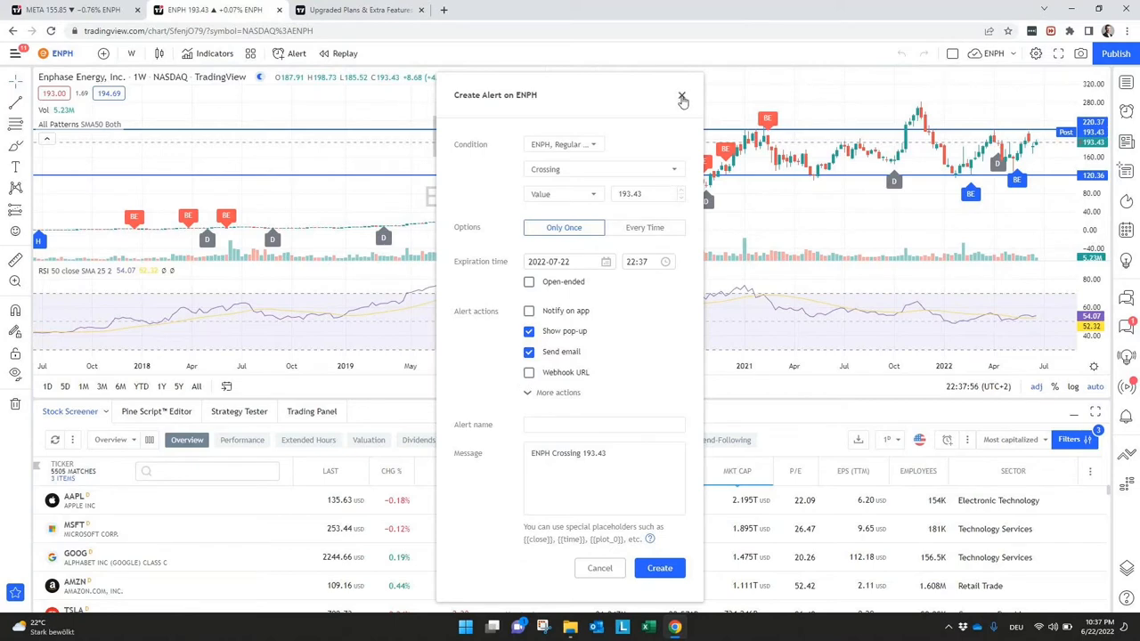
left_click(682, 95)
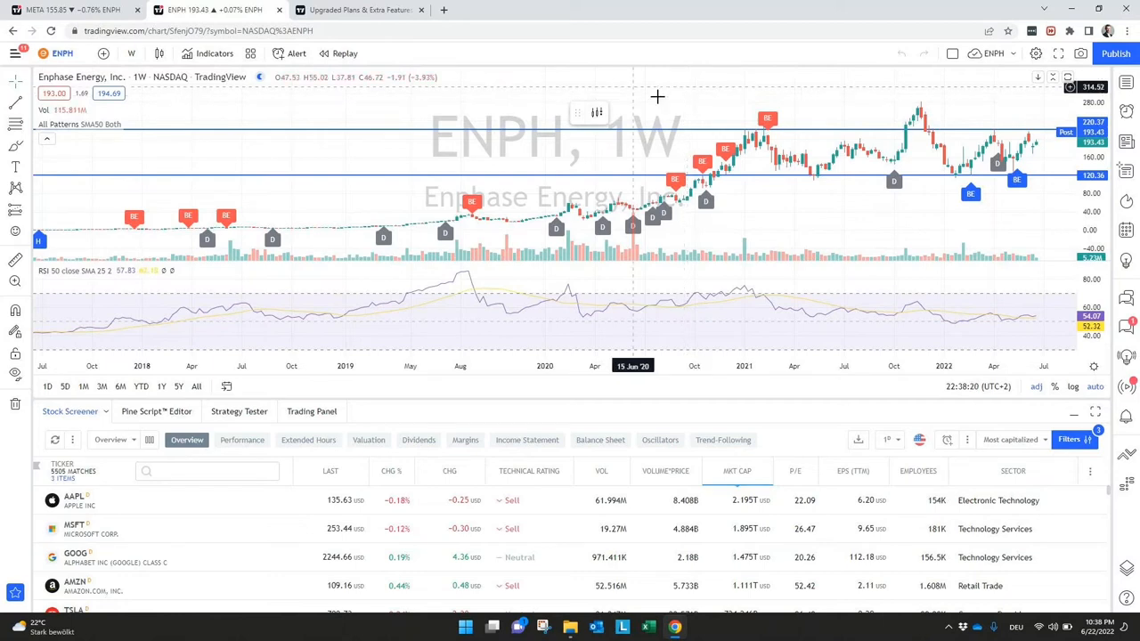
mouse_move(783, 92)
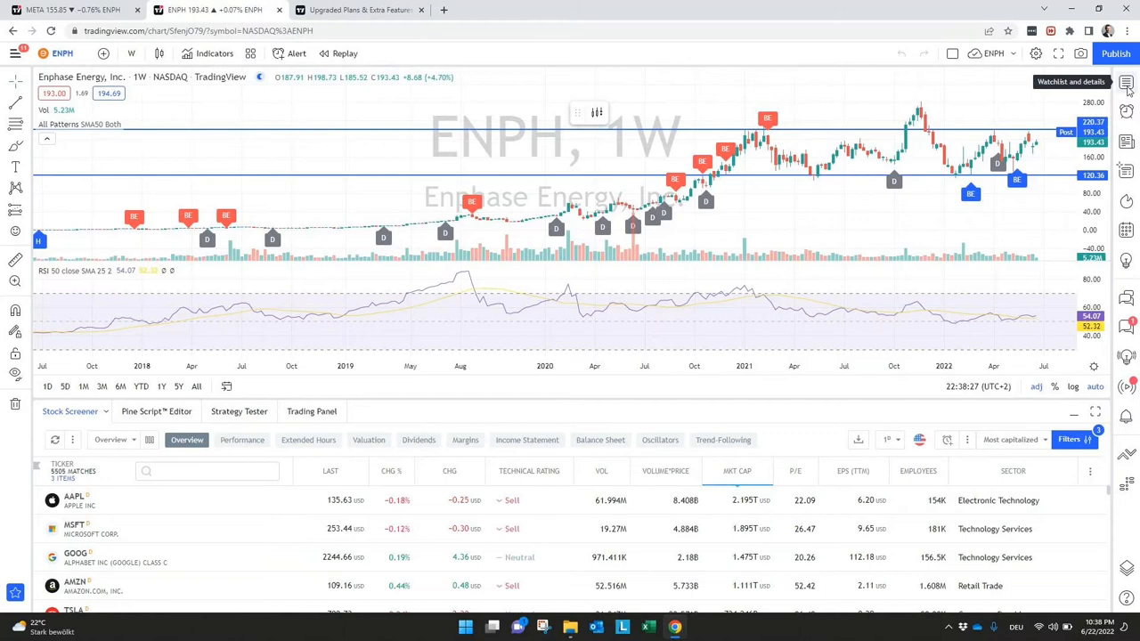
Show the watchlist and details panel beside the Enphase chart
left_click(1127, 84)
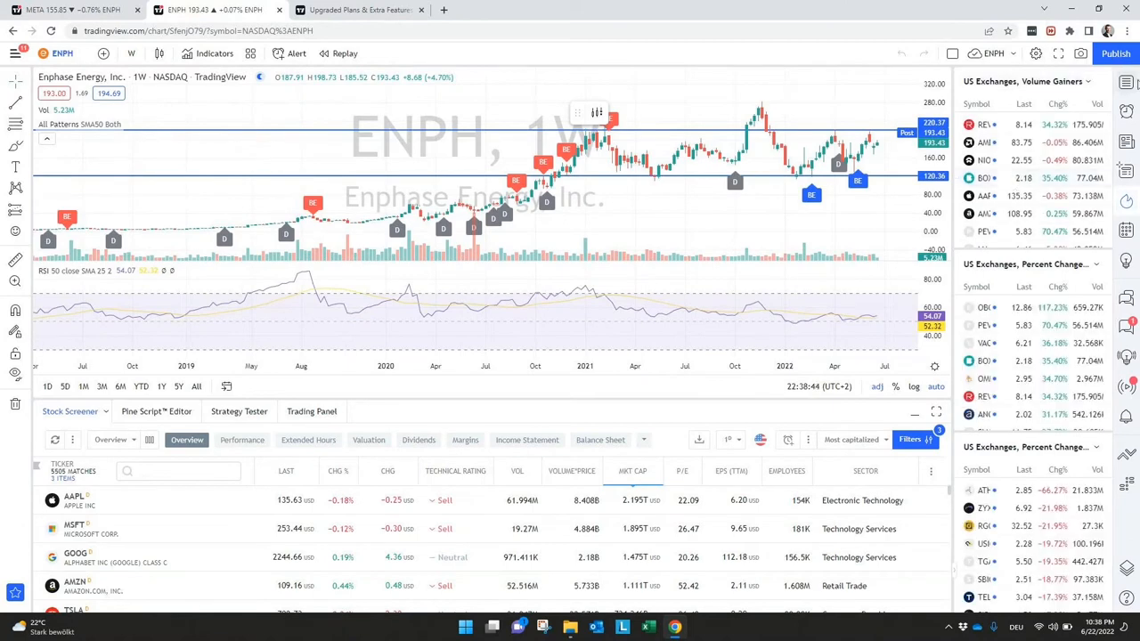
mouse_move(862, 95)
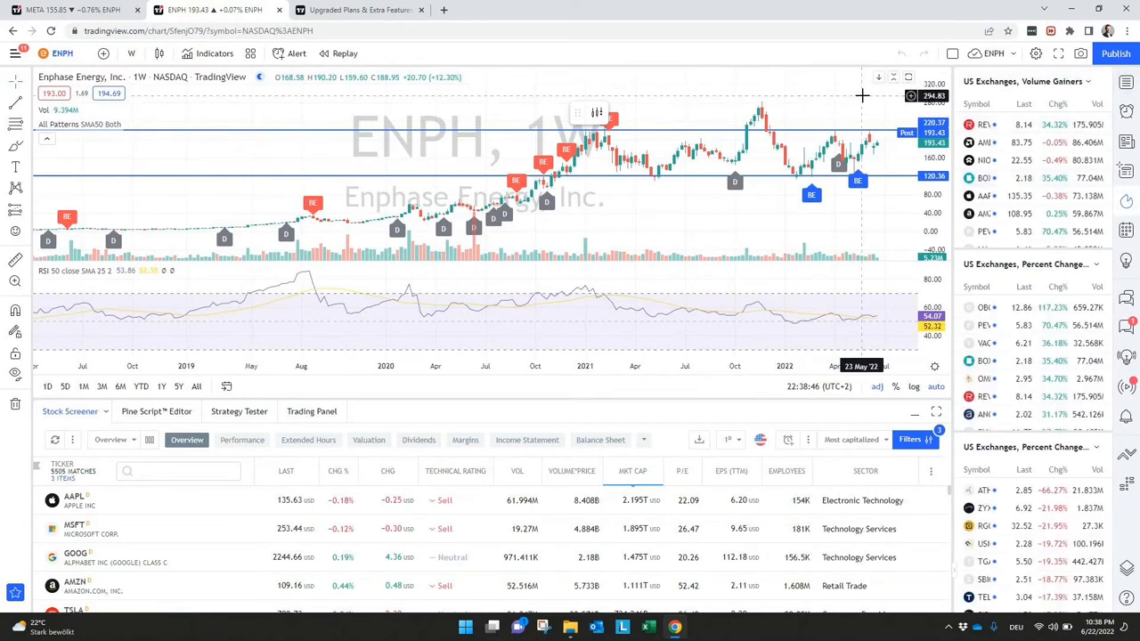
mouse_move(862, 95)
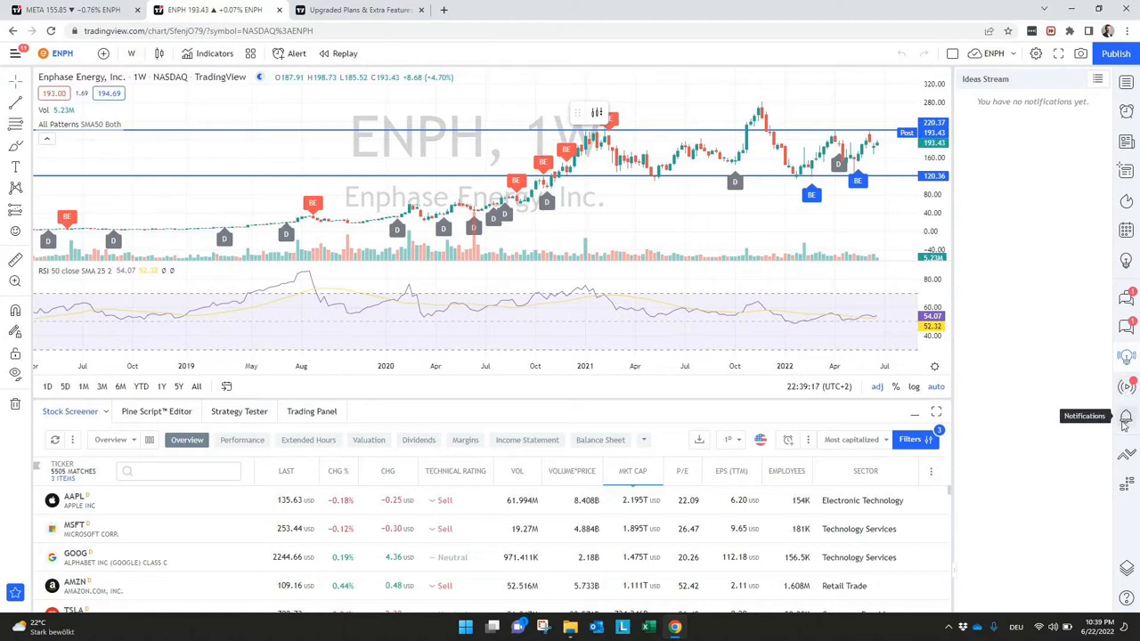
mouse_move(1099, 140)
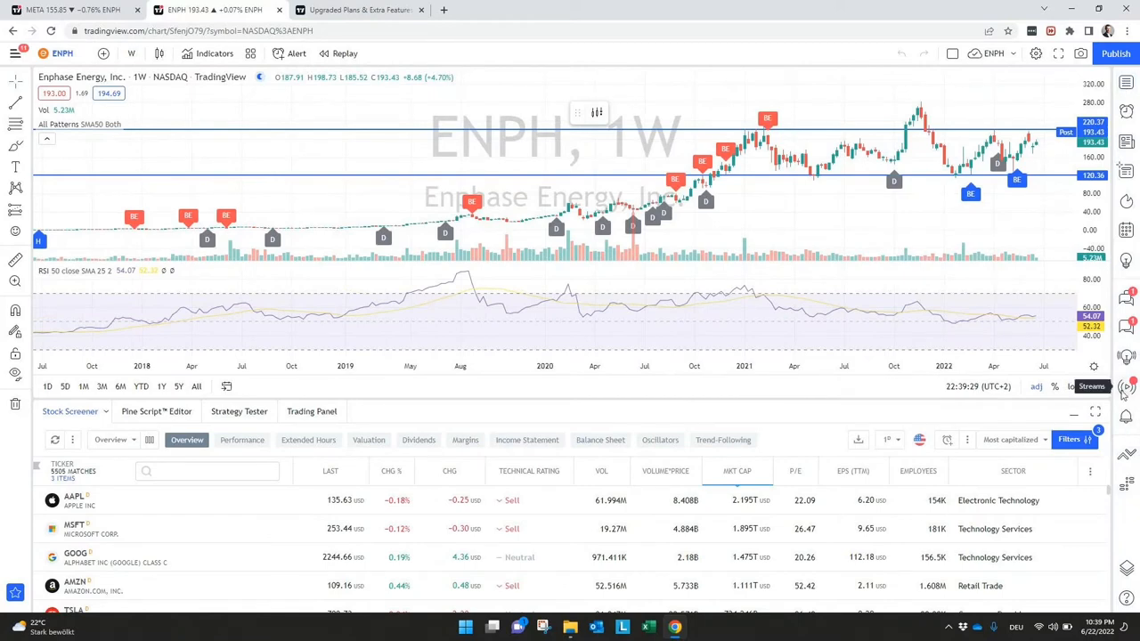
mouse_move(366, 366)
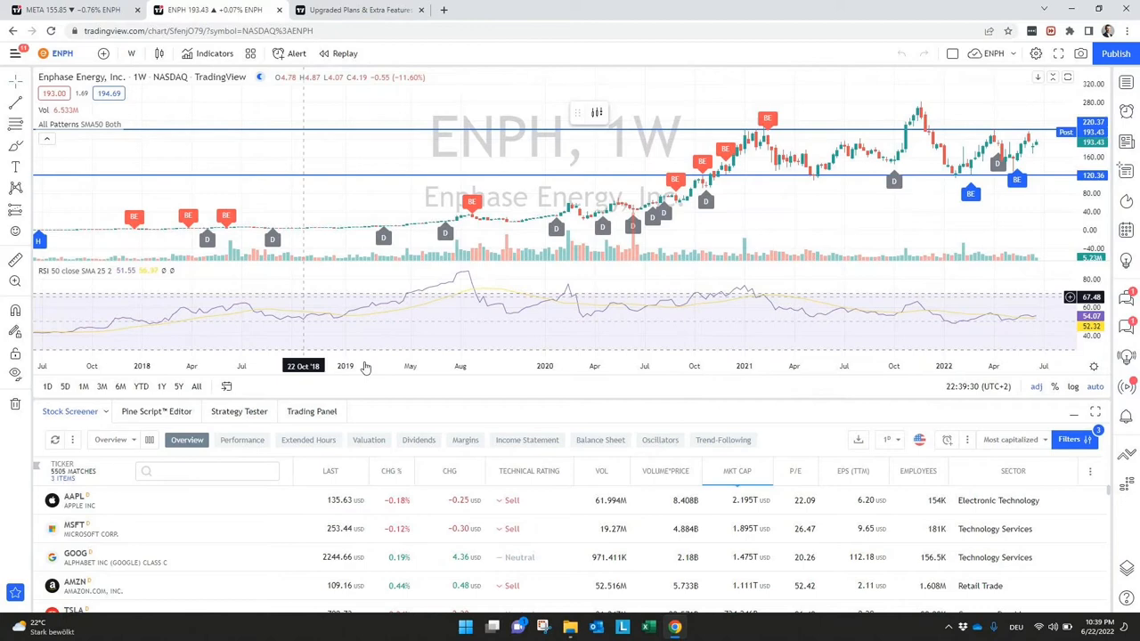
mouse_move(757, 150)
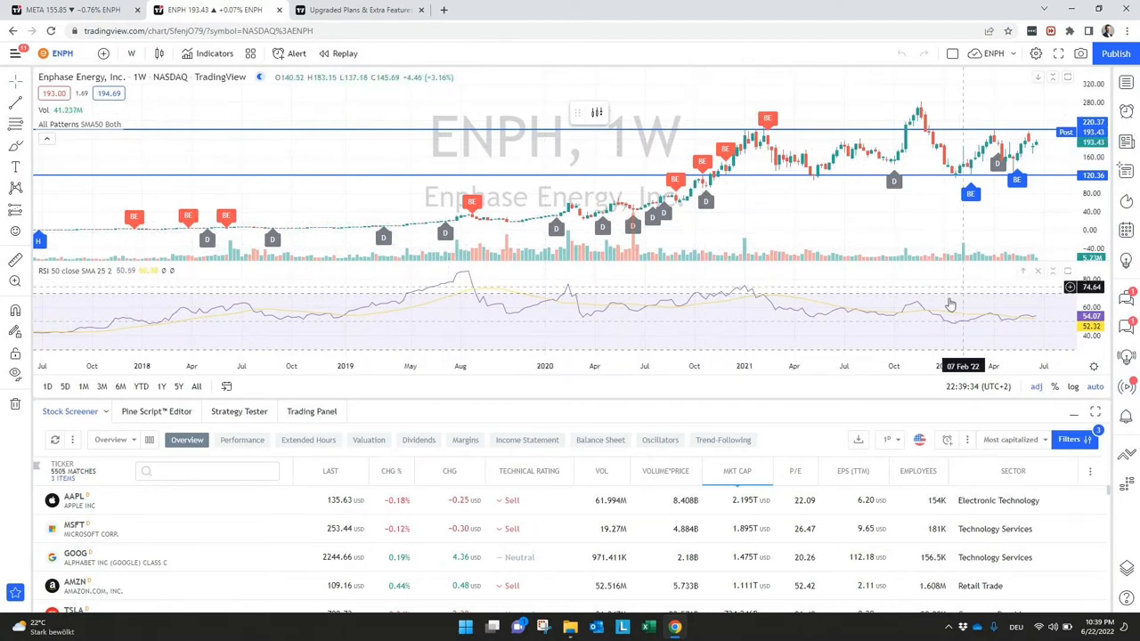
mouse_move(697, 191)
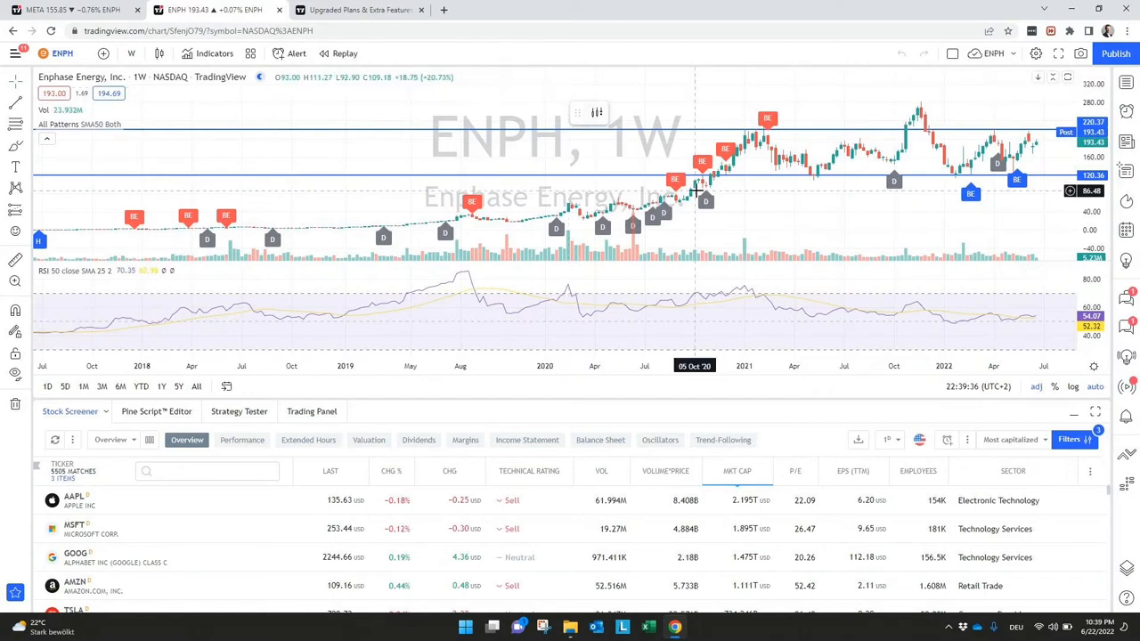
mouse_move(698, 188)
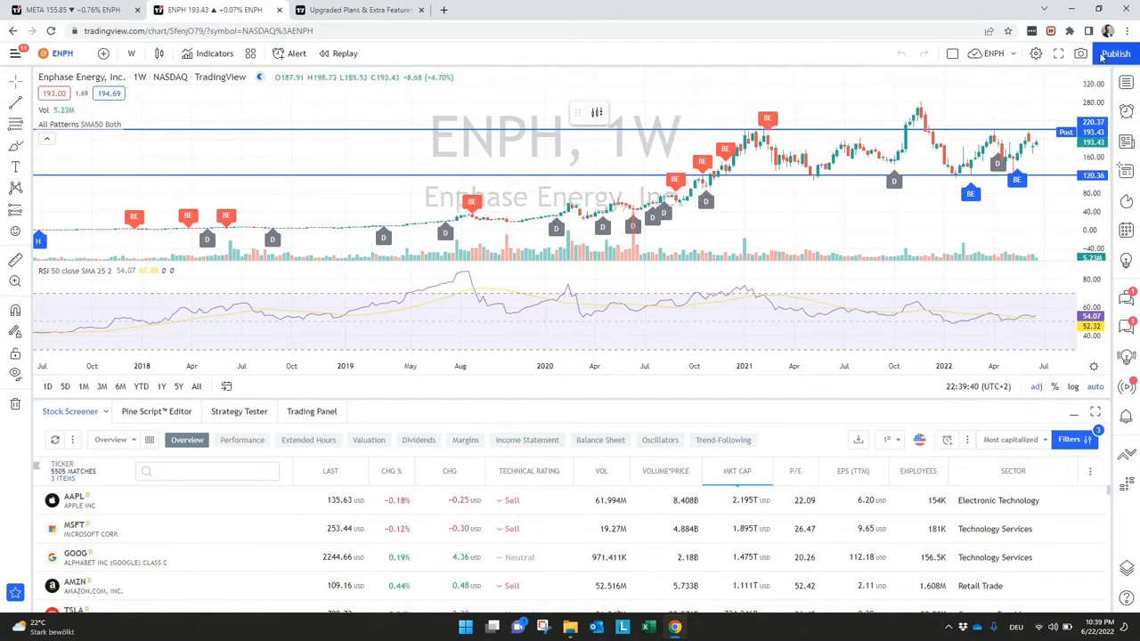
Bring up the Publish menu of idea-sharing choices at top right
left_click(1116, 53)
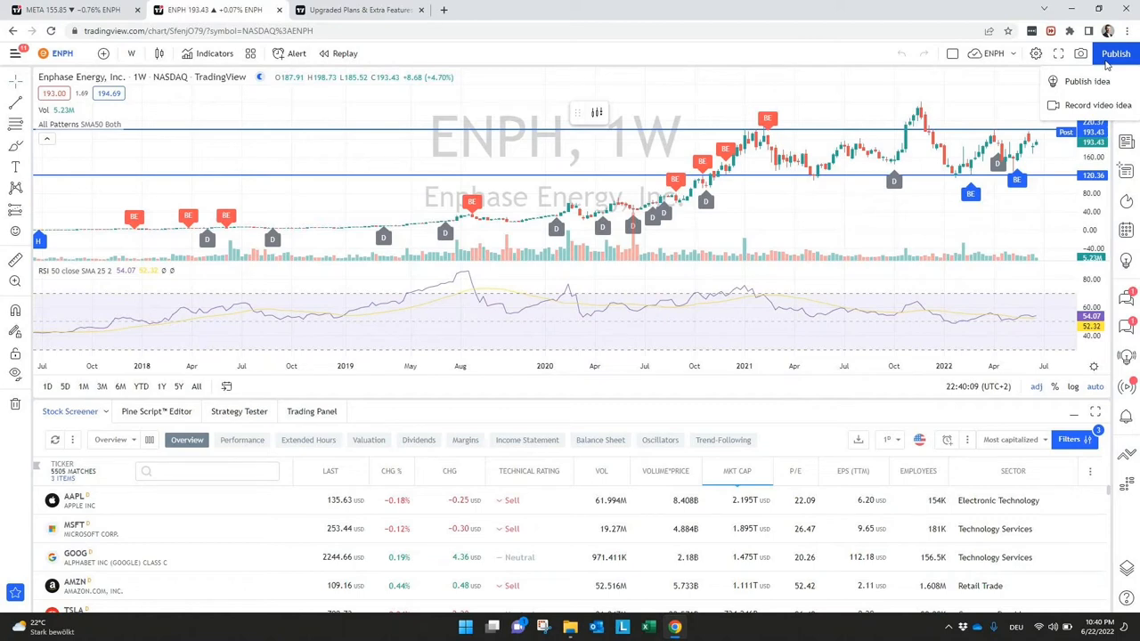
mouse_move(1019, 85)
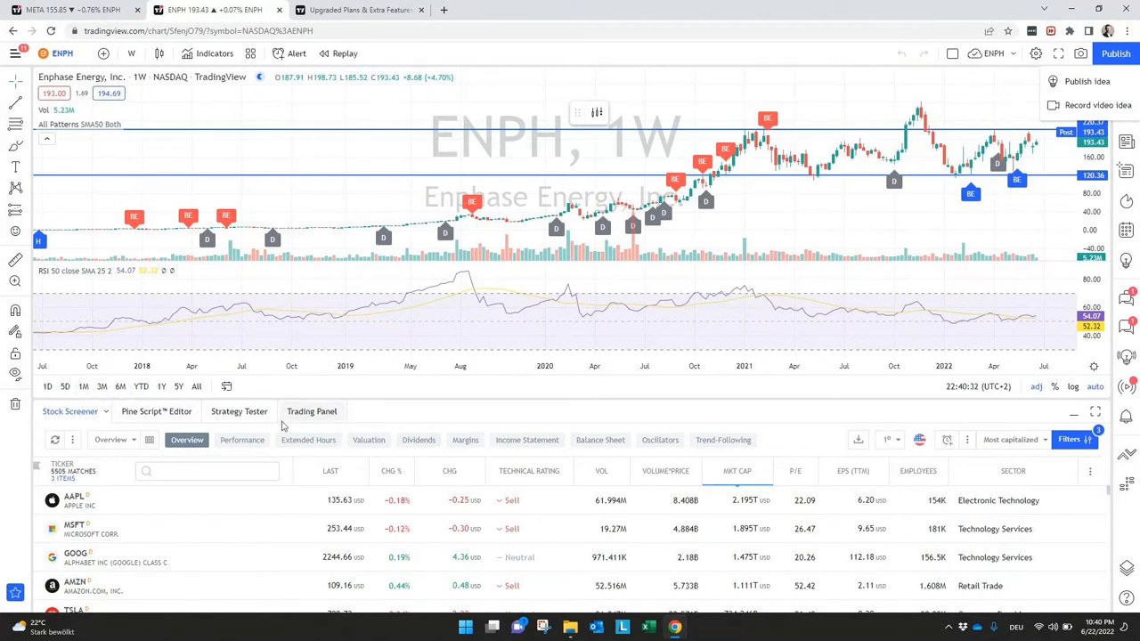
Switch the bottom panel to the empty Trading Panel tab
left_click(312, 410)
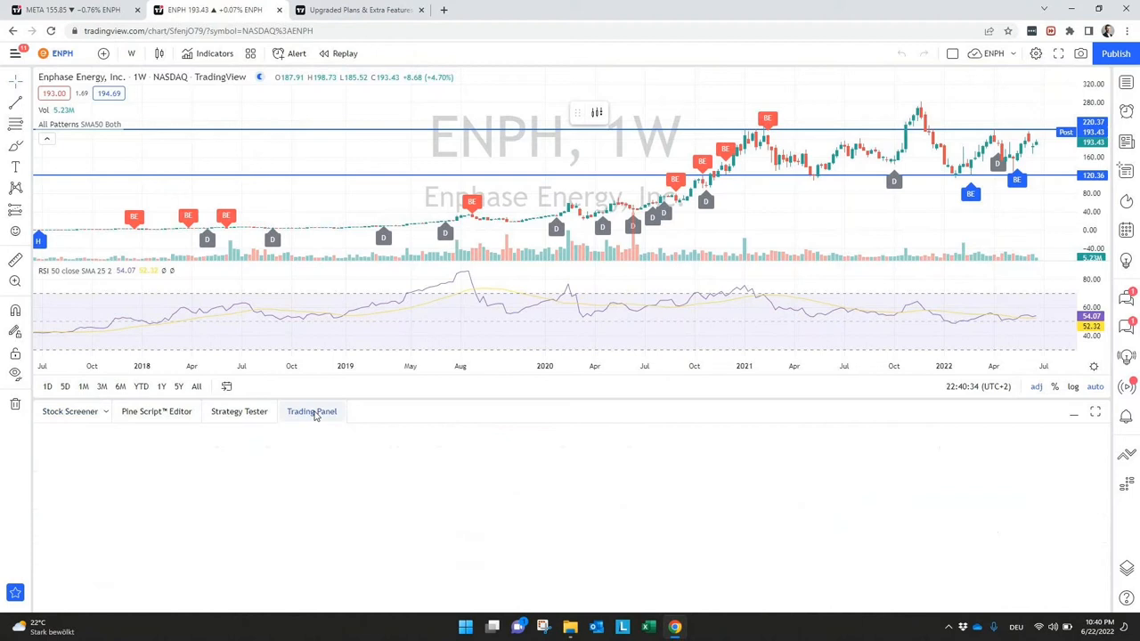
Return from Trading Panel to the Stock Screener and show its Filters dialog
left_click(312, 411)
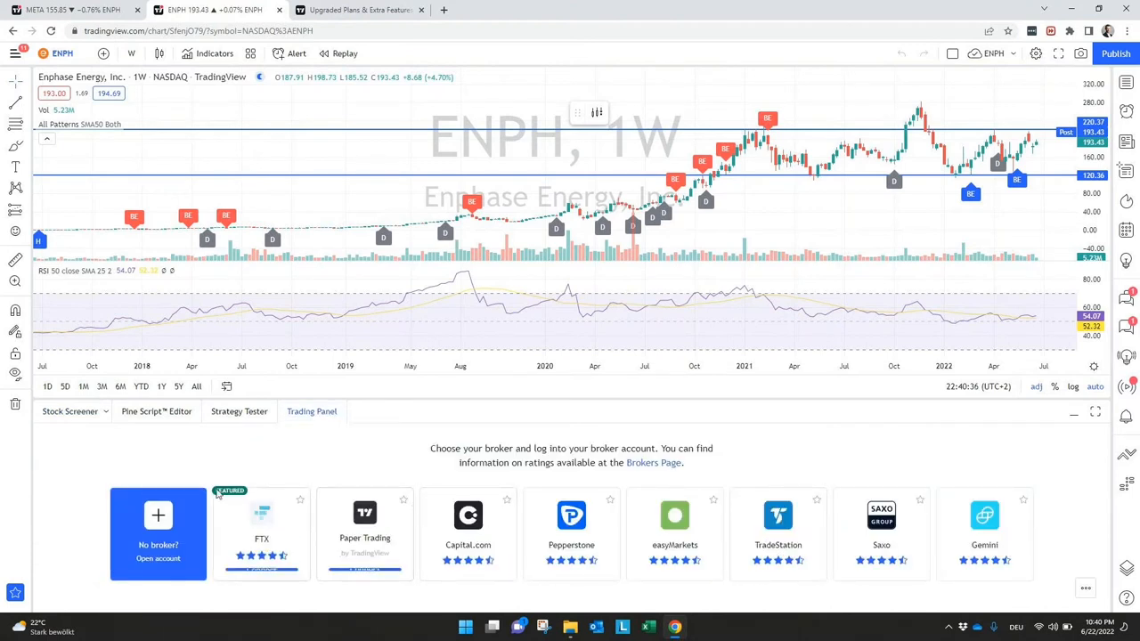
mouse_move(70, 412)
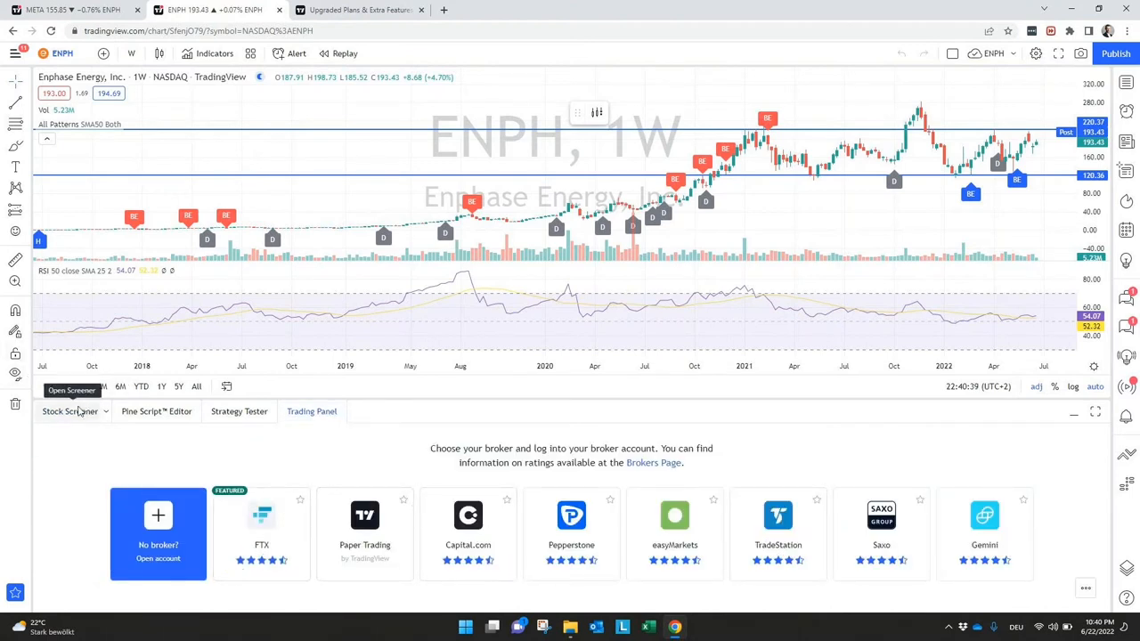
left_click(70, 411)
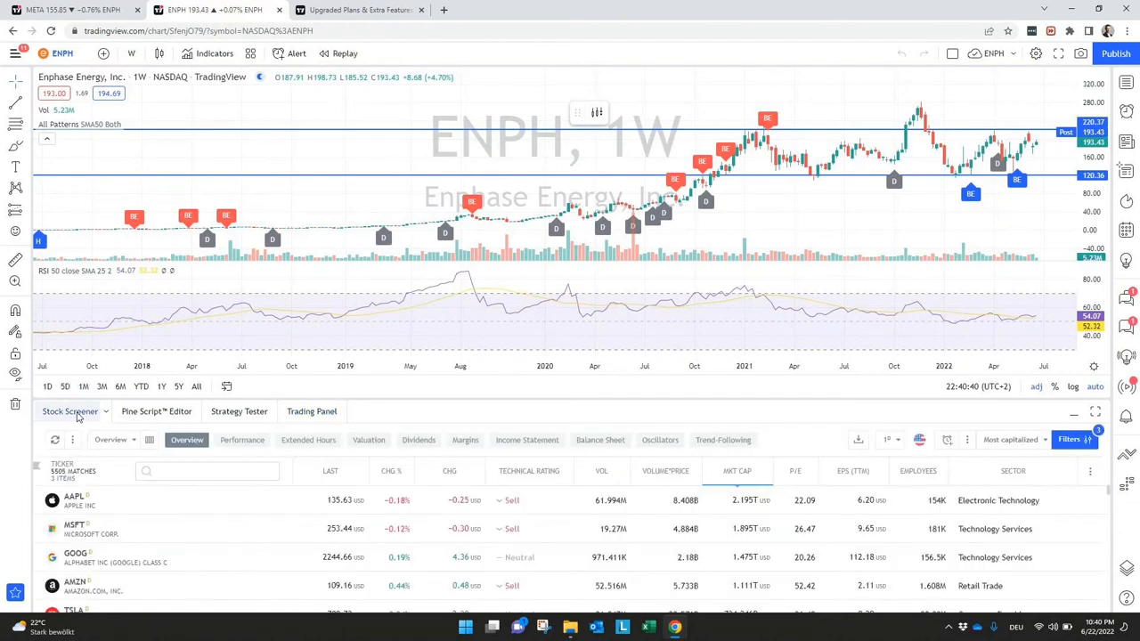
mouse_move(71, 411)
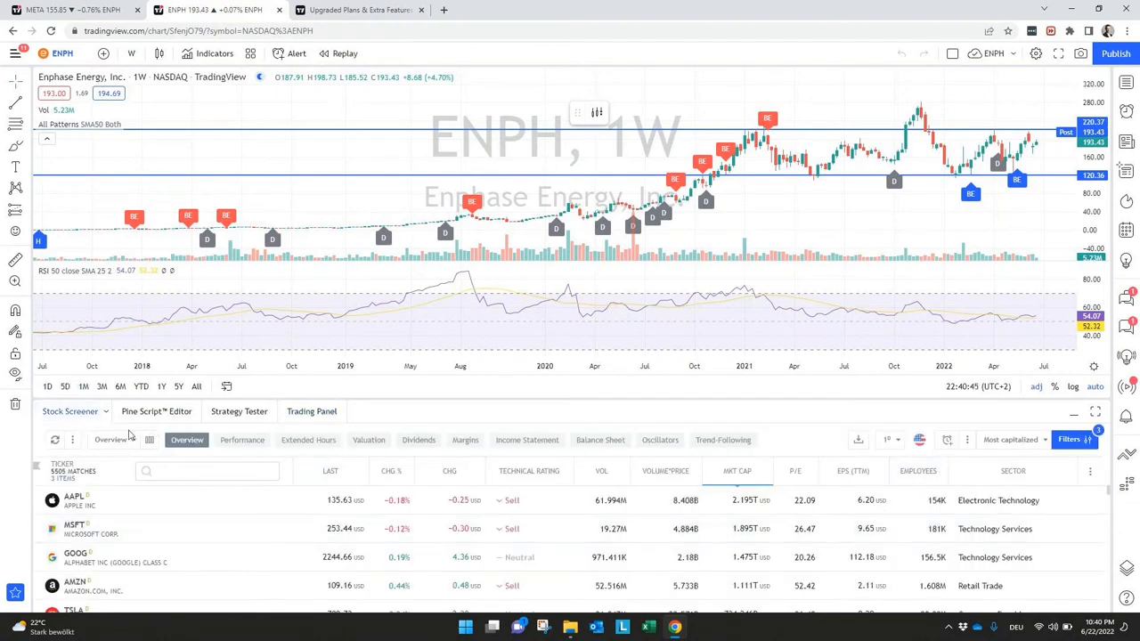
mouse_move(957, 422)
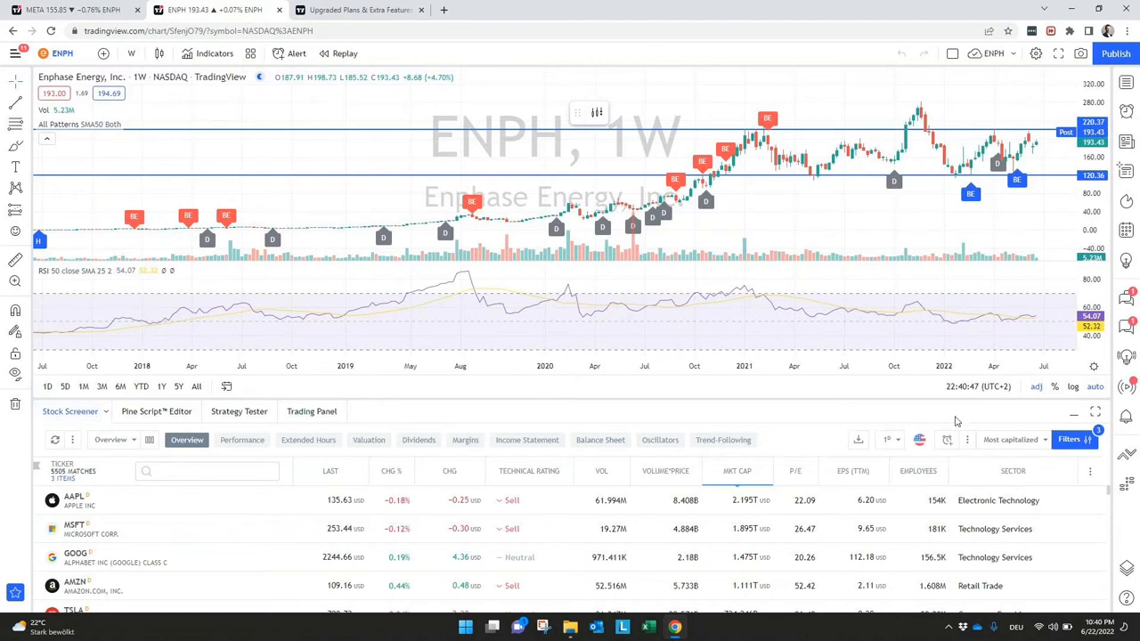
left_click(1070, 439)
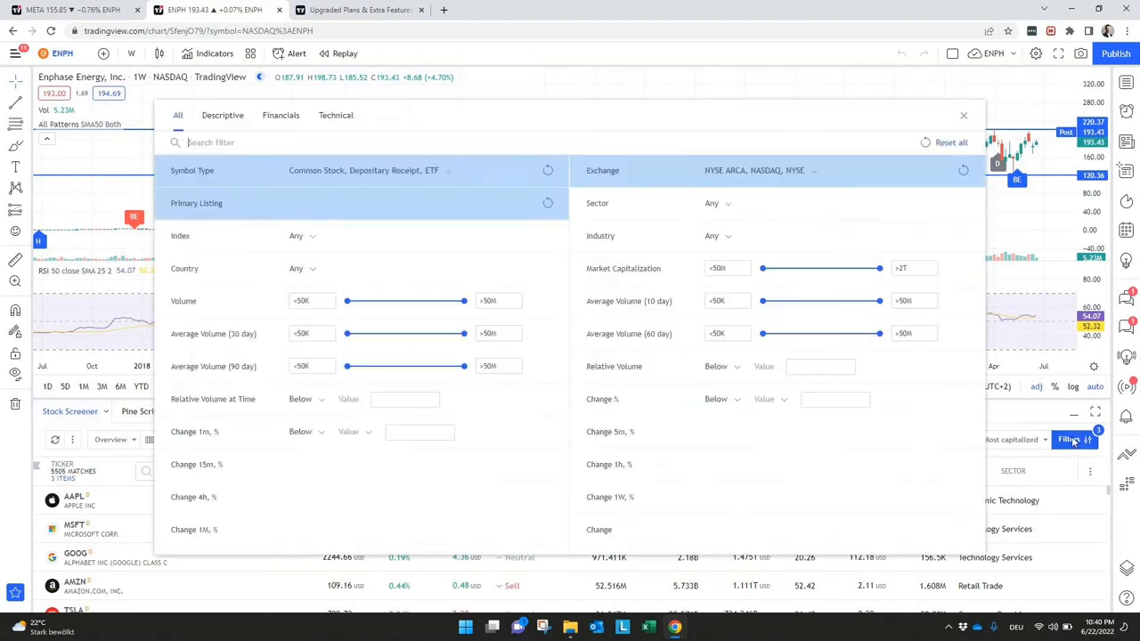
Tick Primary Listing and set 900K minimums for Volume and 30- and 90-day average volume
left_click(294, 203)
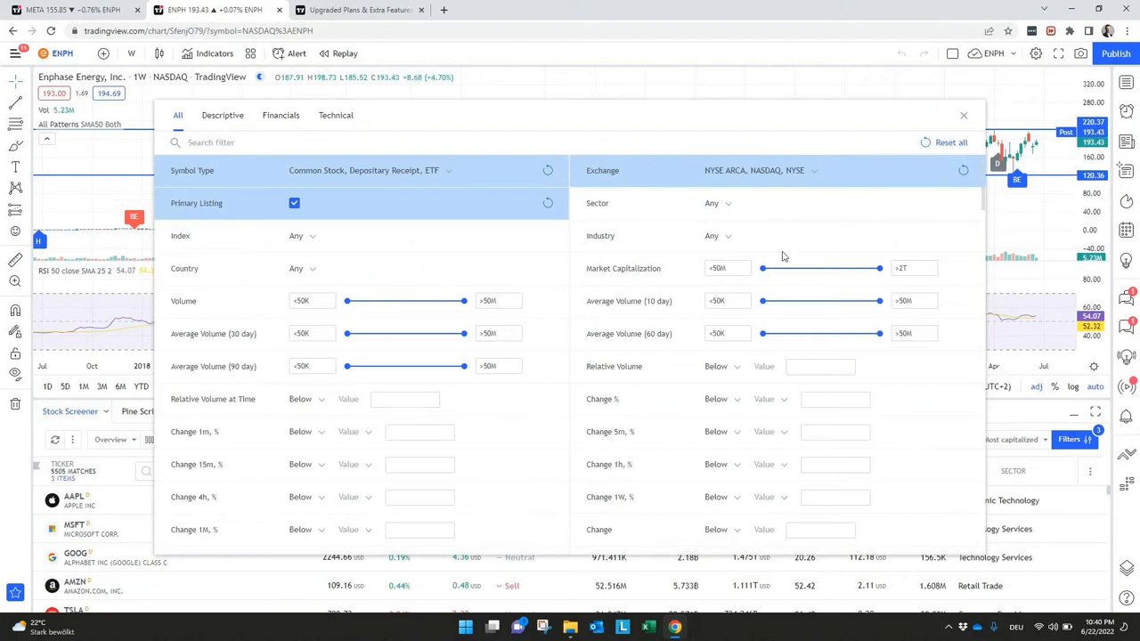
left_click(759, 170)
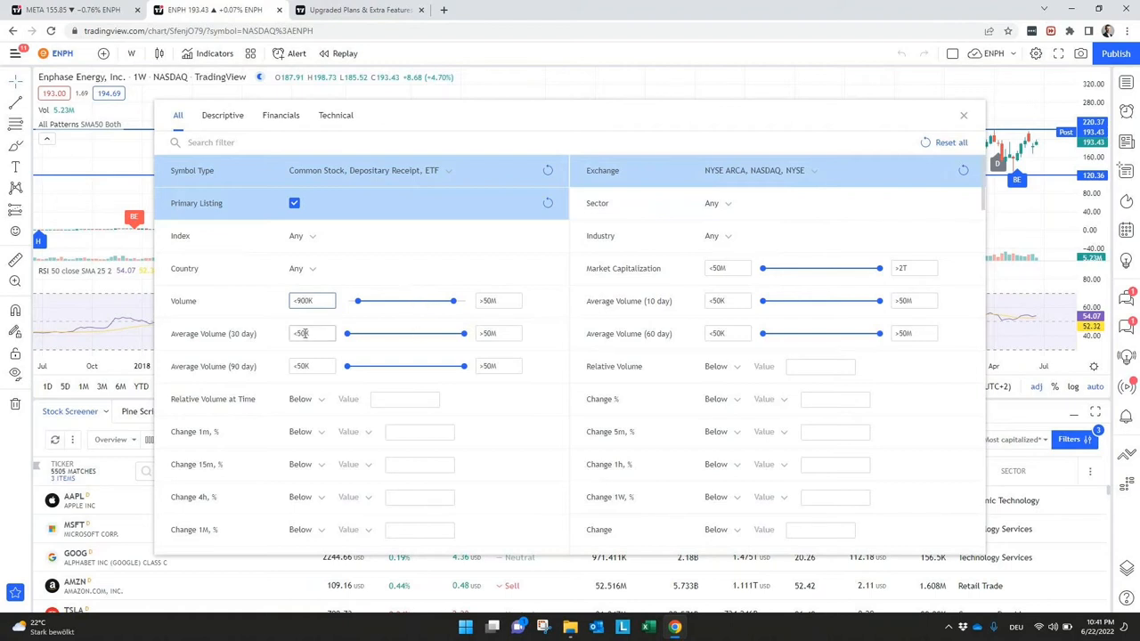
left_click(312, 333)
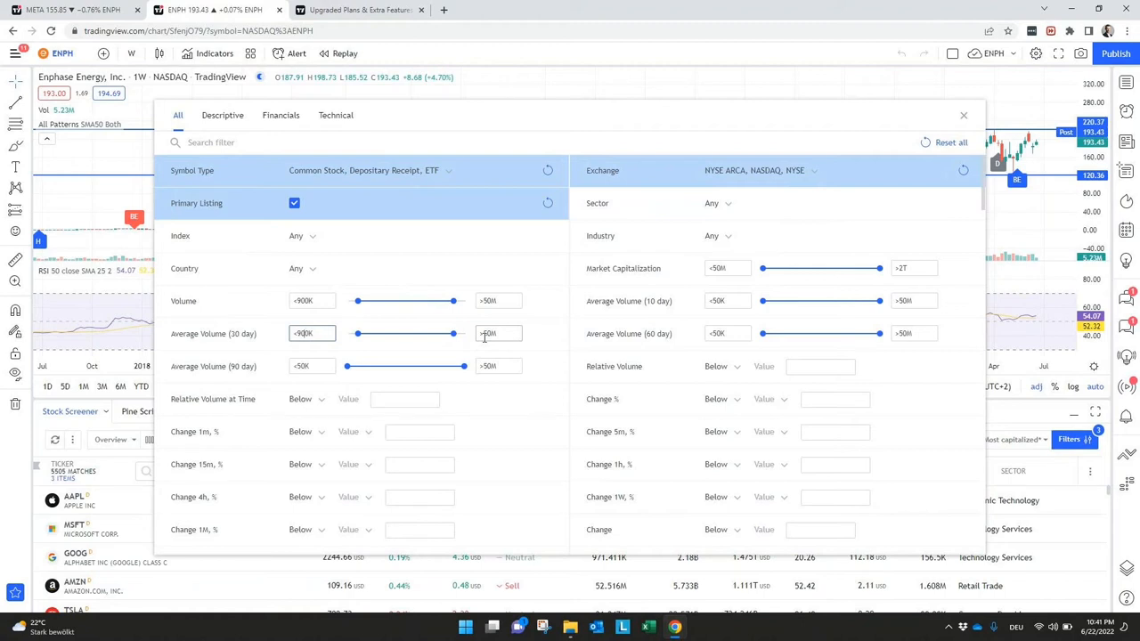
left_click(312, 367)
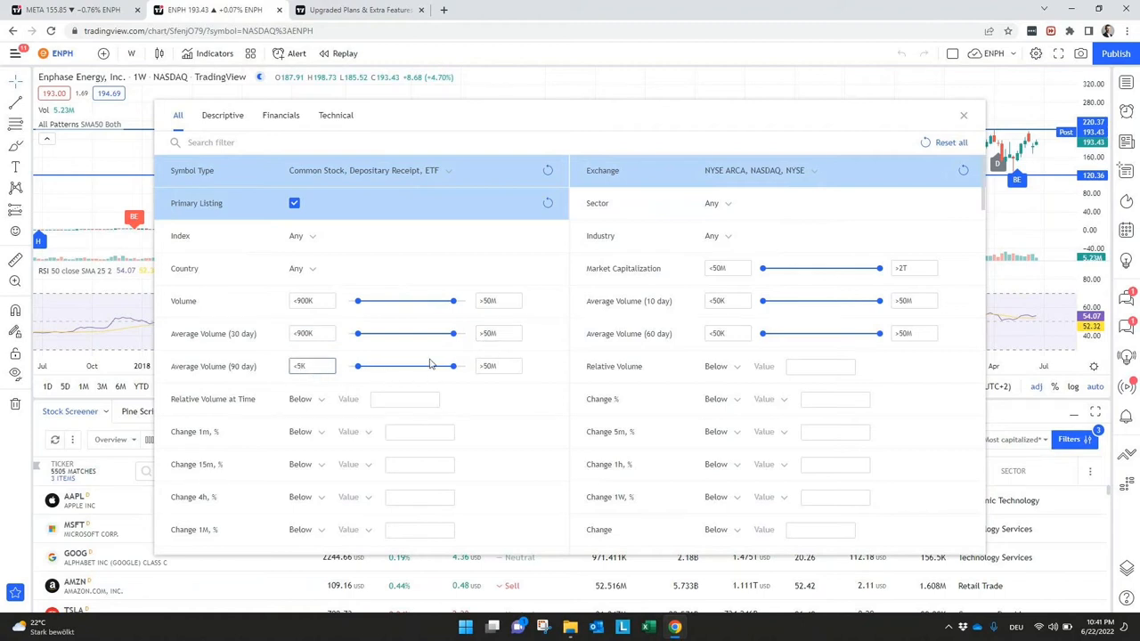
type("5900")
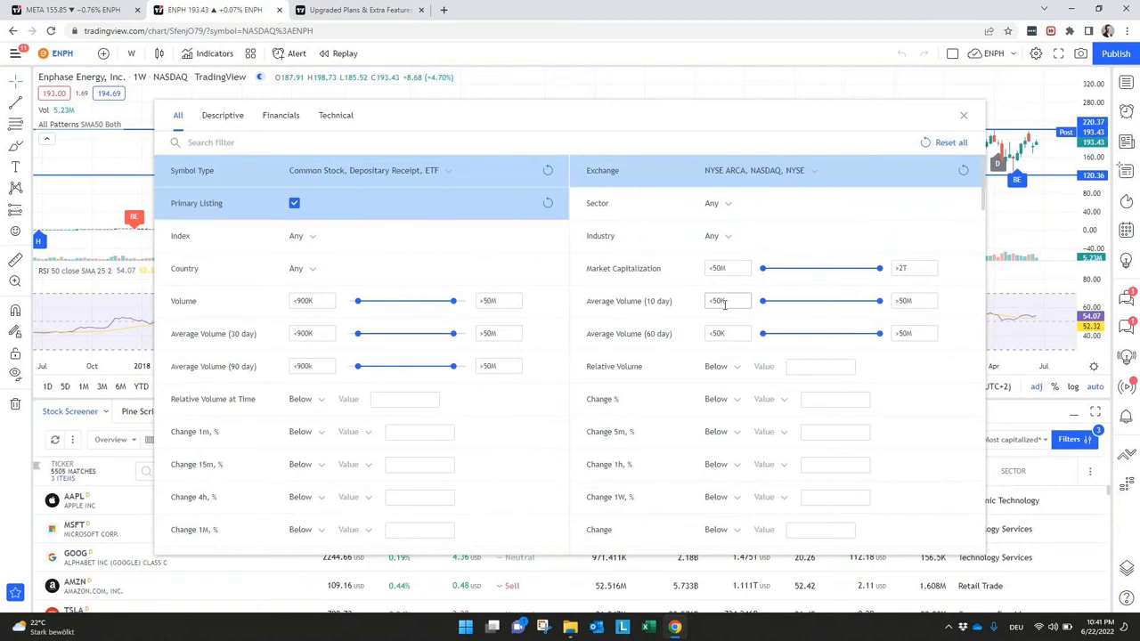
scroll("down", 3)
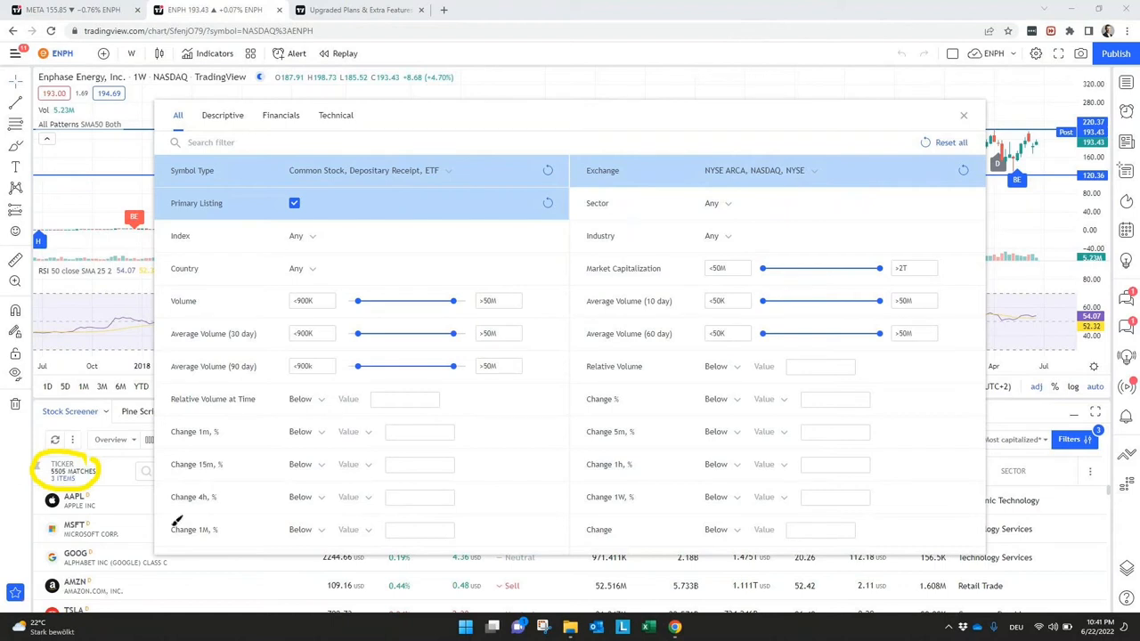
mouse_move(835, 29)
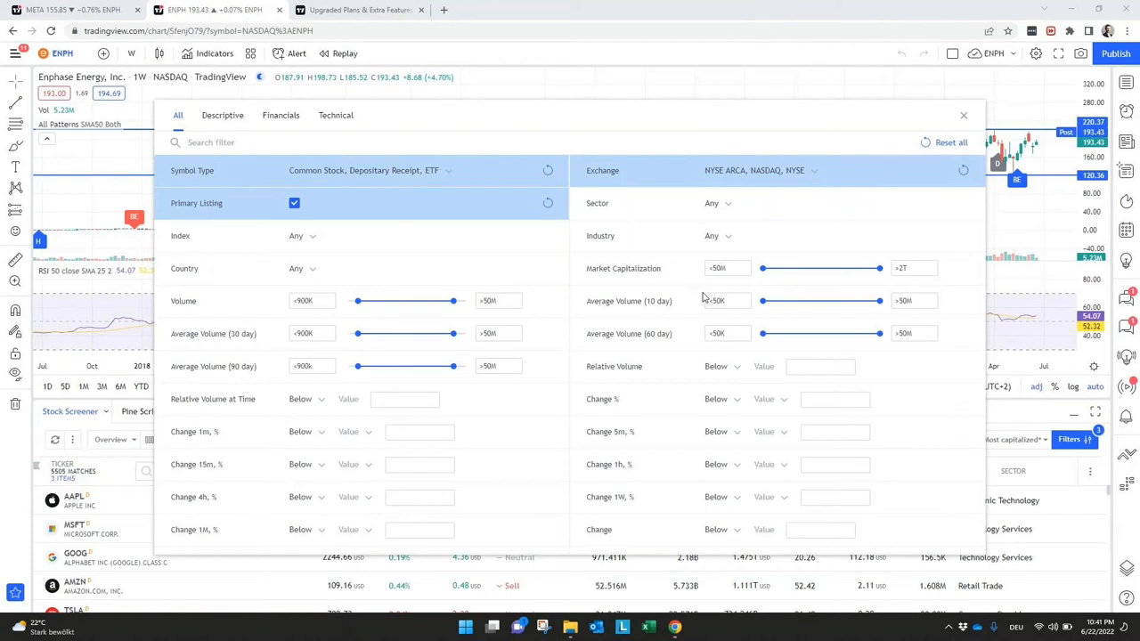
mouse_move(610, 119)
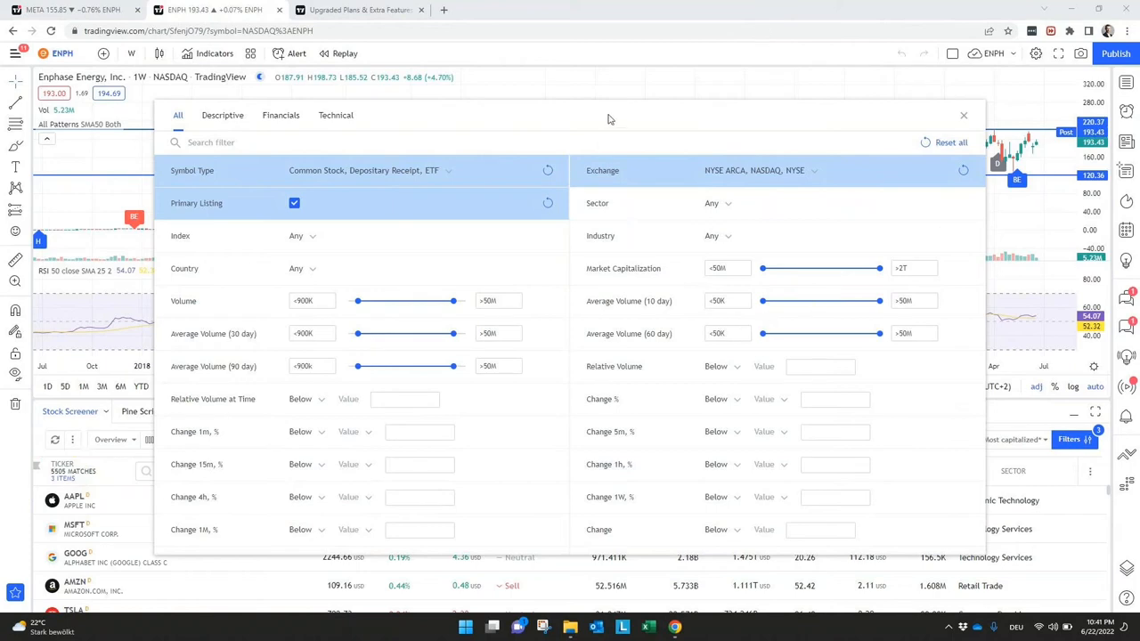
scroll("down", 3)
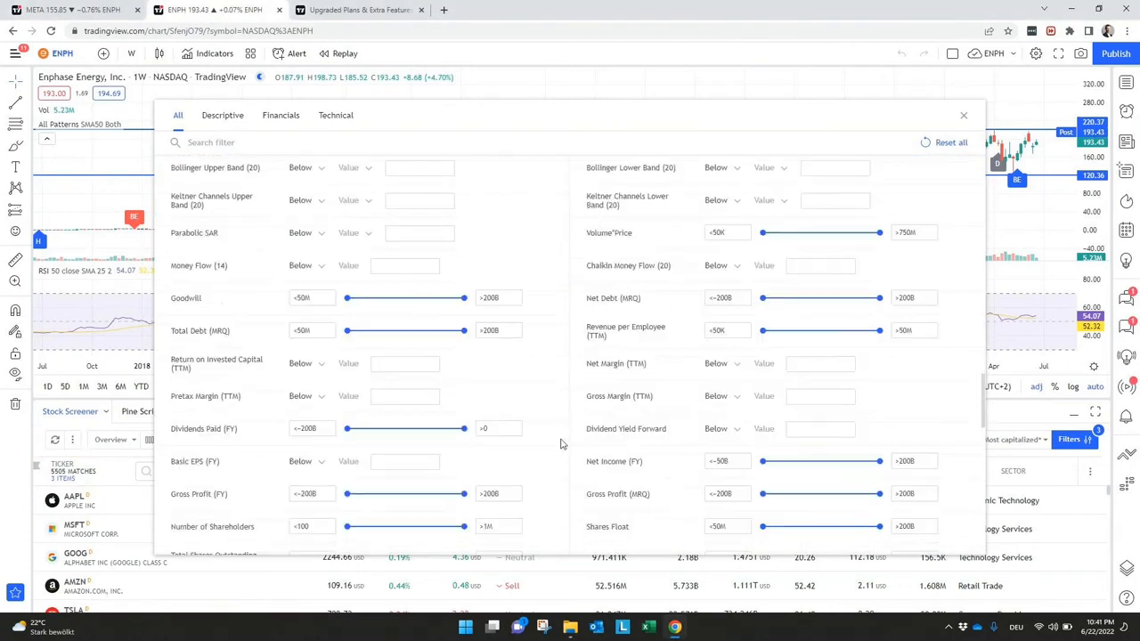
scroll("down", 3)
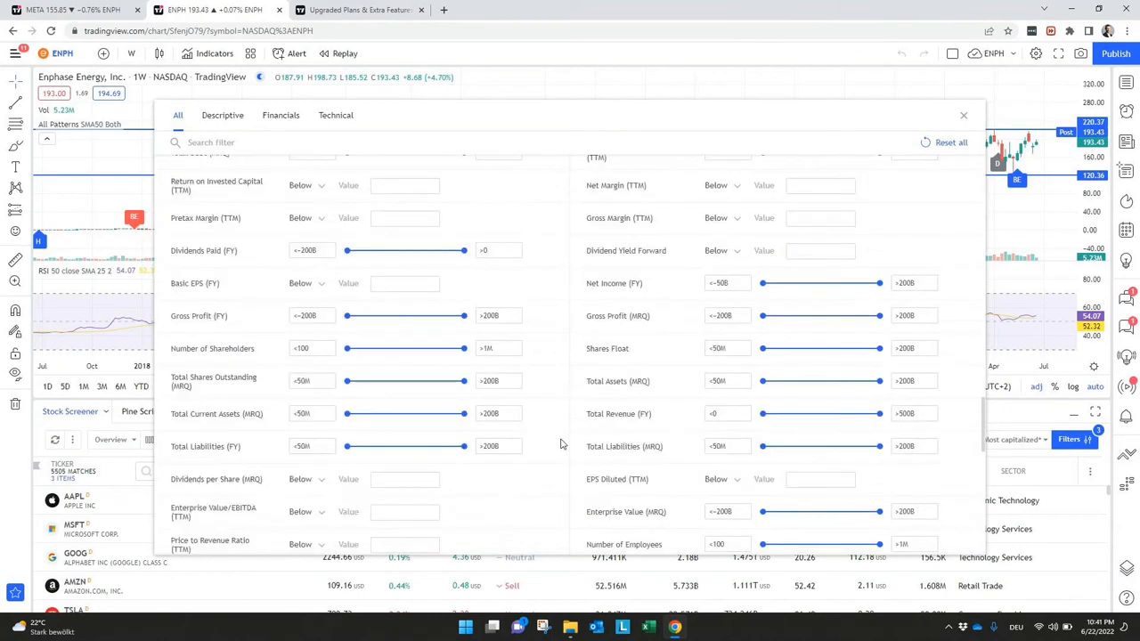
scroll("down", 3)
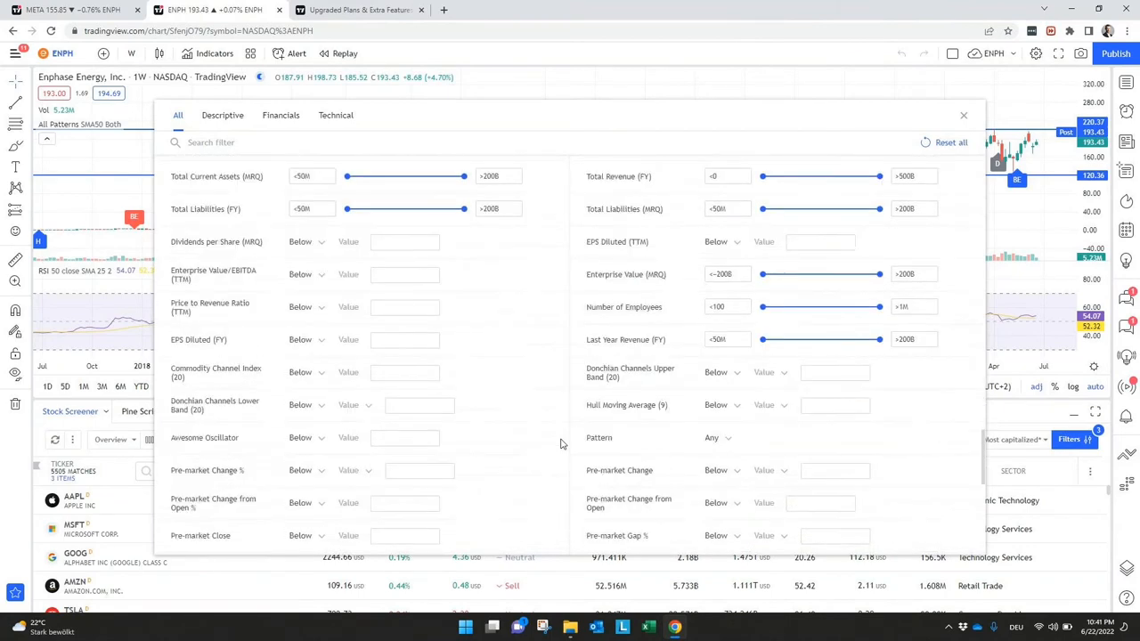
scroll("down", 3)
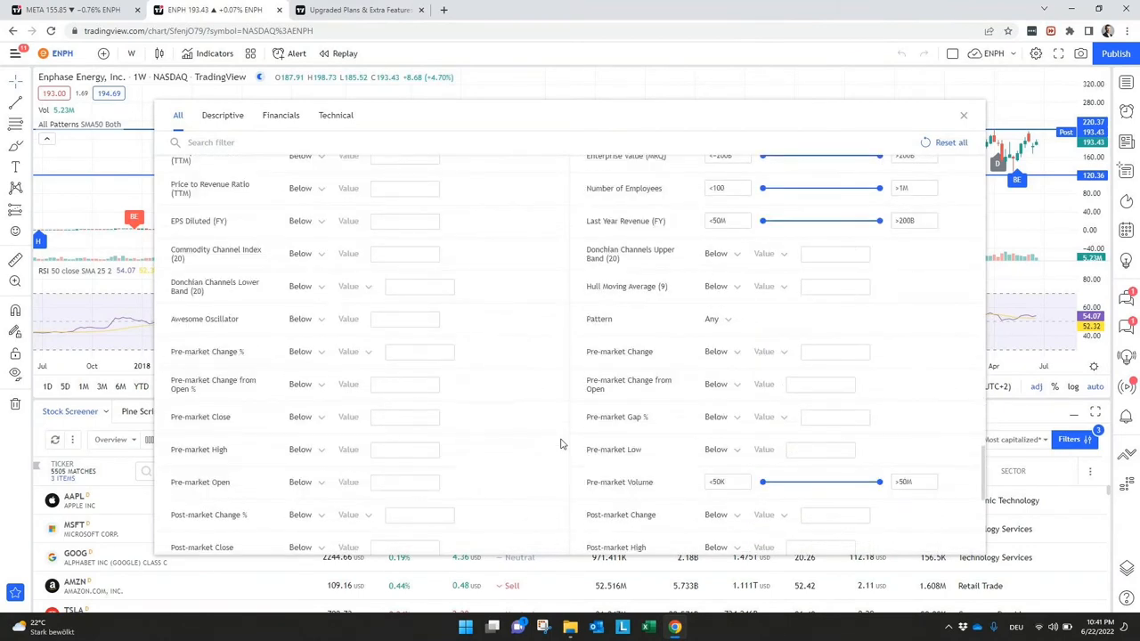
scroll("down", 3)
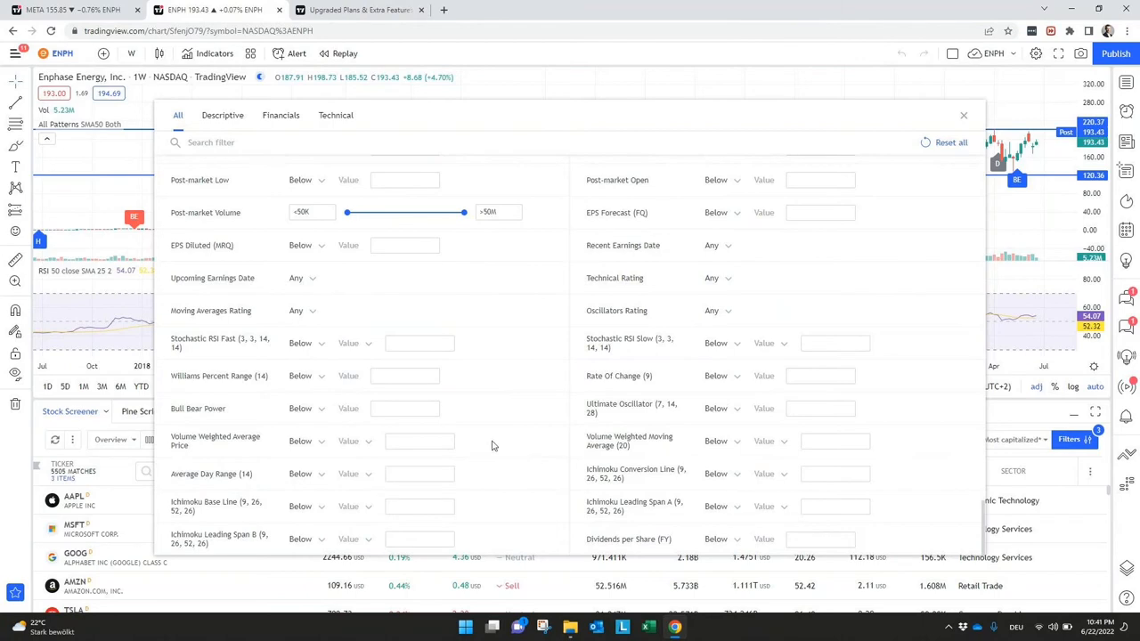
scroll("down", 3)
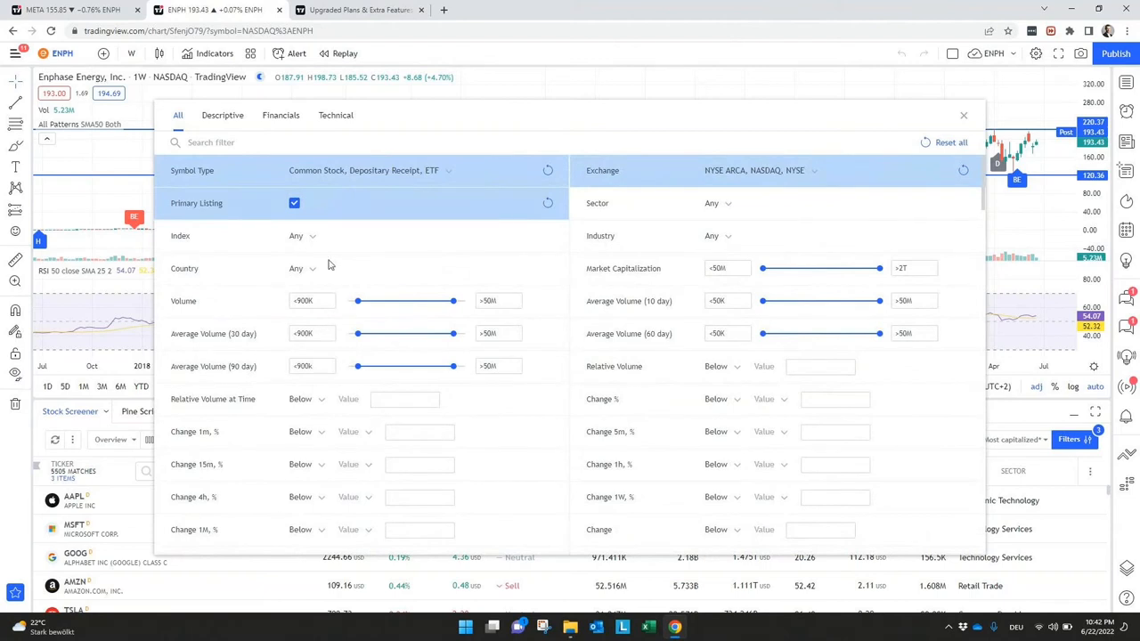
mouse_move(263, 176)
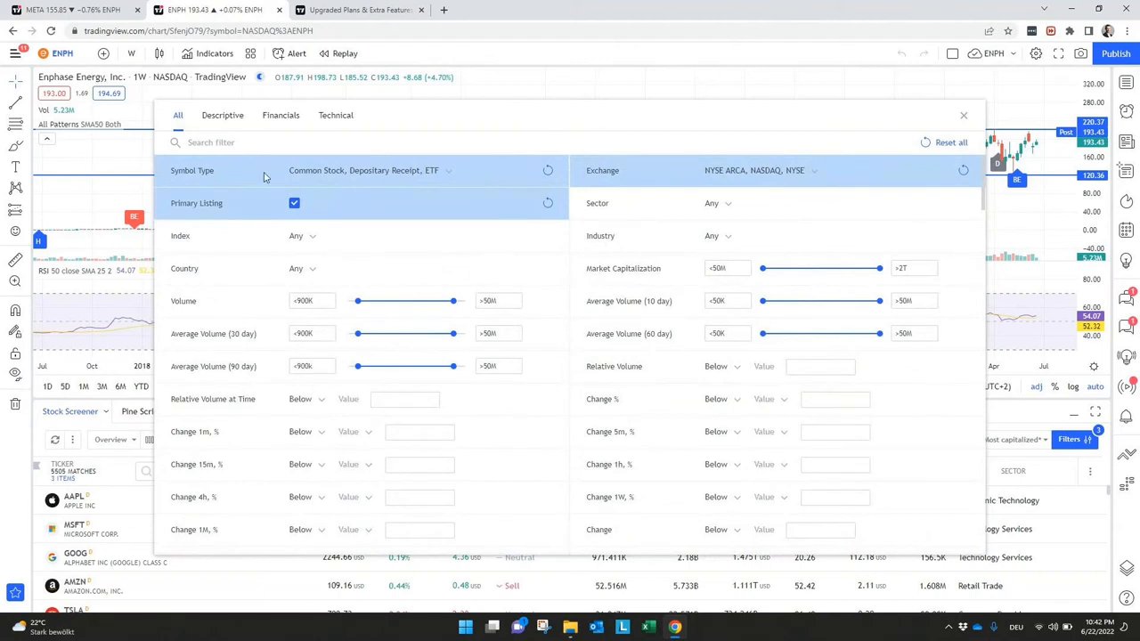
Browse the Descriptive, Financials and Technical filter groups, then close the Filters panel
left_click(221, 115)
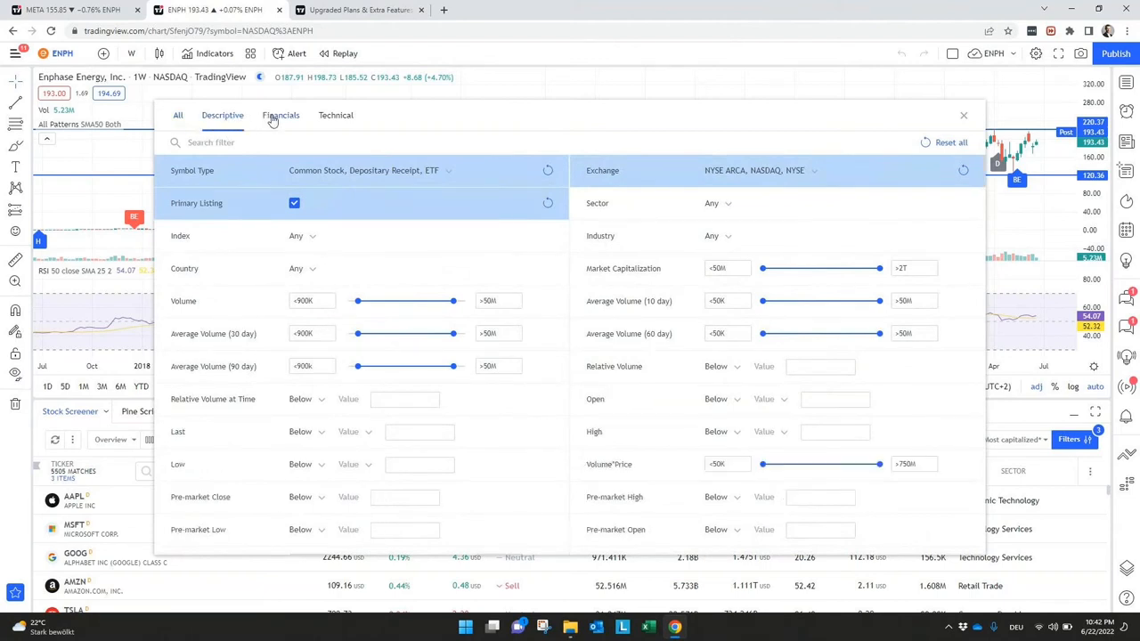
left_click(280, 115)
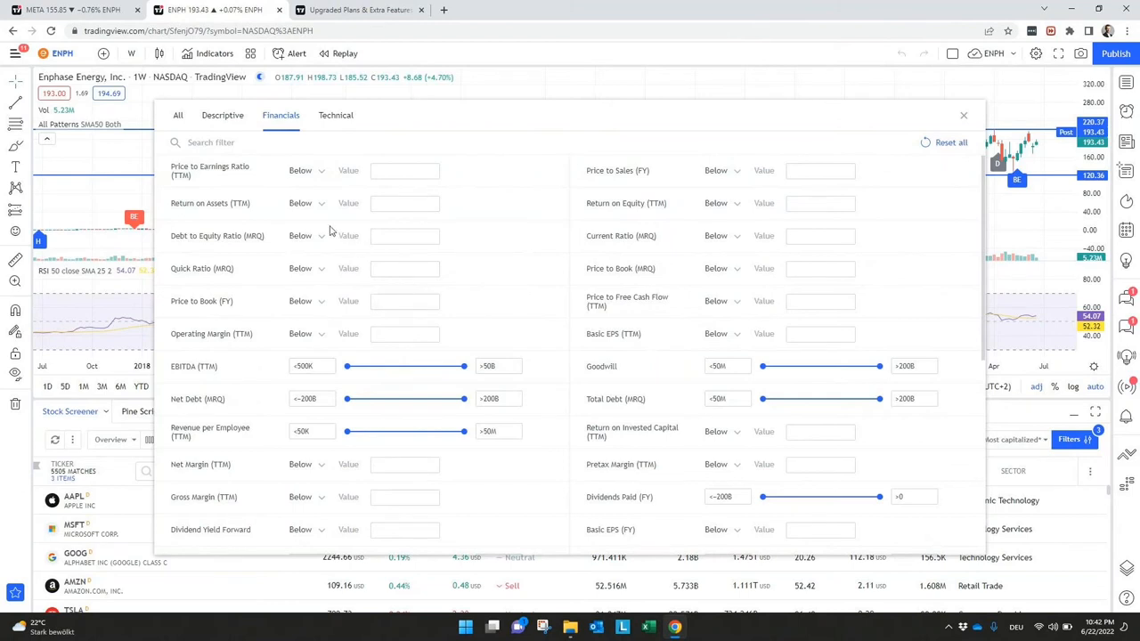
mouse_move(309, 180)
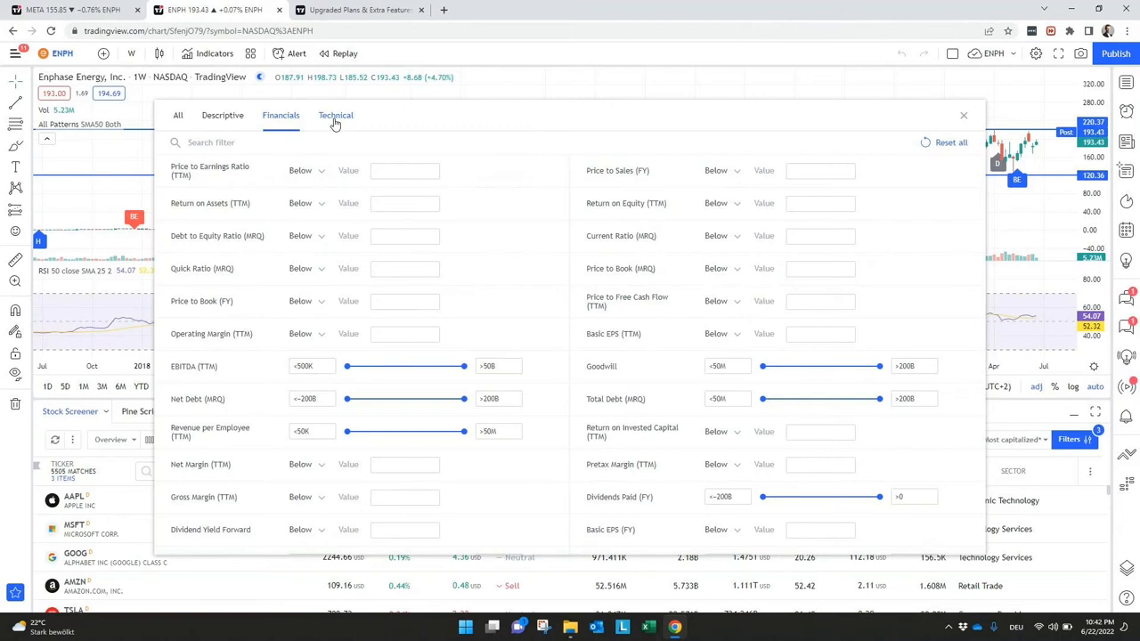
left_click(336, 115)
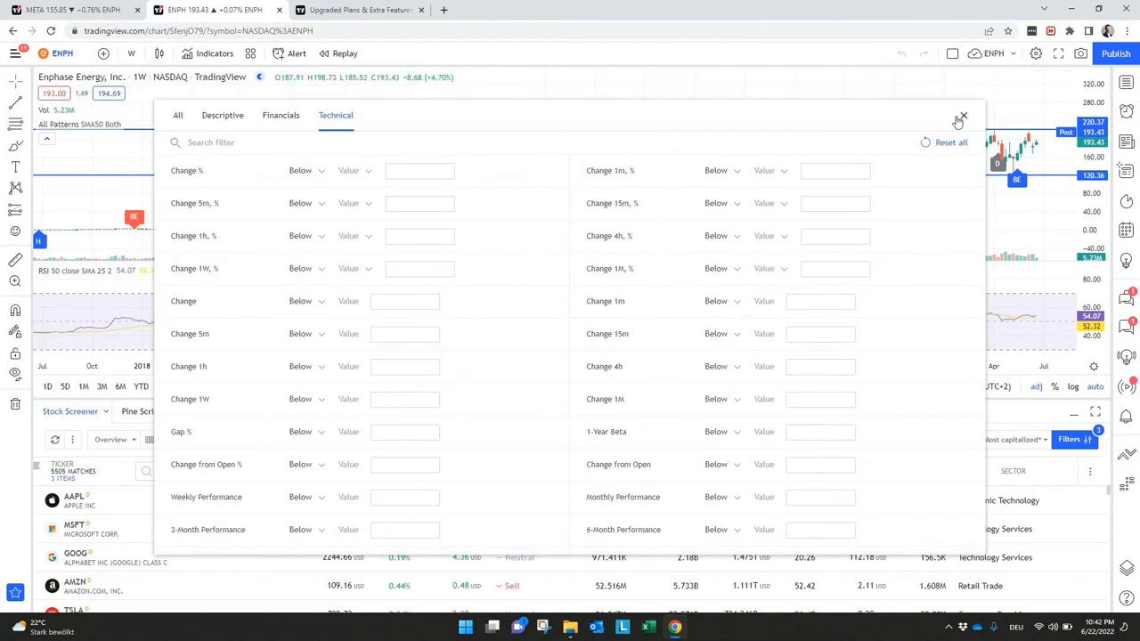
left_click(962, 116)
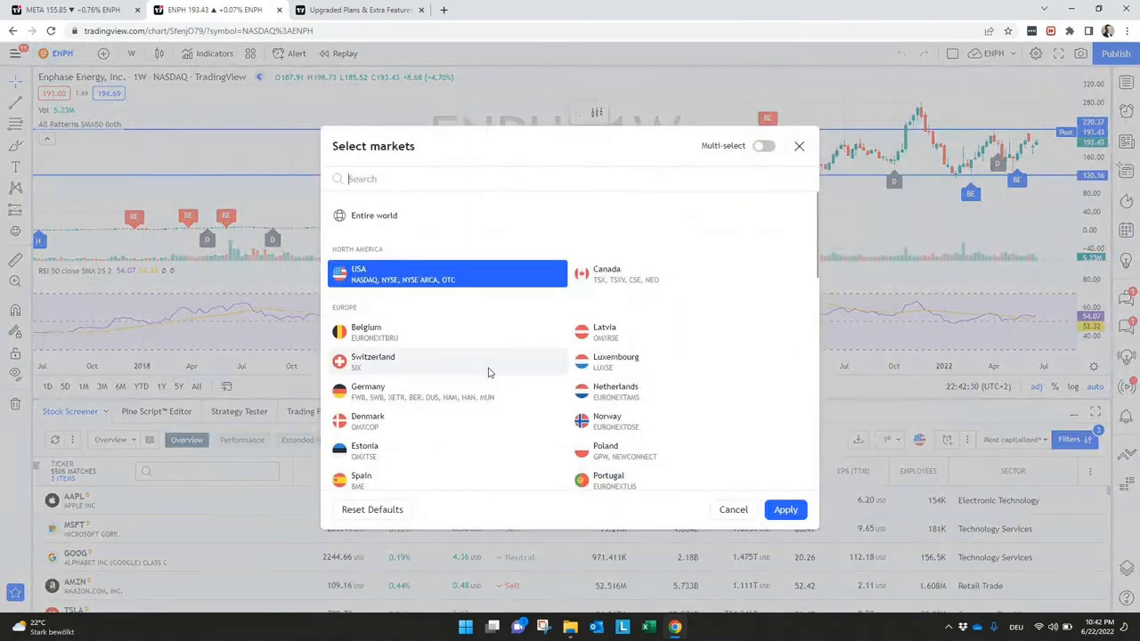
Leave the Select markets dialog unchanged to return to the ENPH weekly chart and screener
scroll("down", 3)
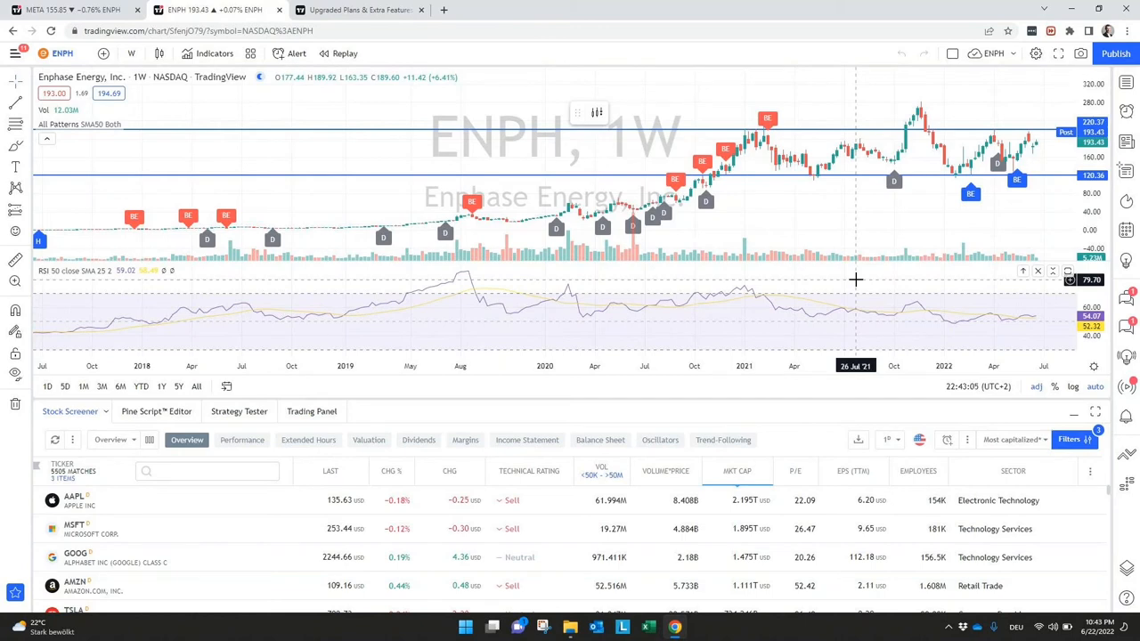
mouse_move(824, 207)
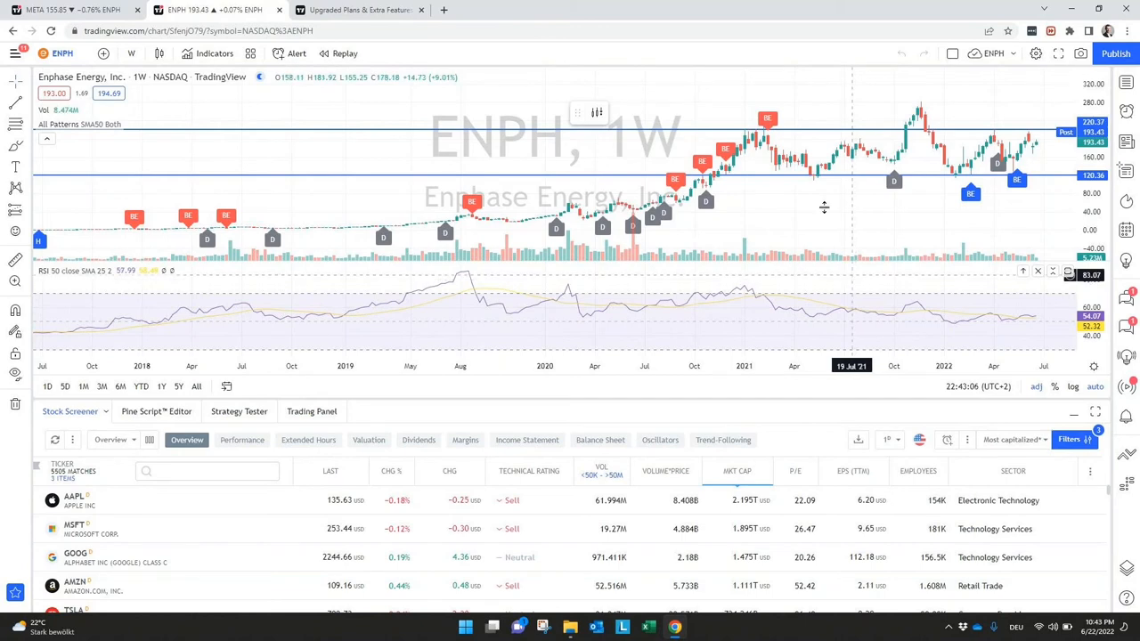
Switch to the 'Upgraded Plans & Extra Features' page showing the early bird offer
left_click(356, 10)
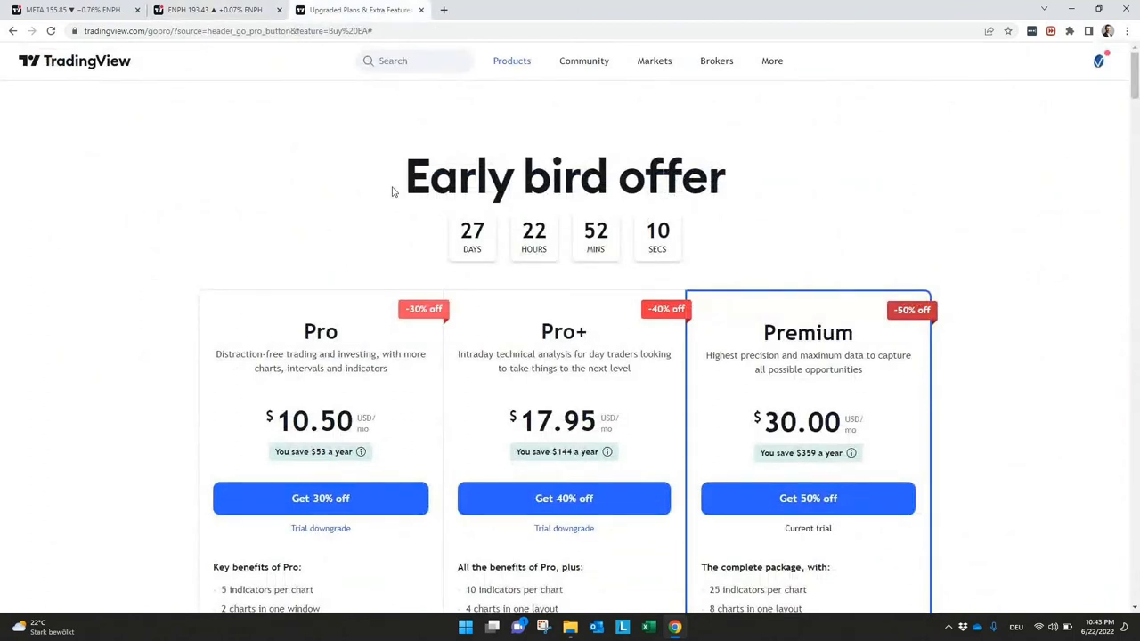
mouse_move(340, 219)
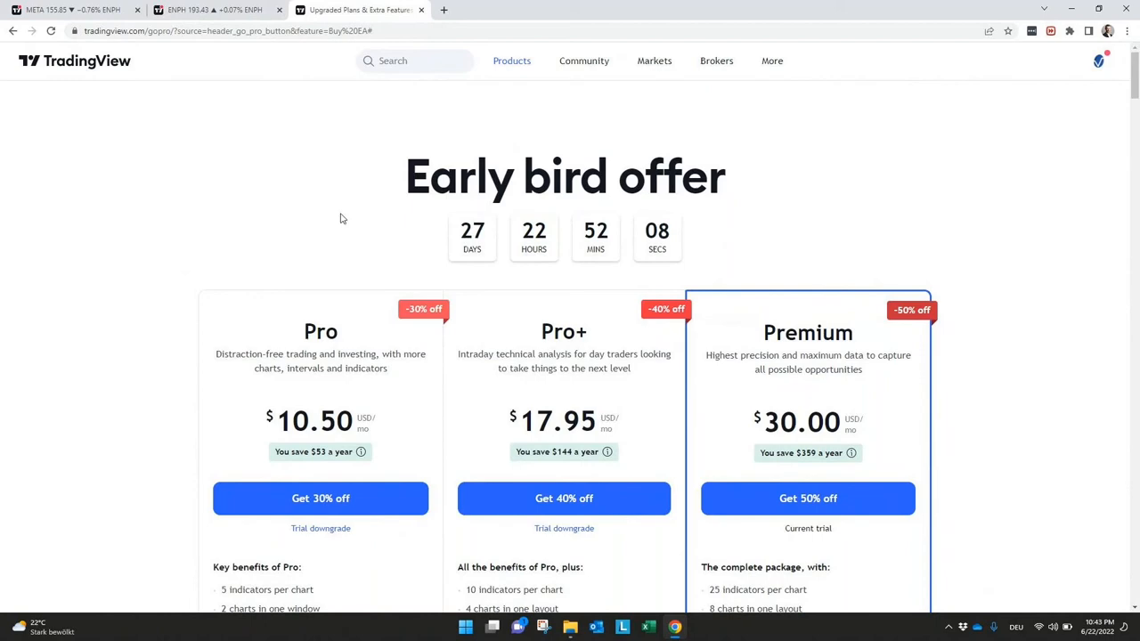
Scroll through the Pro, Pro+ and Premium plan cards and jump to Compare plans
scroll("down", 3)
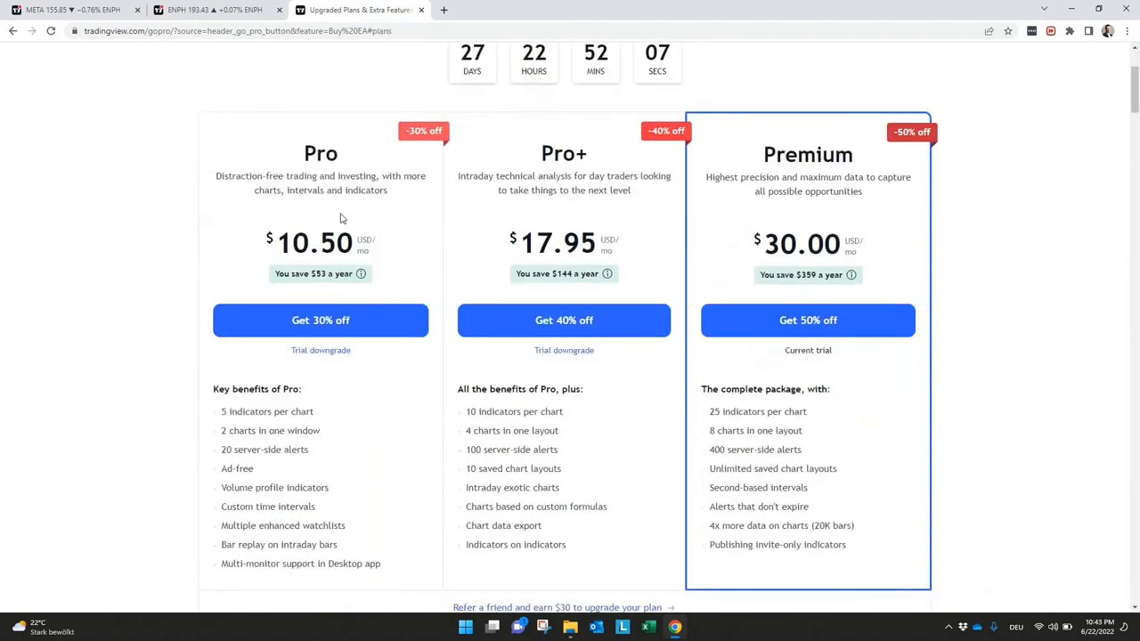
scroll("down", 3)
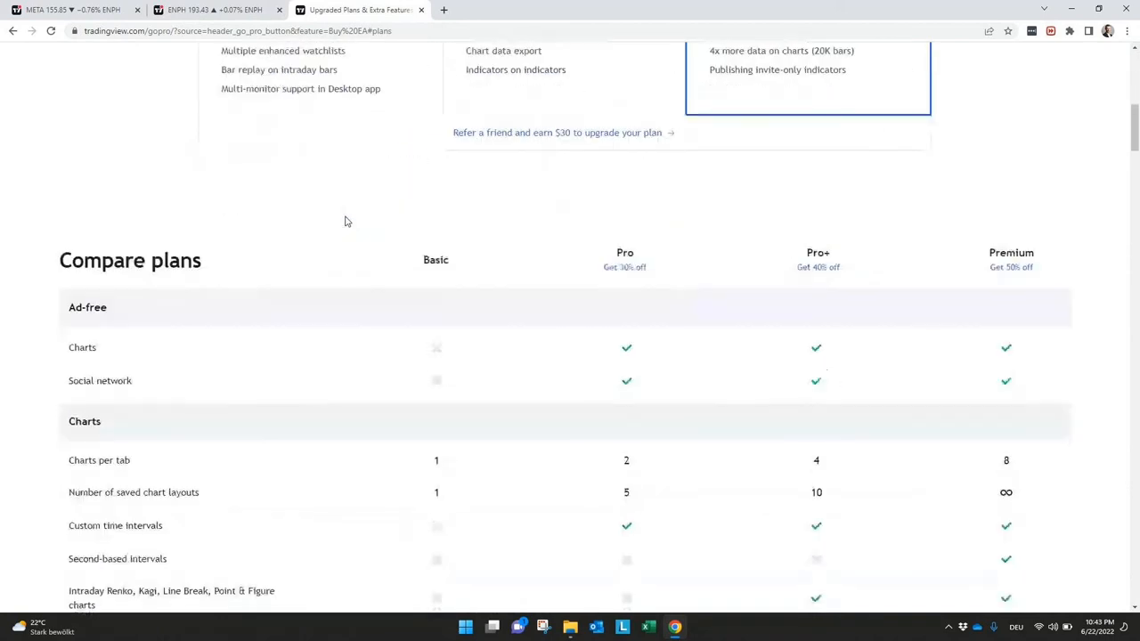
scroll("down", 3)
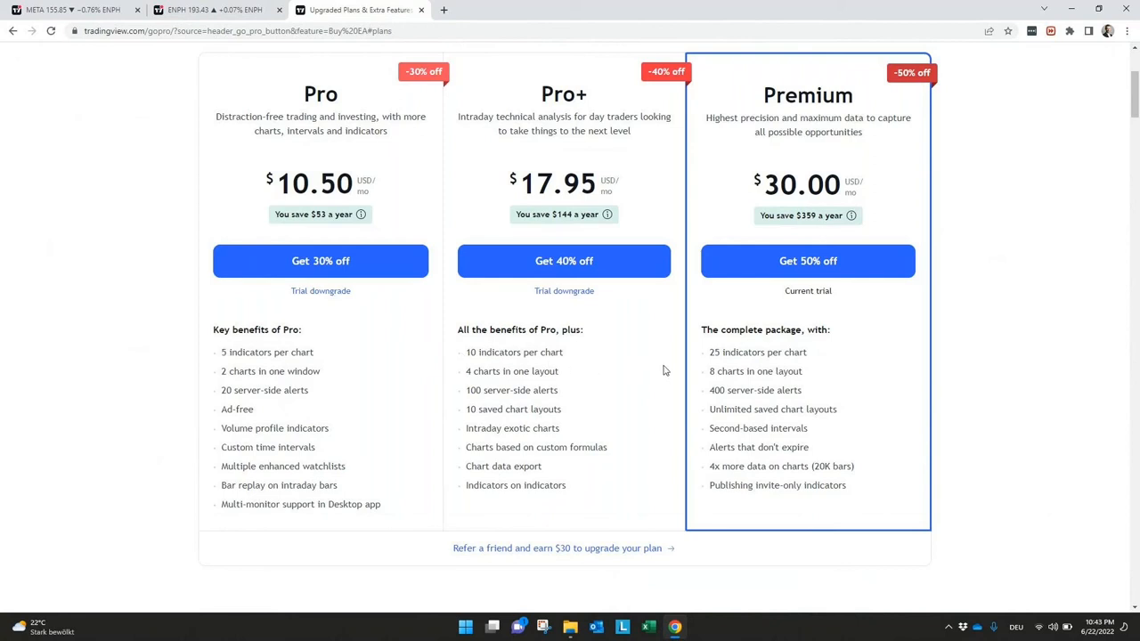
mouse_move(824, 356)
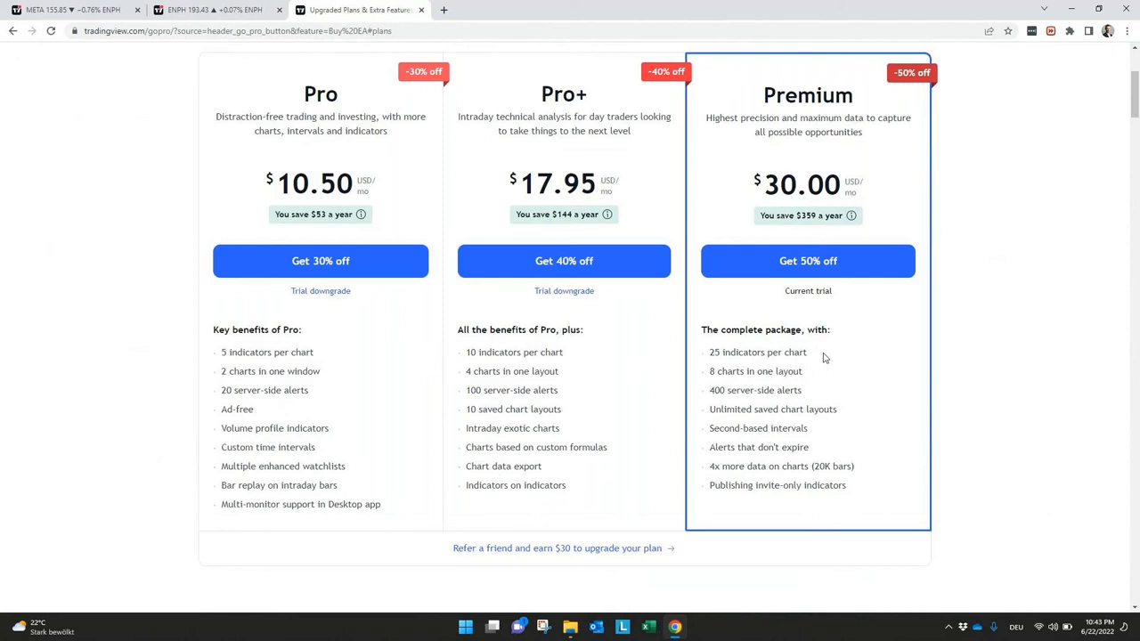
mouse_move(791, 356)
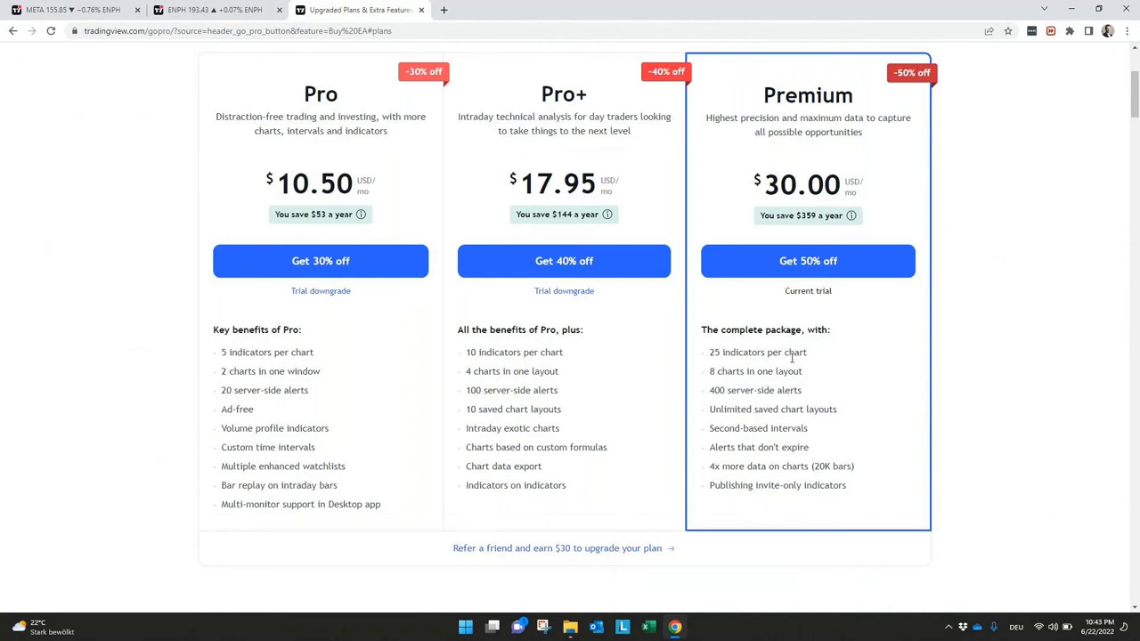
mouse_move(796, 434)
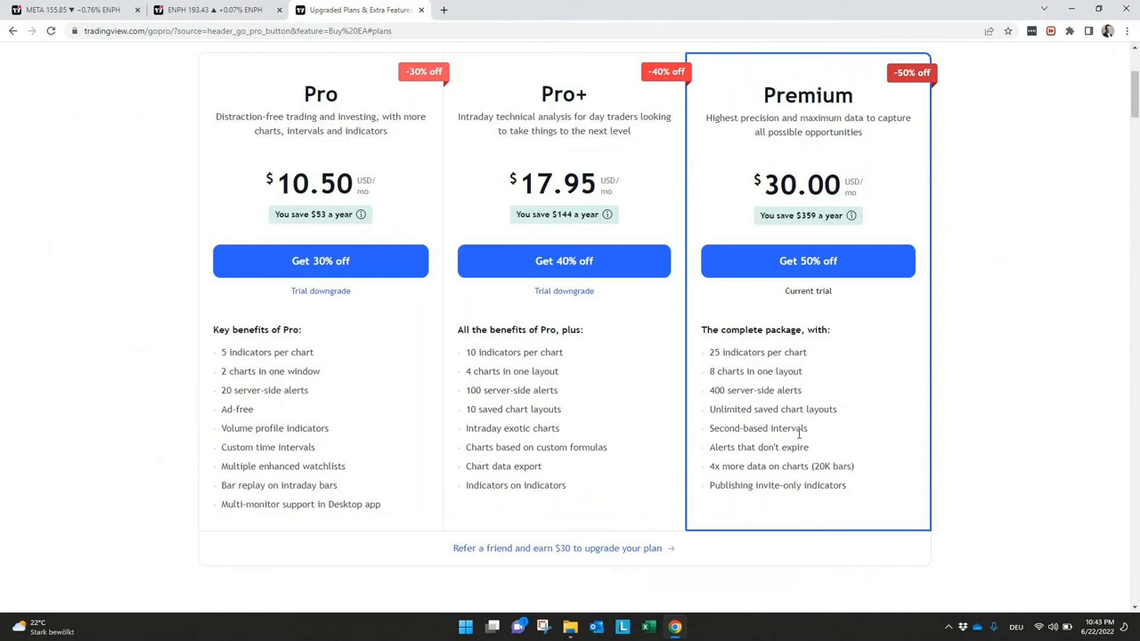
mouse_move(799, 440)
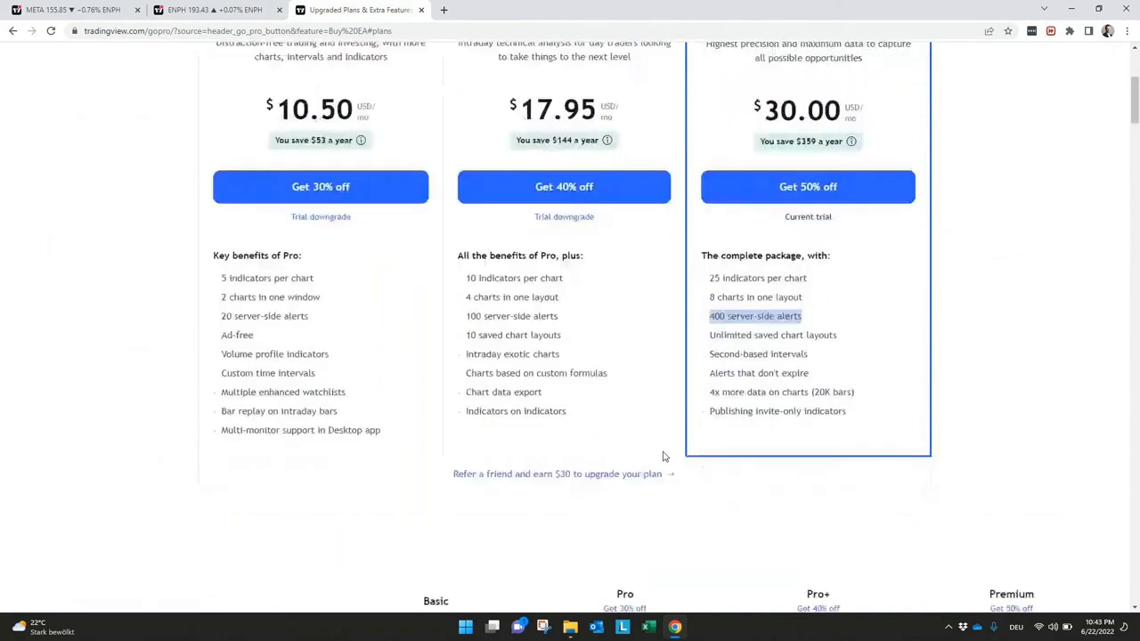
left_click(119, 60)
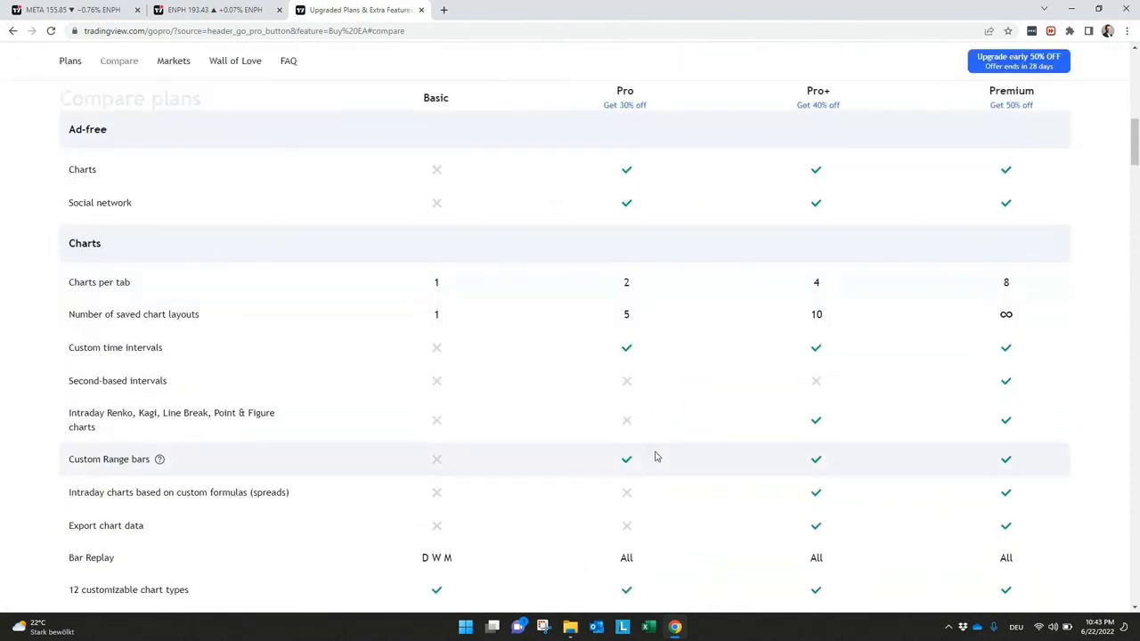
Scroll through the charts and technical-analysis comparison rows, then return to the ENPH chart
scroll("down", 3)
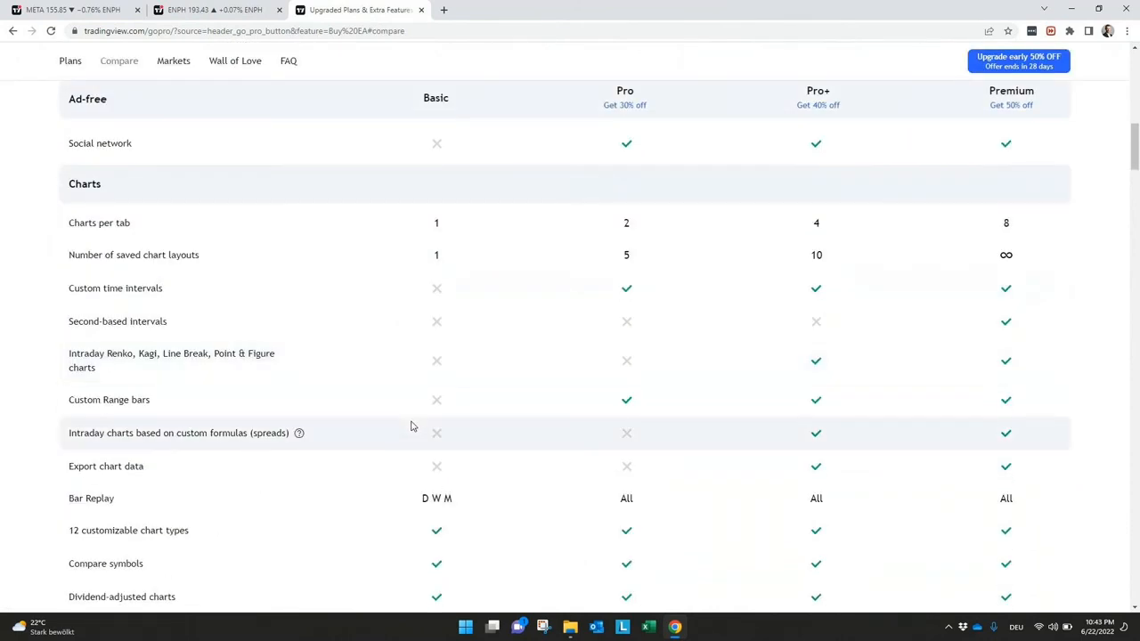
mouse_move(404, 255)
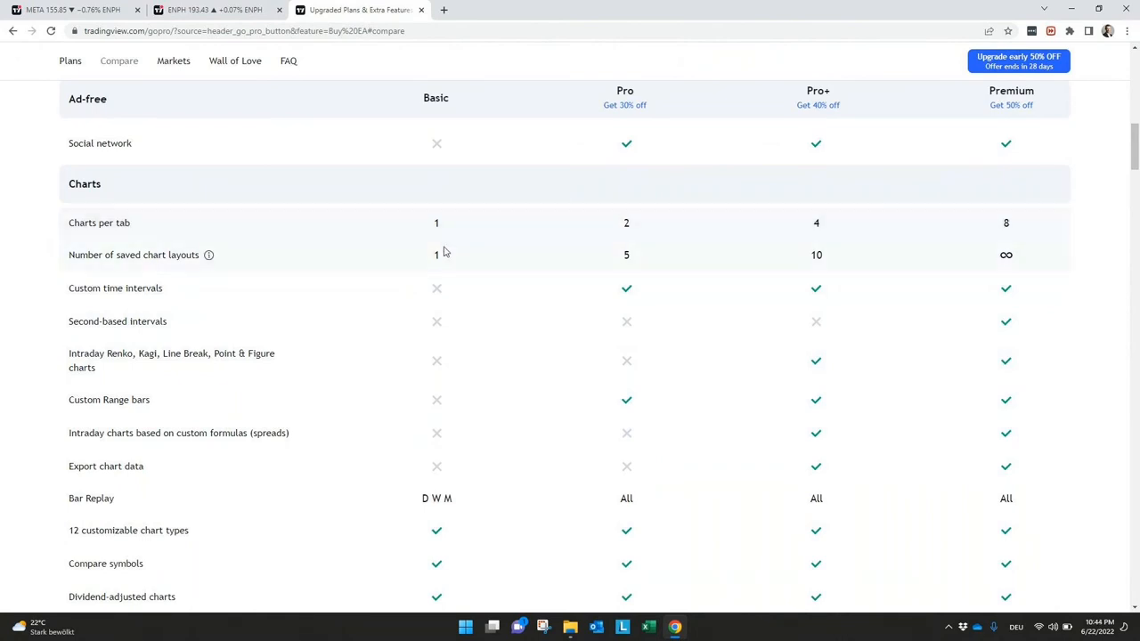
mouse_move(437, 356)
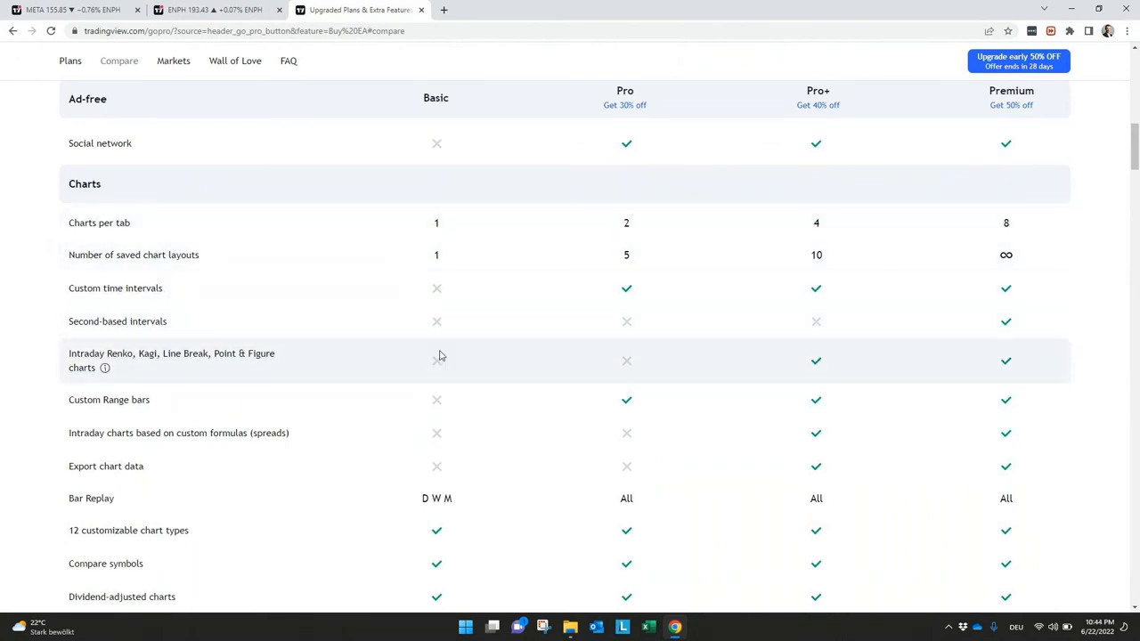
scroll("down", 3)
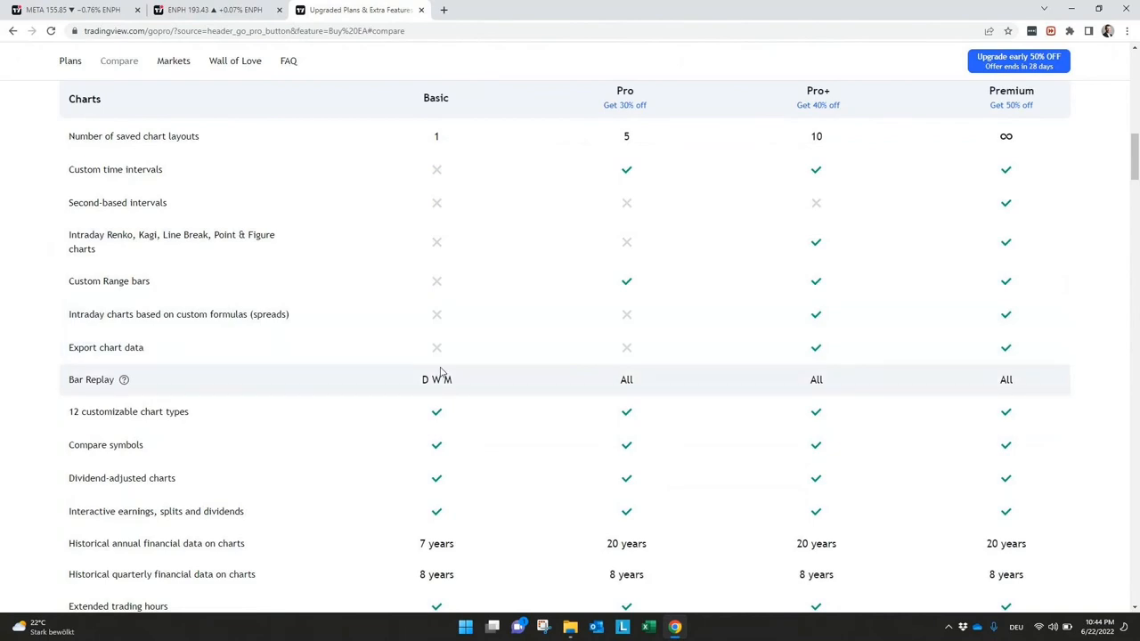
scroll("down", 3)
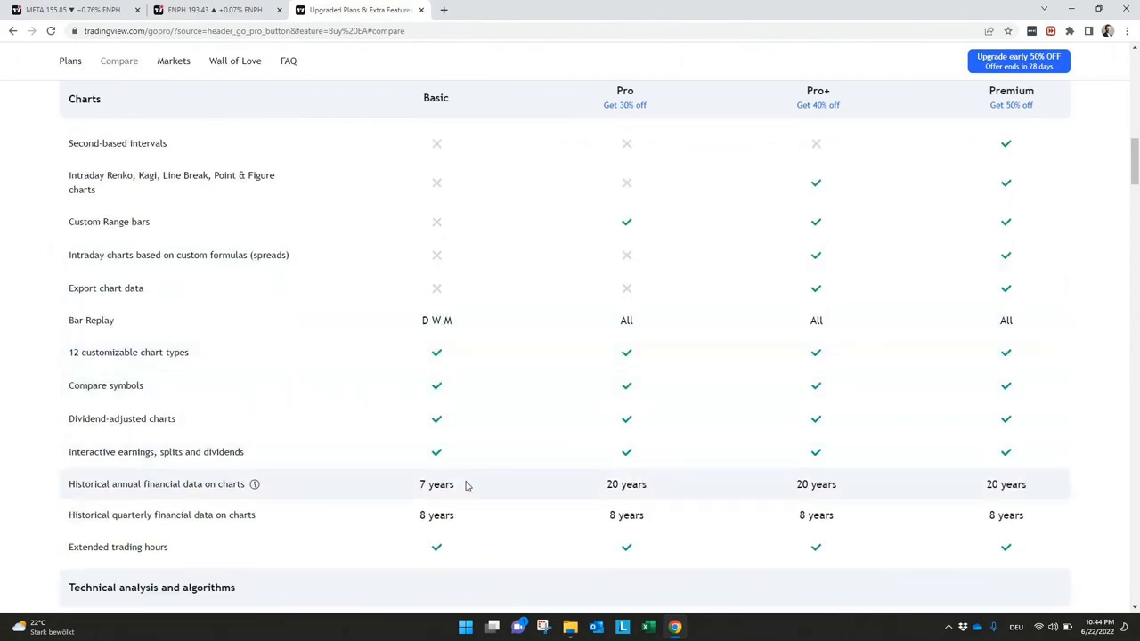
scroll("down", 3)
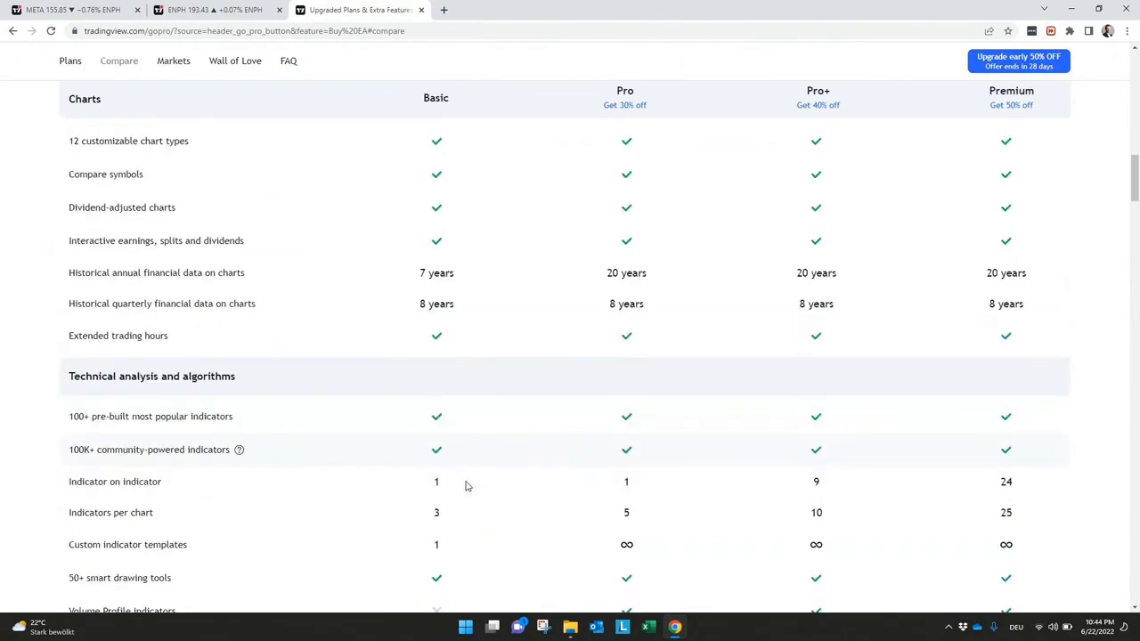
scroll("down", 3)
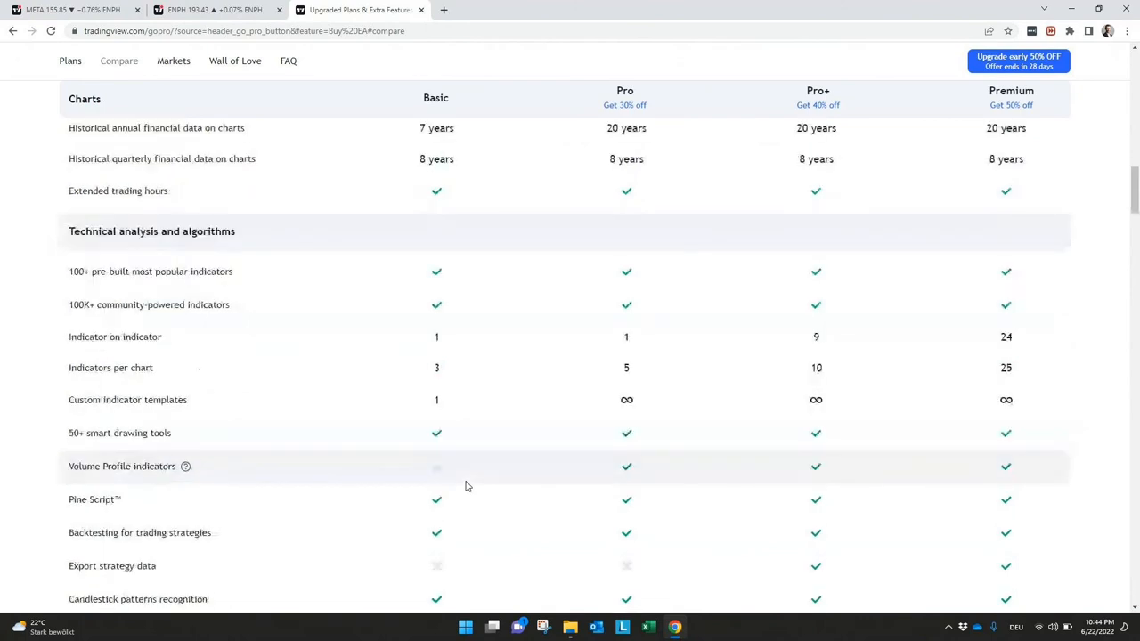
scroll("down", 3)
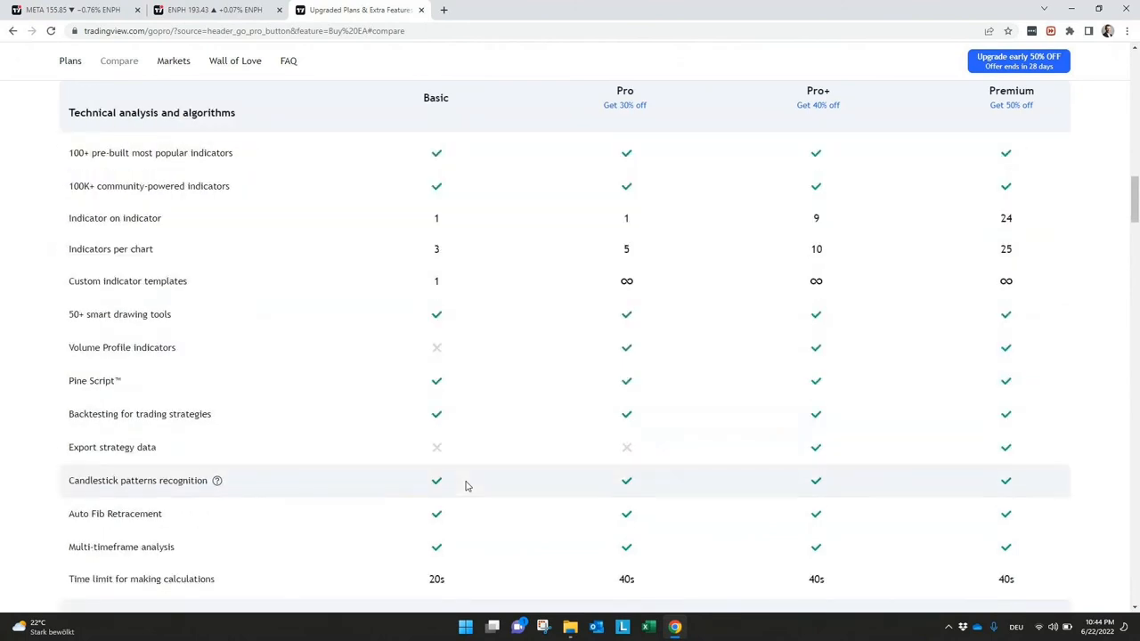
scroll("down", 3)
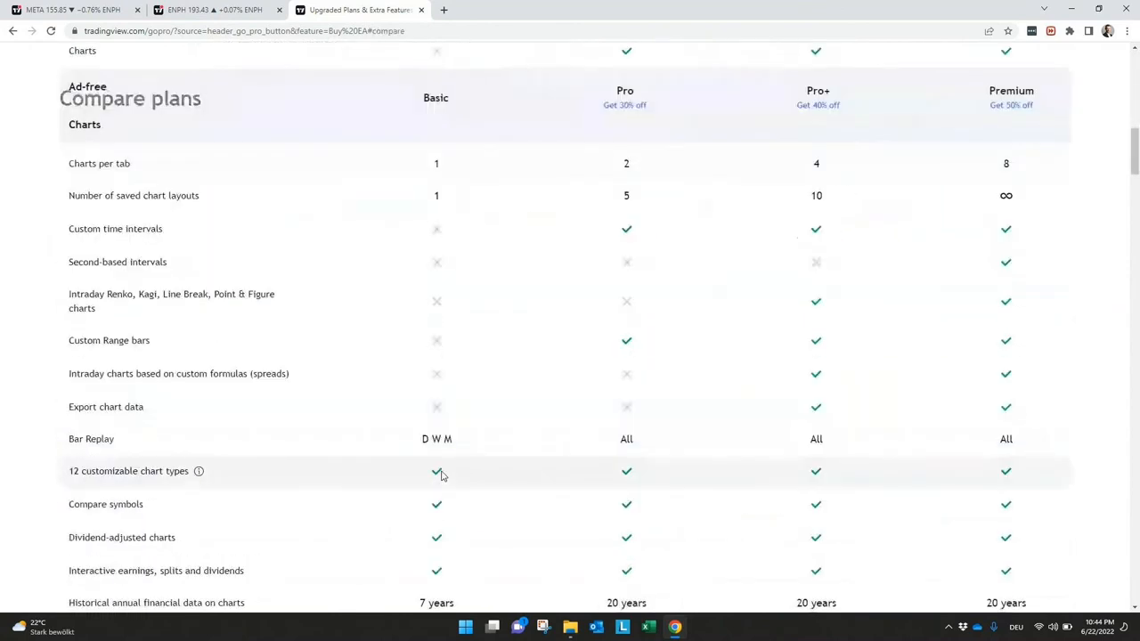
scroll("down", 3)
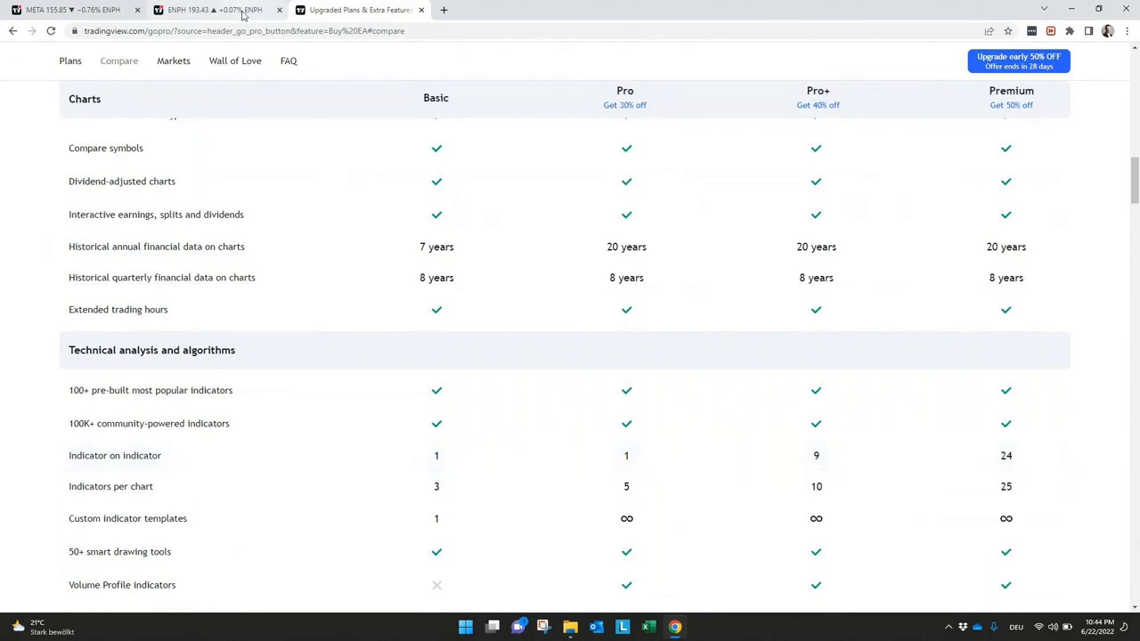
left_click(213, 10)
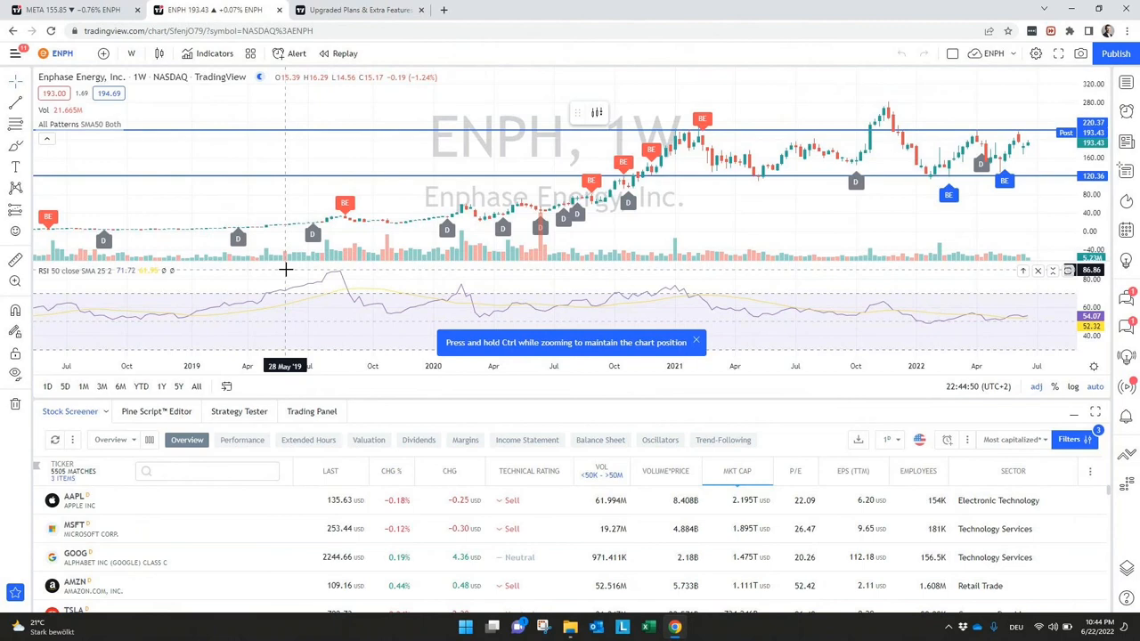
mouse_move(287, 269)
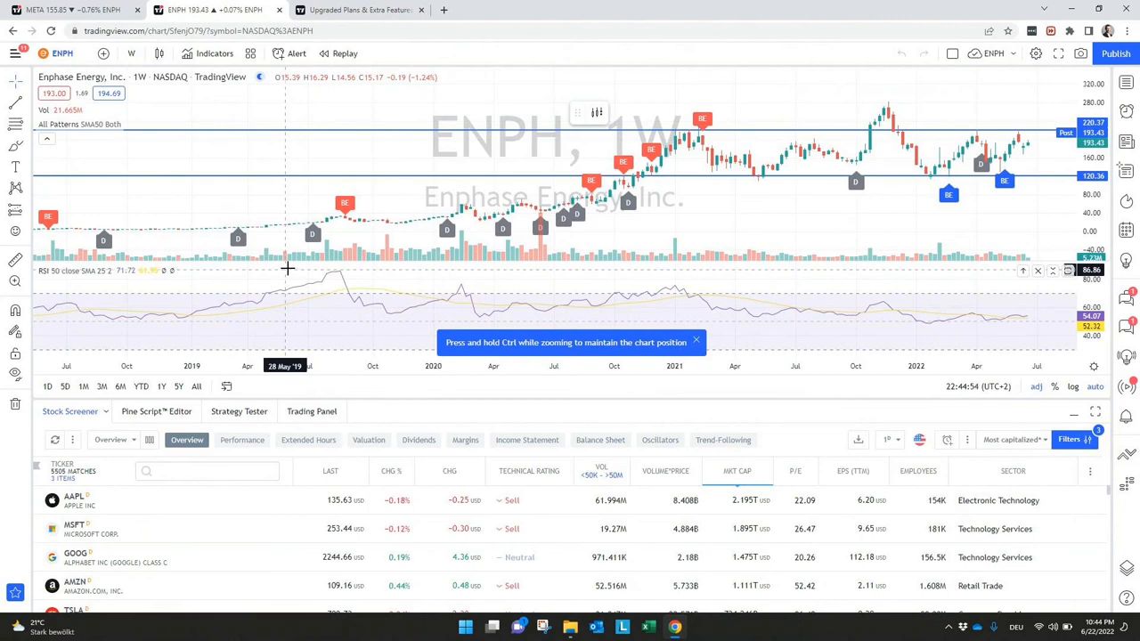